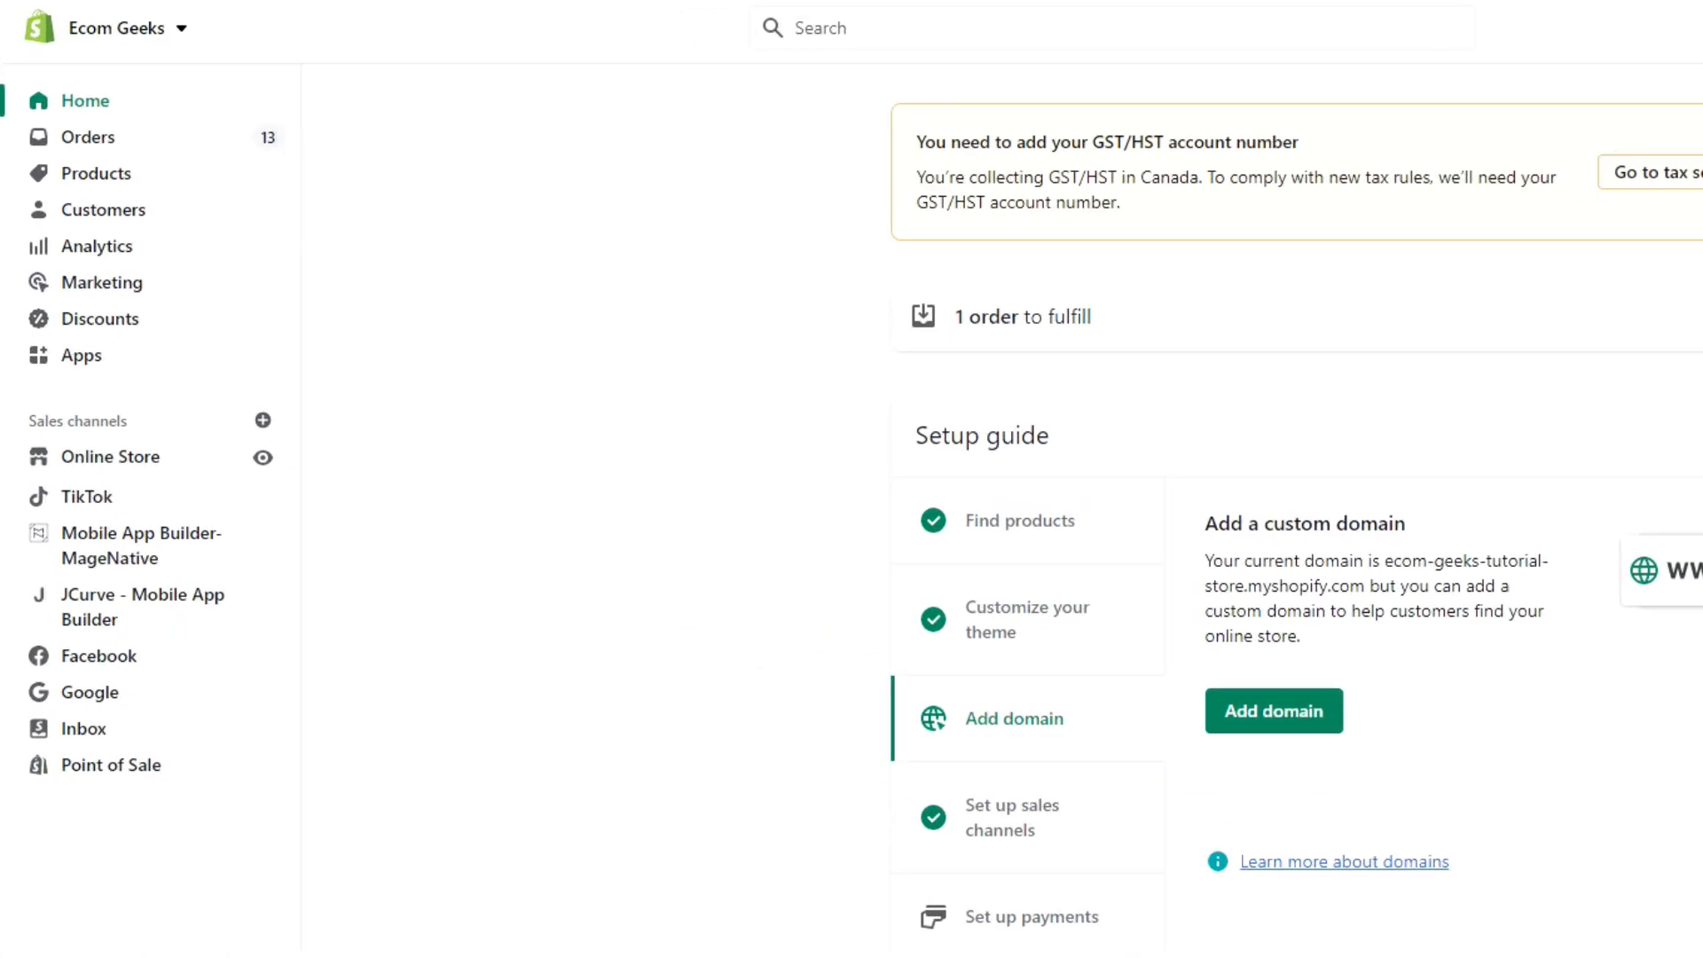
mouse_move(81, 355)
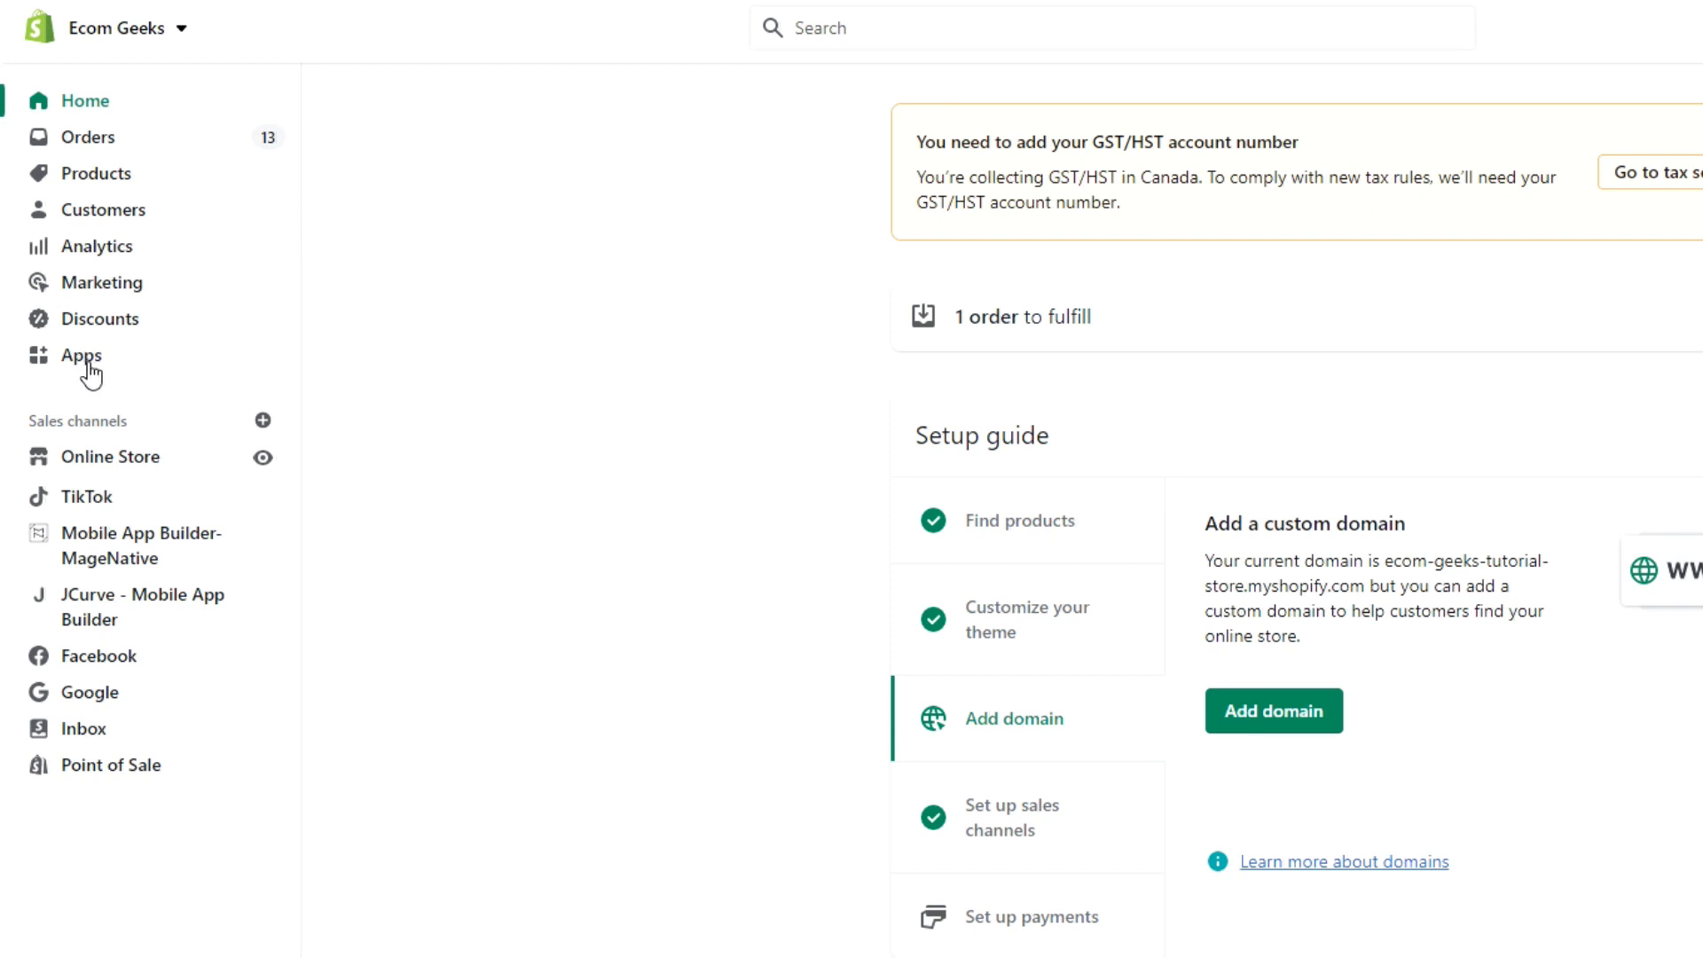
Step: Show the store's 26 installed apps from the Apps entry in the admin sidebar
click(79, 355)
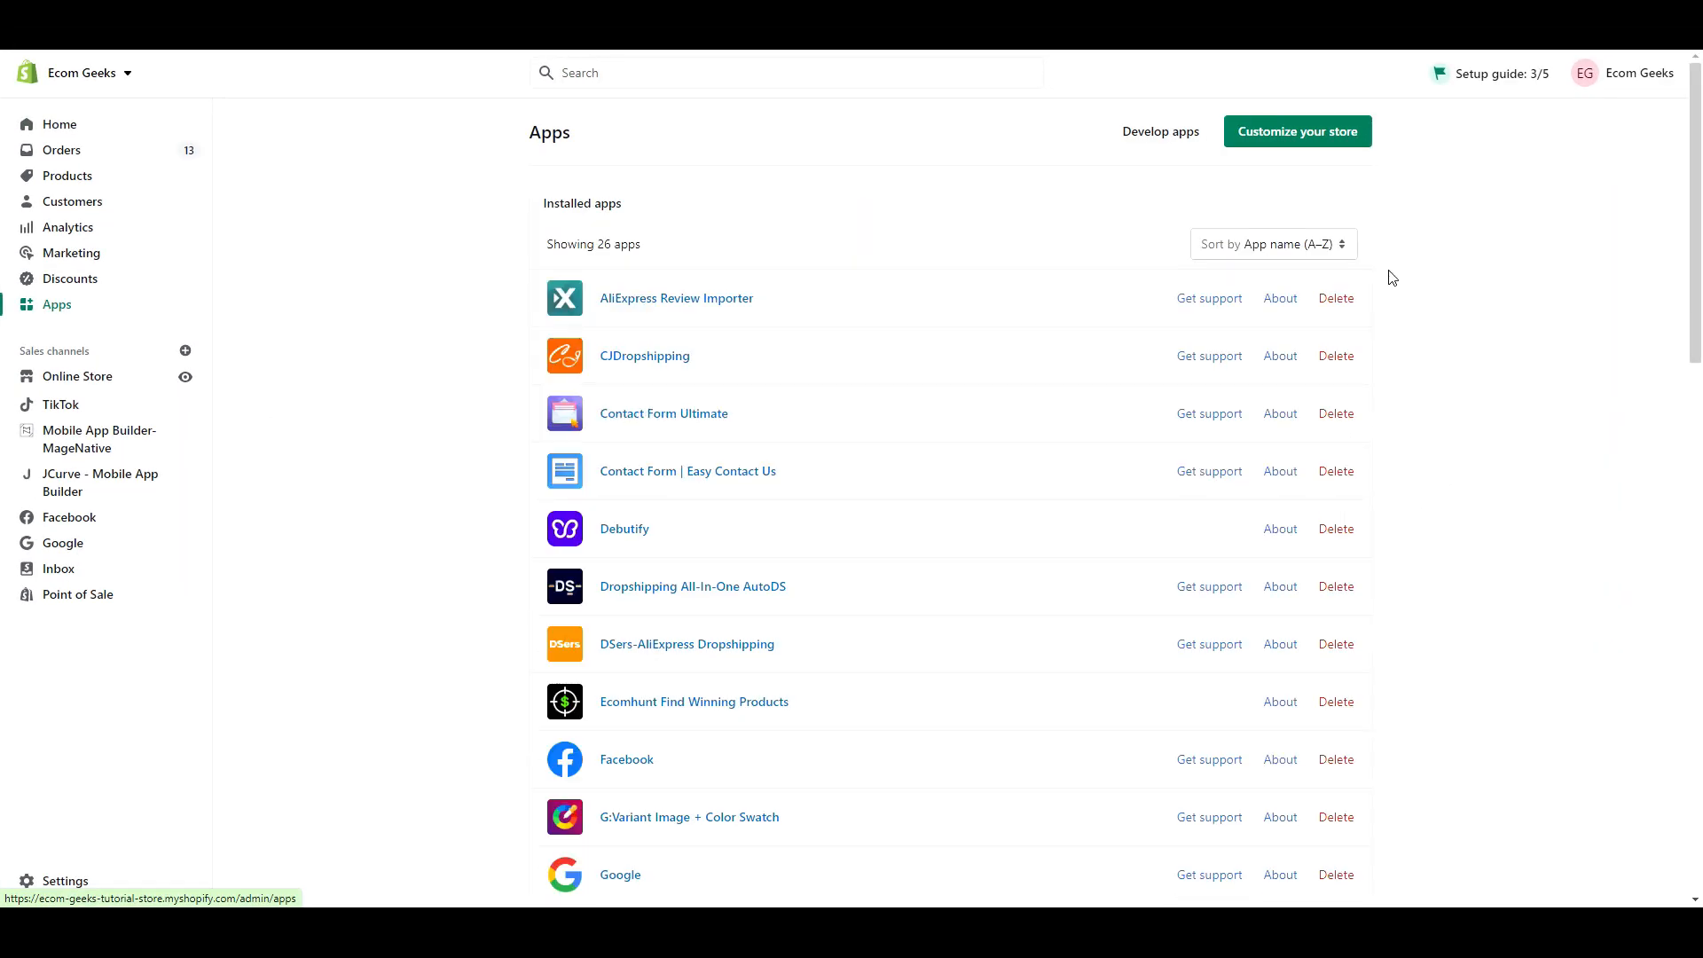
Step: Search the App Store for 'Viva' and browse to Viva Reviews' AliExpress import preview
click(1295, 132)
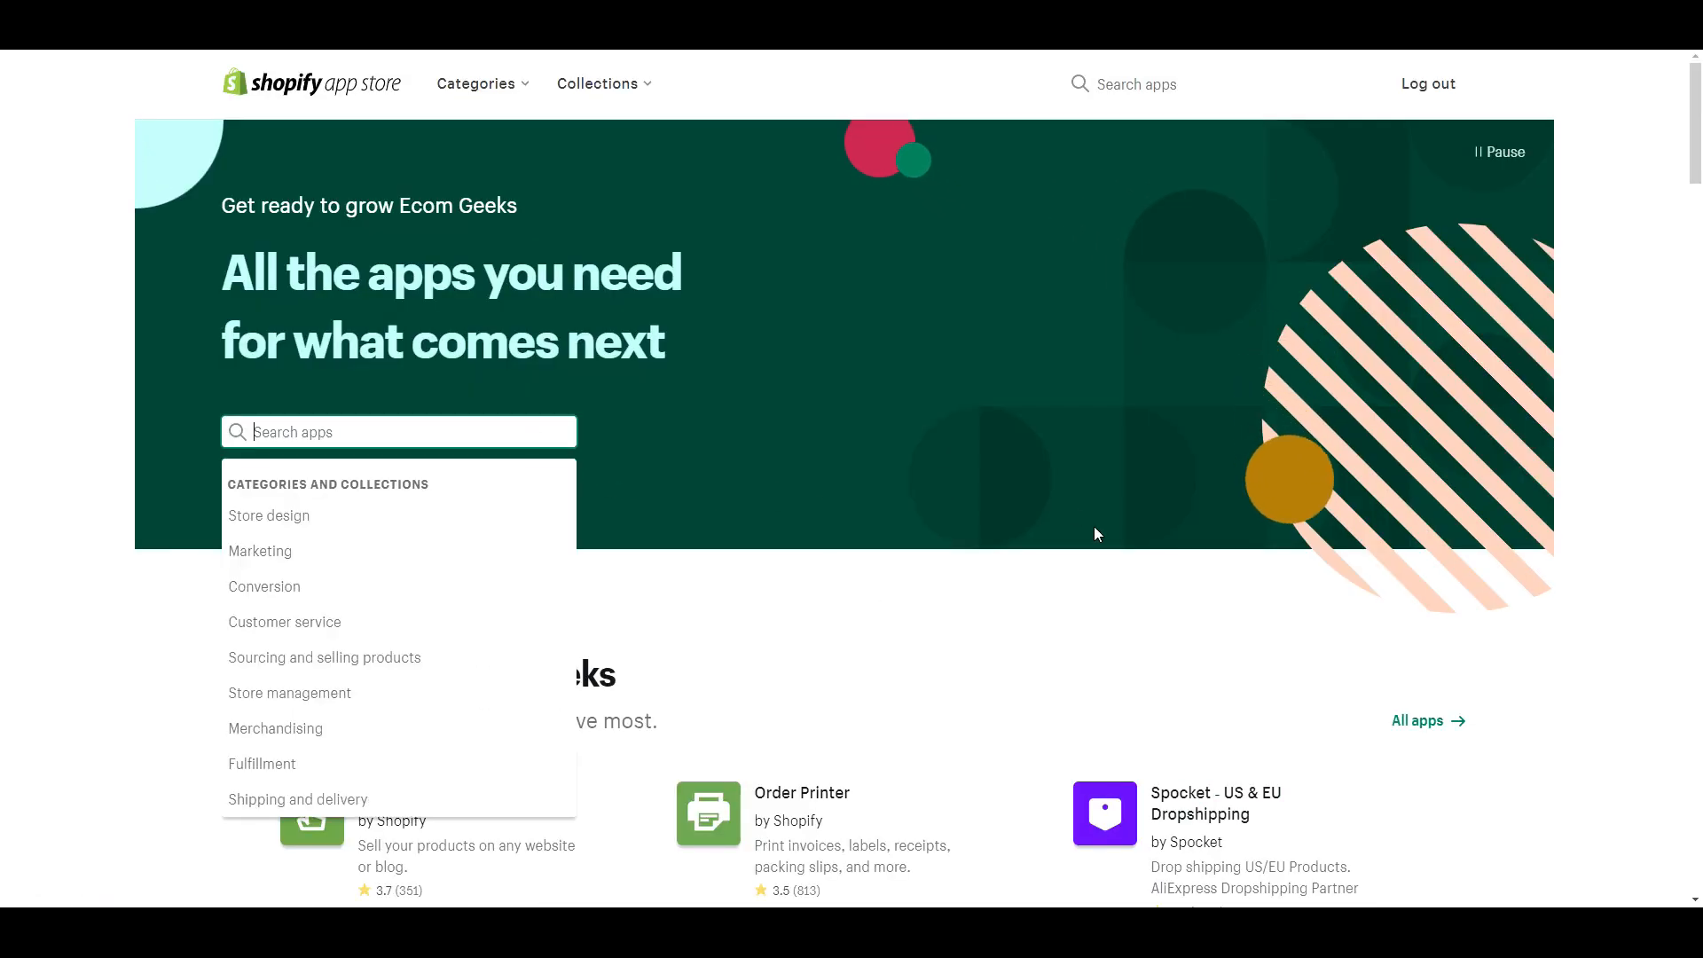
text(Viva)
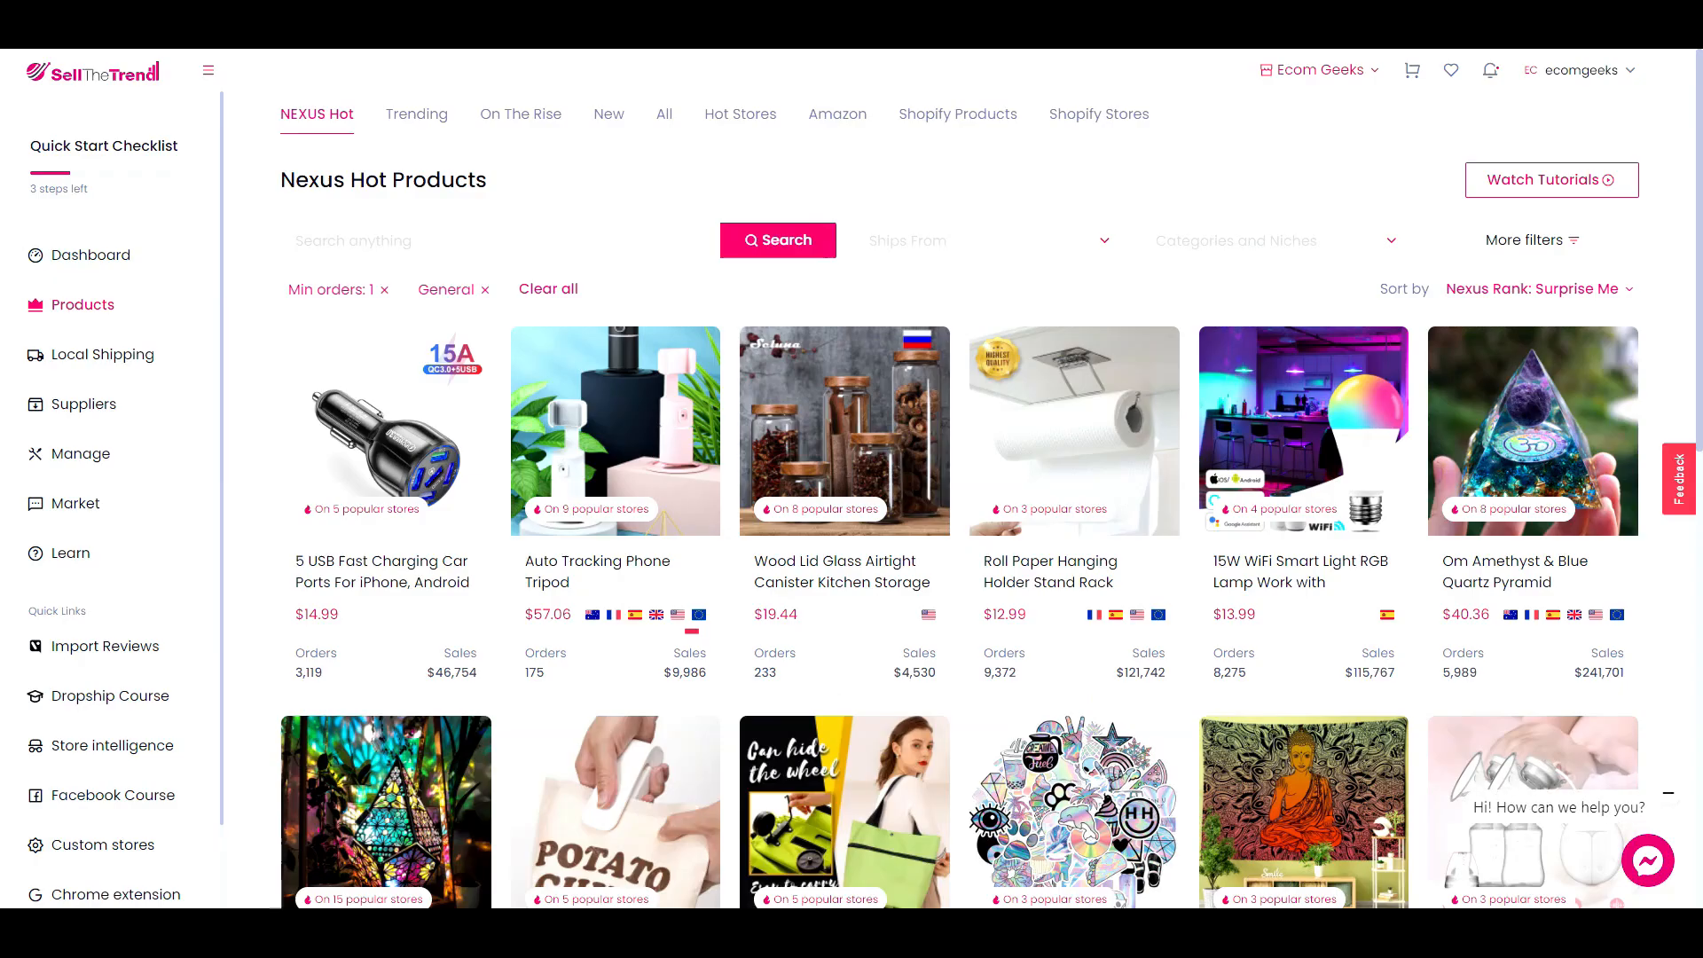
scroll(down, 3)
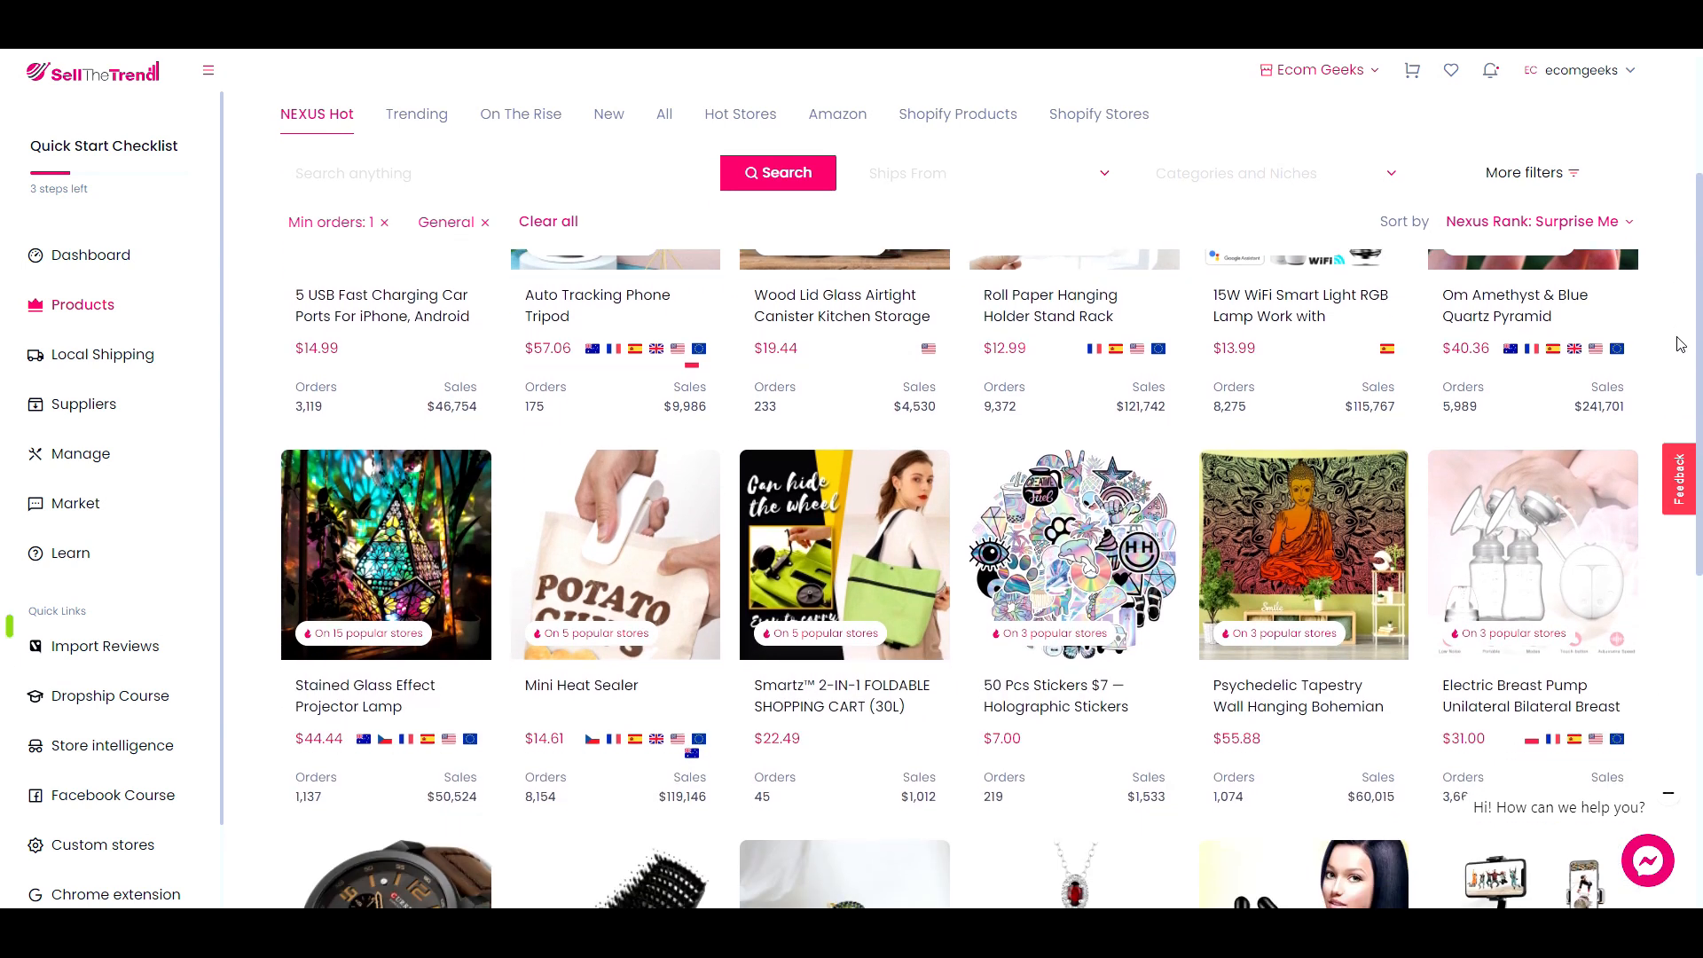
scroll(down, 3)
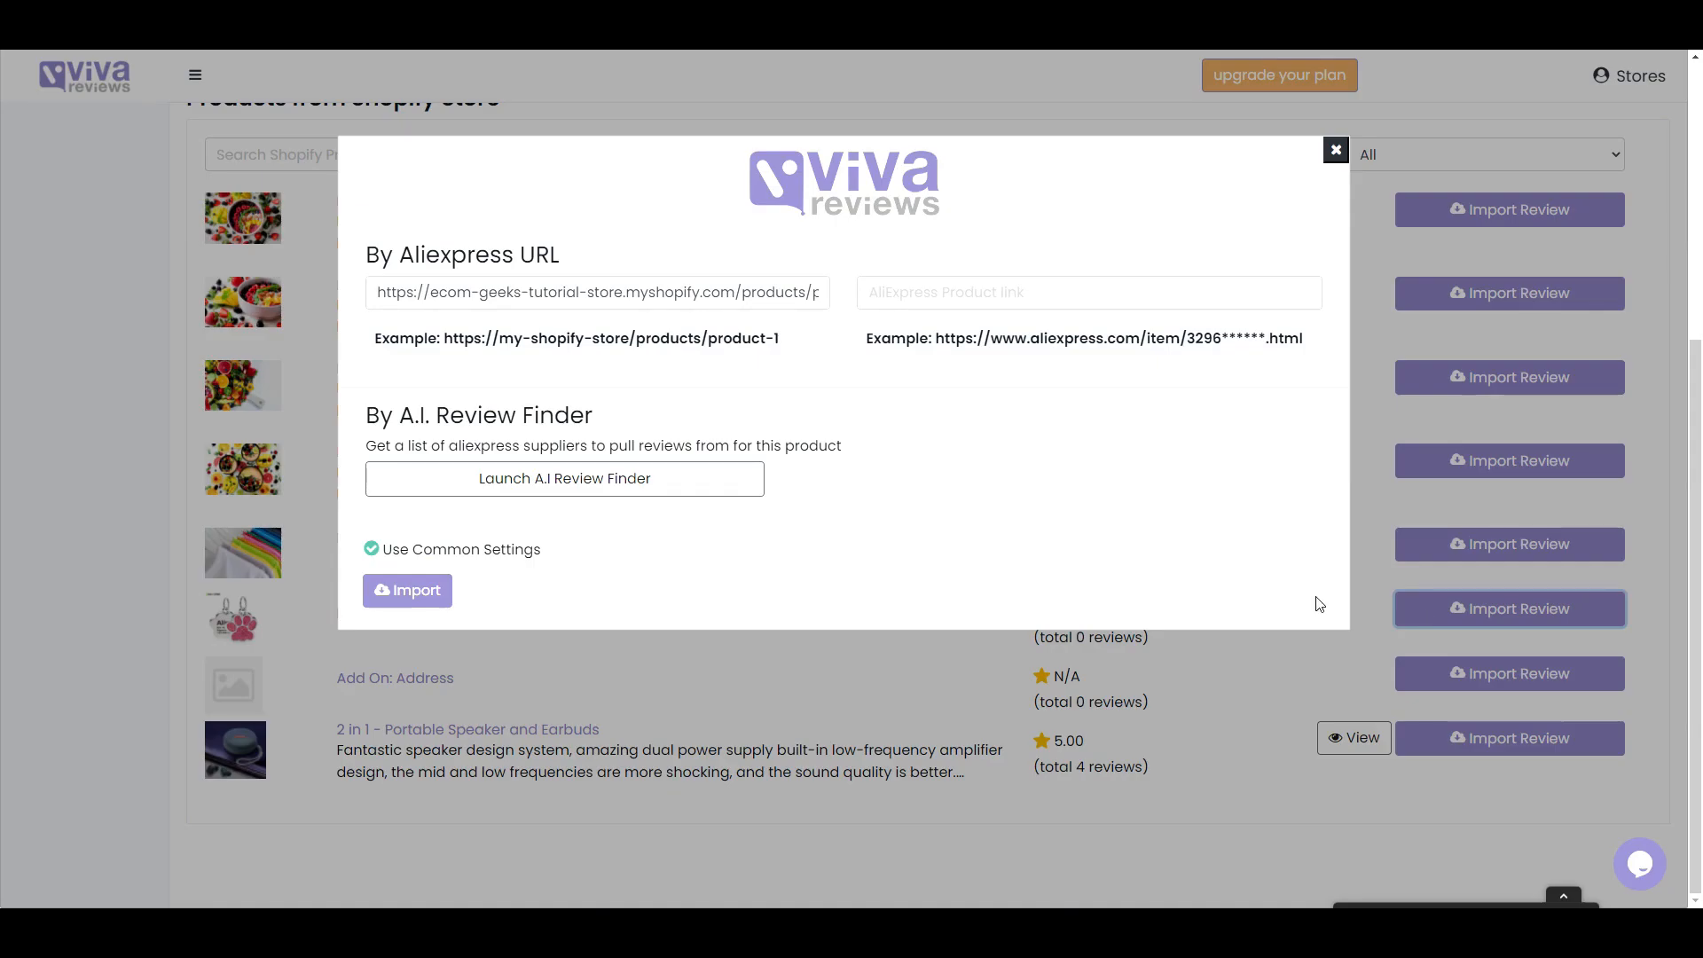
Step: Run the A.I. Review Finder to list matching AliExpress pet ID tag listings with order counts
click(564, 478)
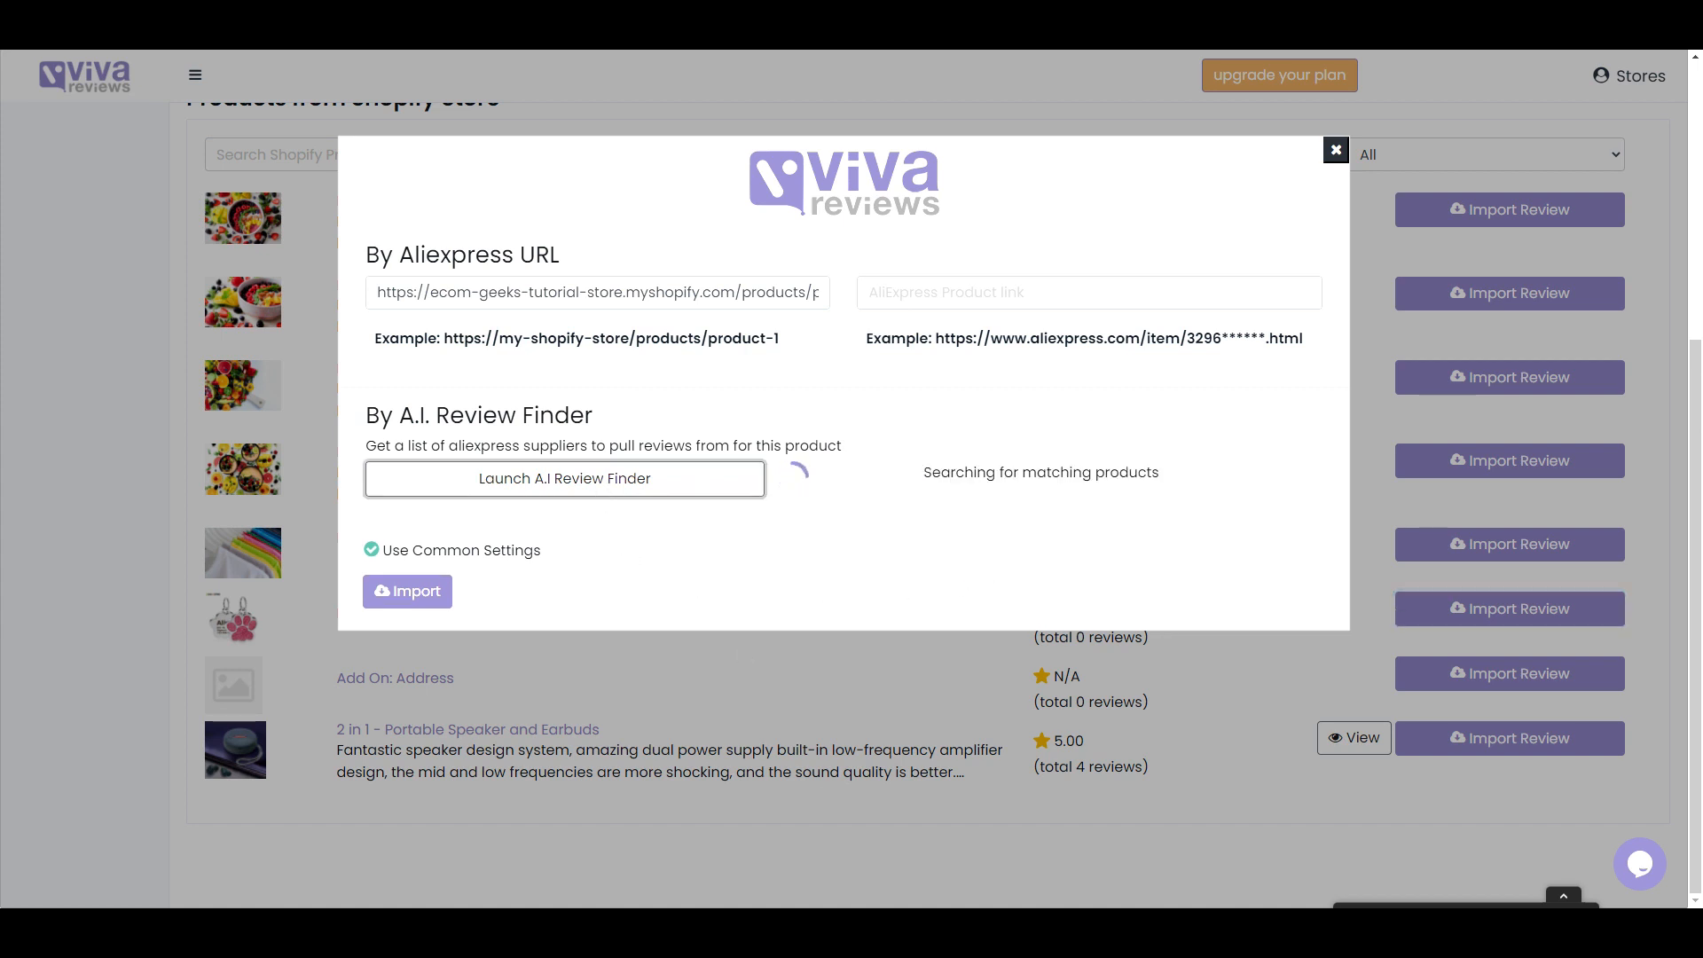
click(564, 479)
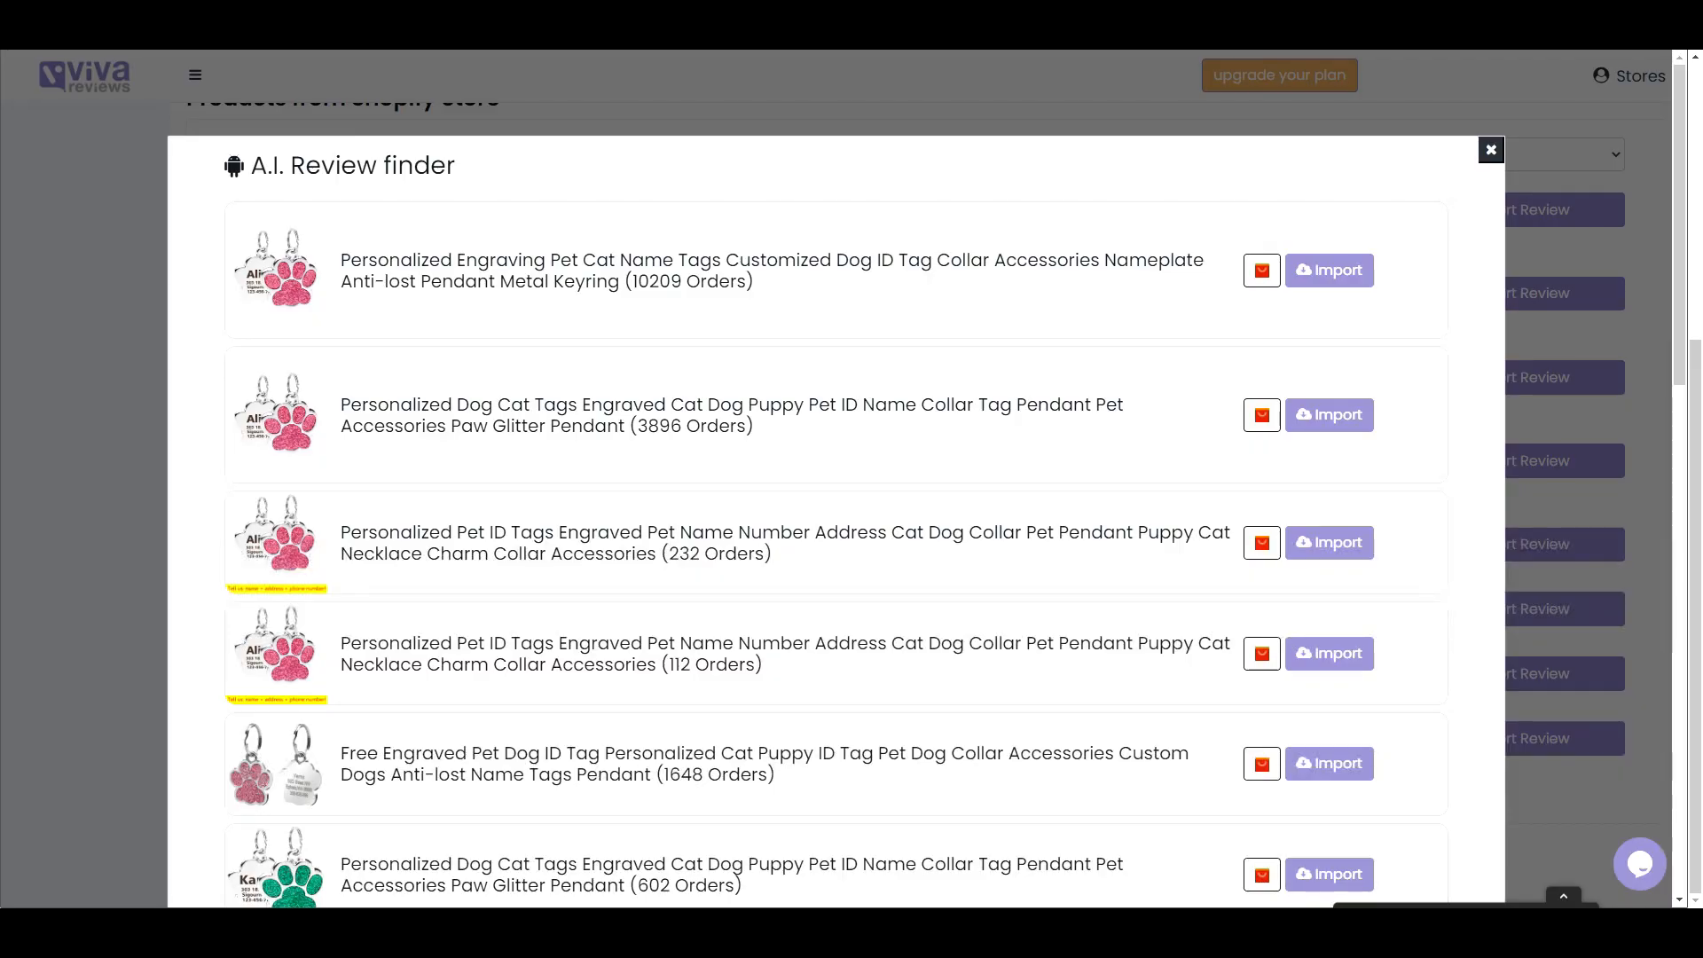
mouse_move(1010, 654)
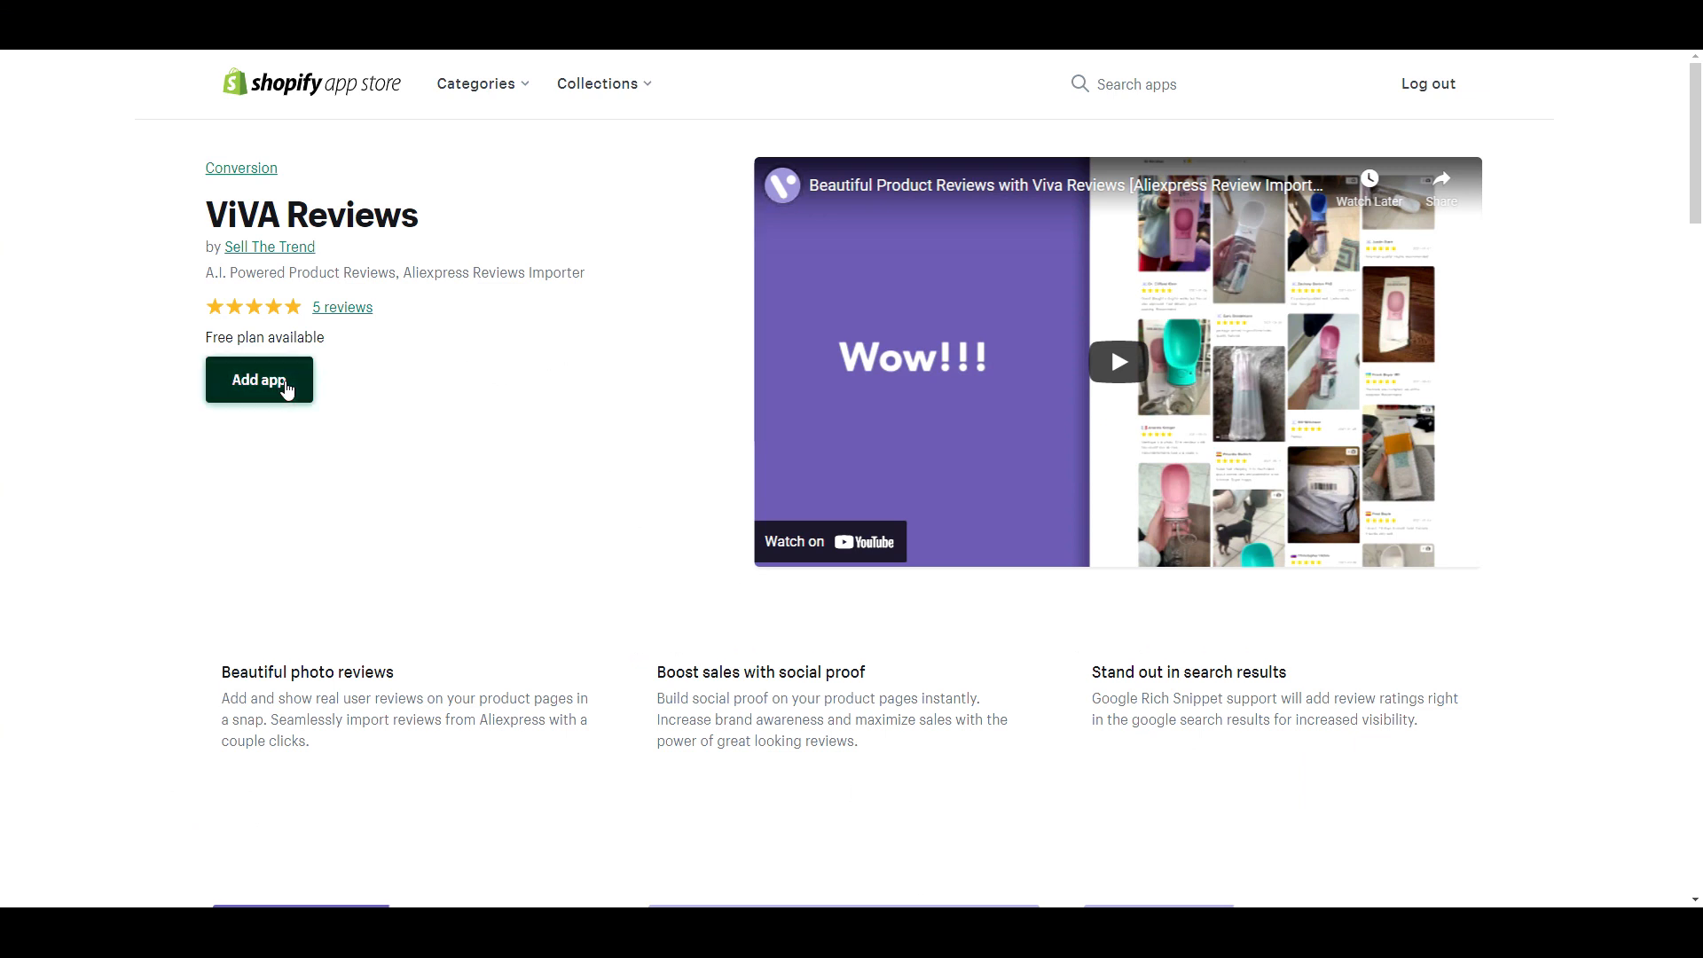
Step: Add and install ViVA Reviews on the Ecom Geeks store, approving its permissions
click(259, 378)
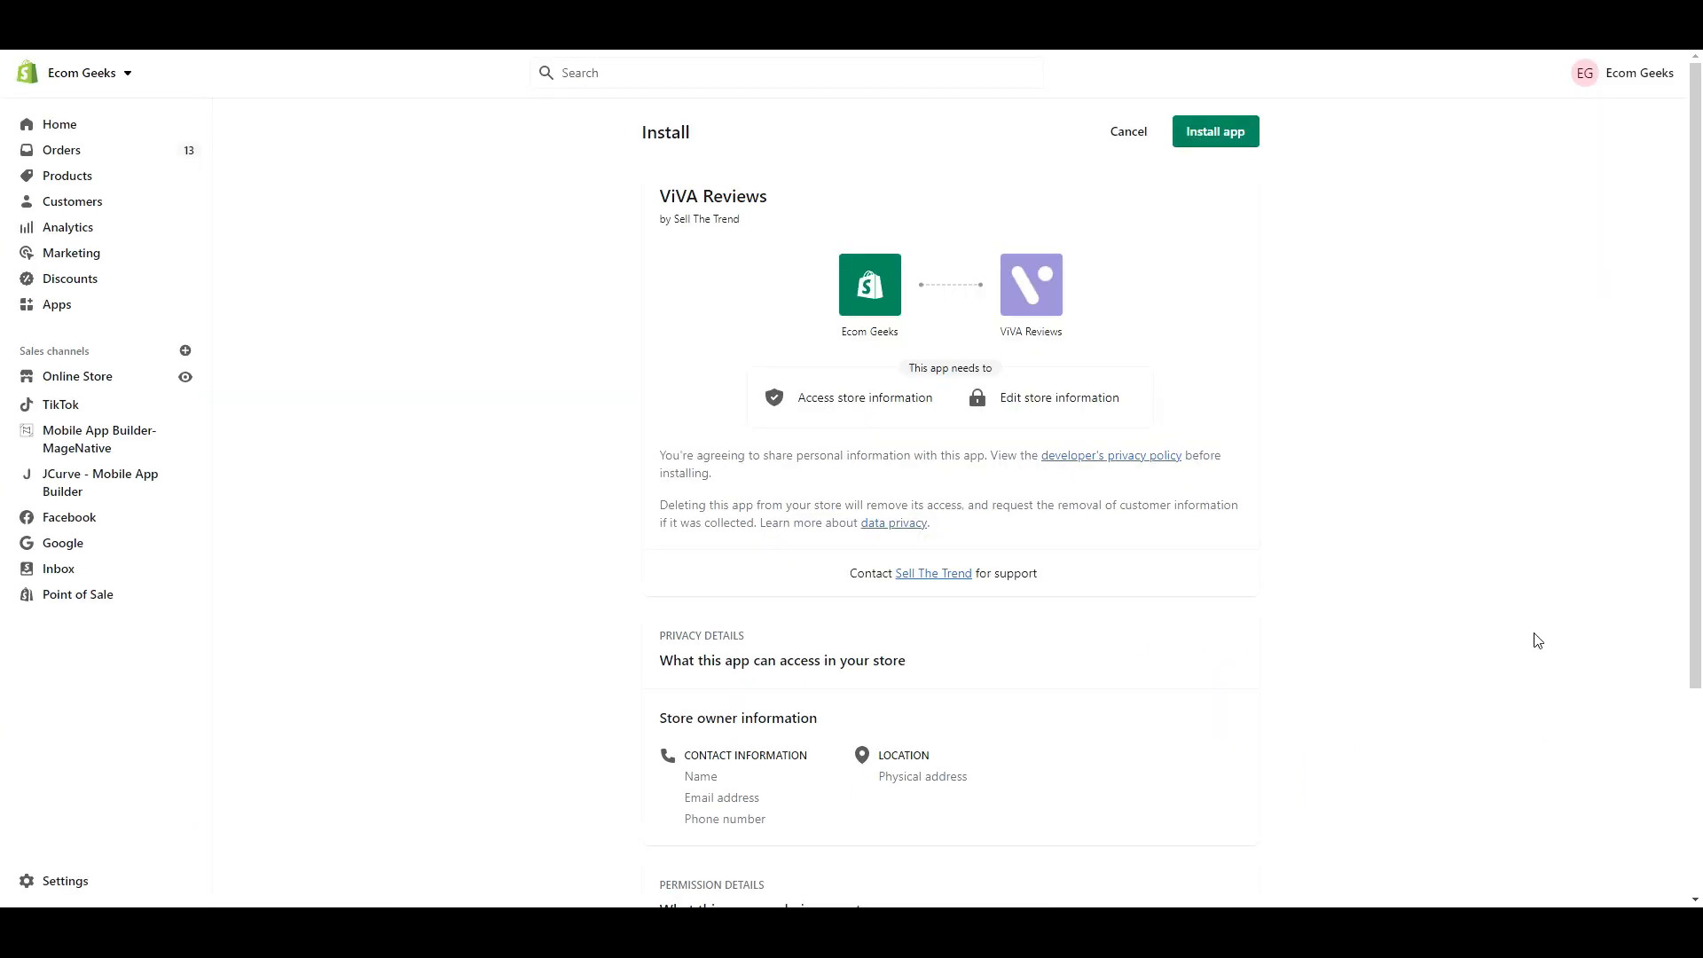
click(1215, 131)
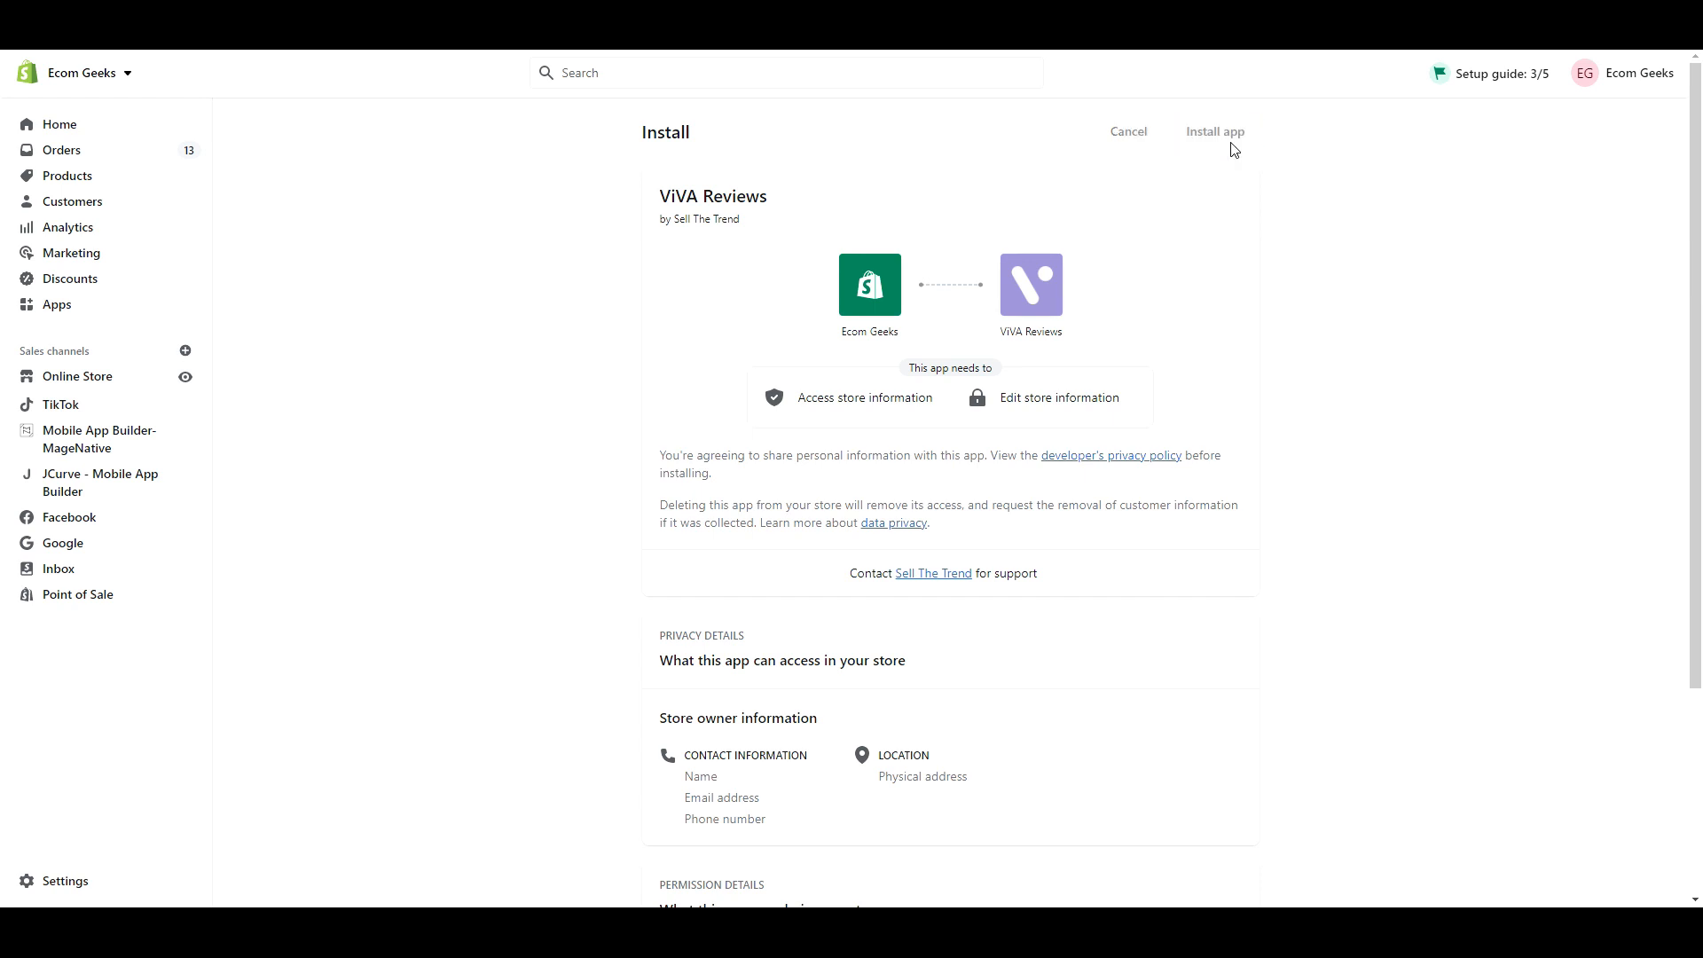
click(1213, 131)
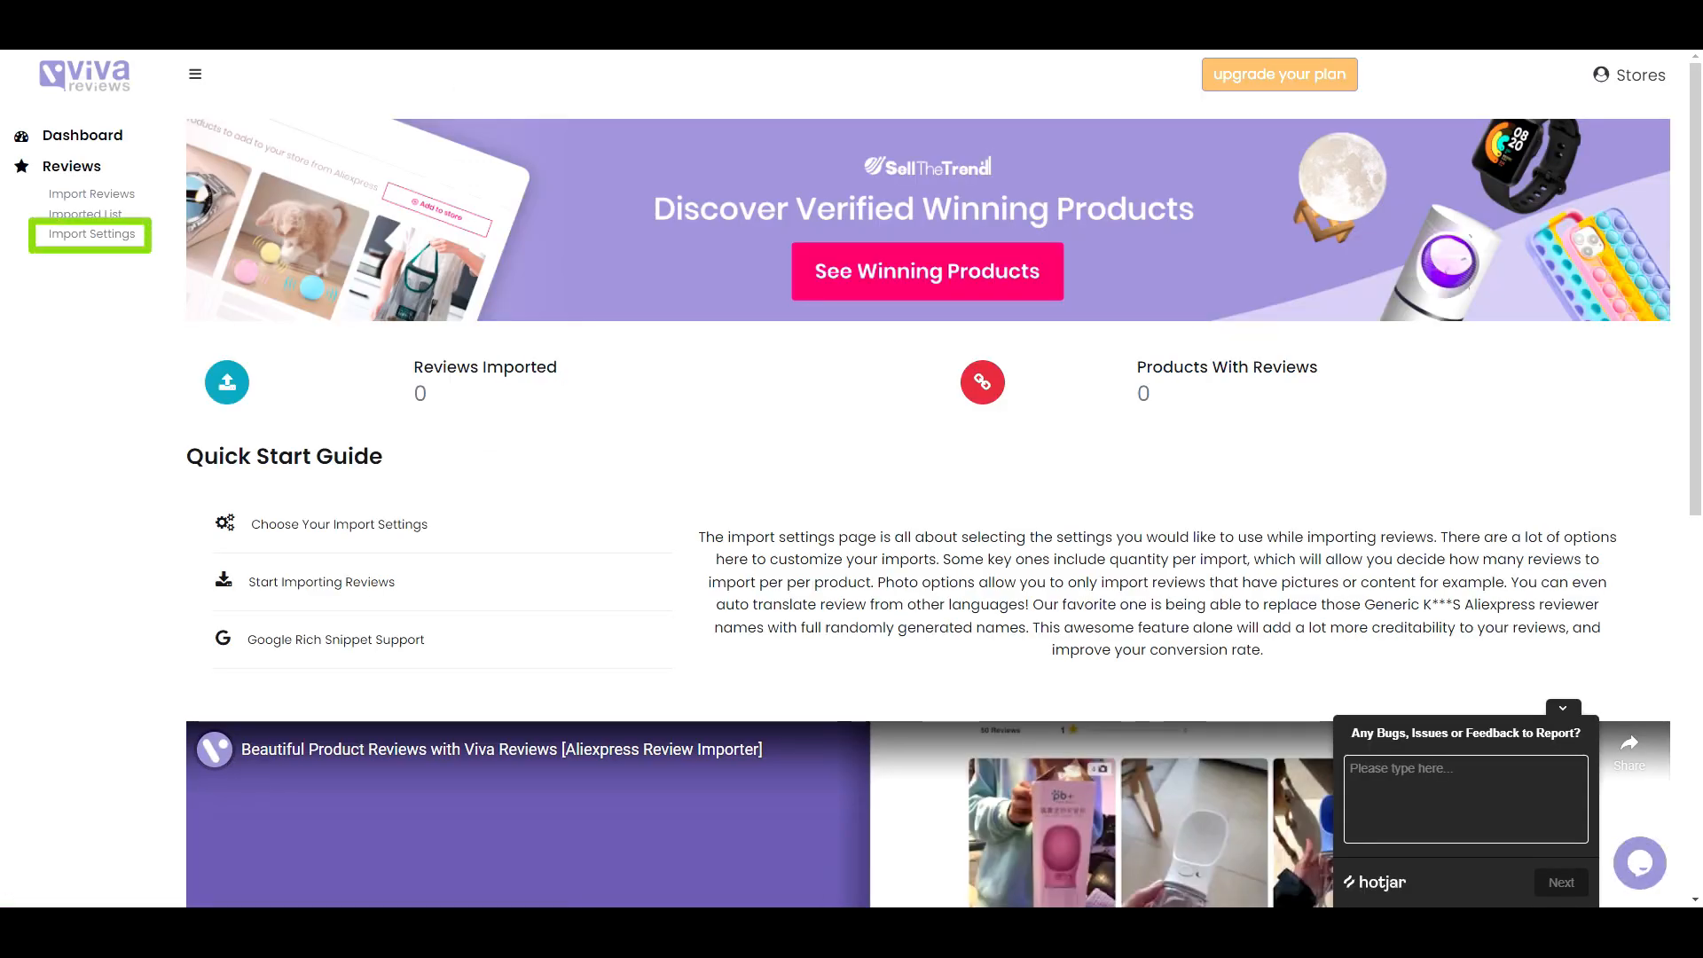
Step: In Import Settings, keep the date range at All time and change fixed quantity from 50 to 25
click(92, 234)
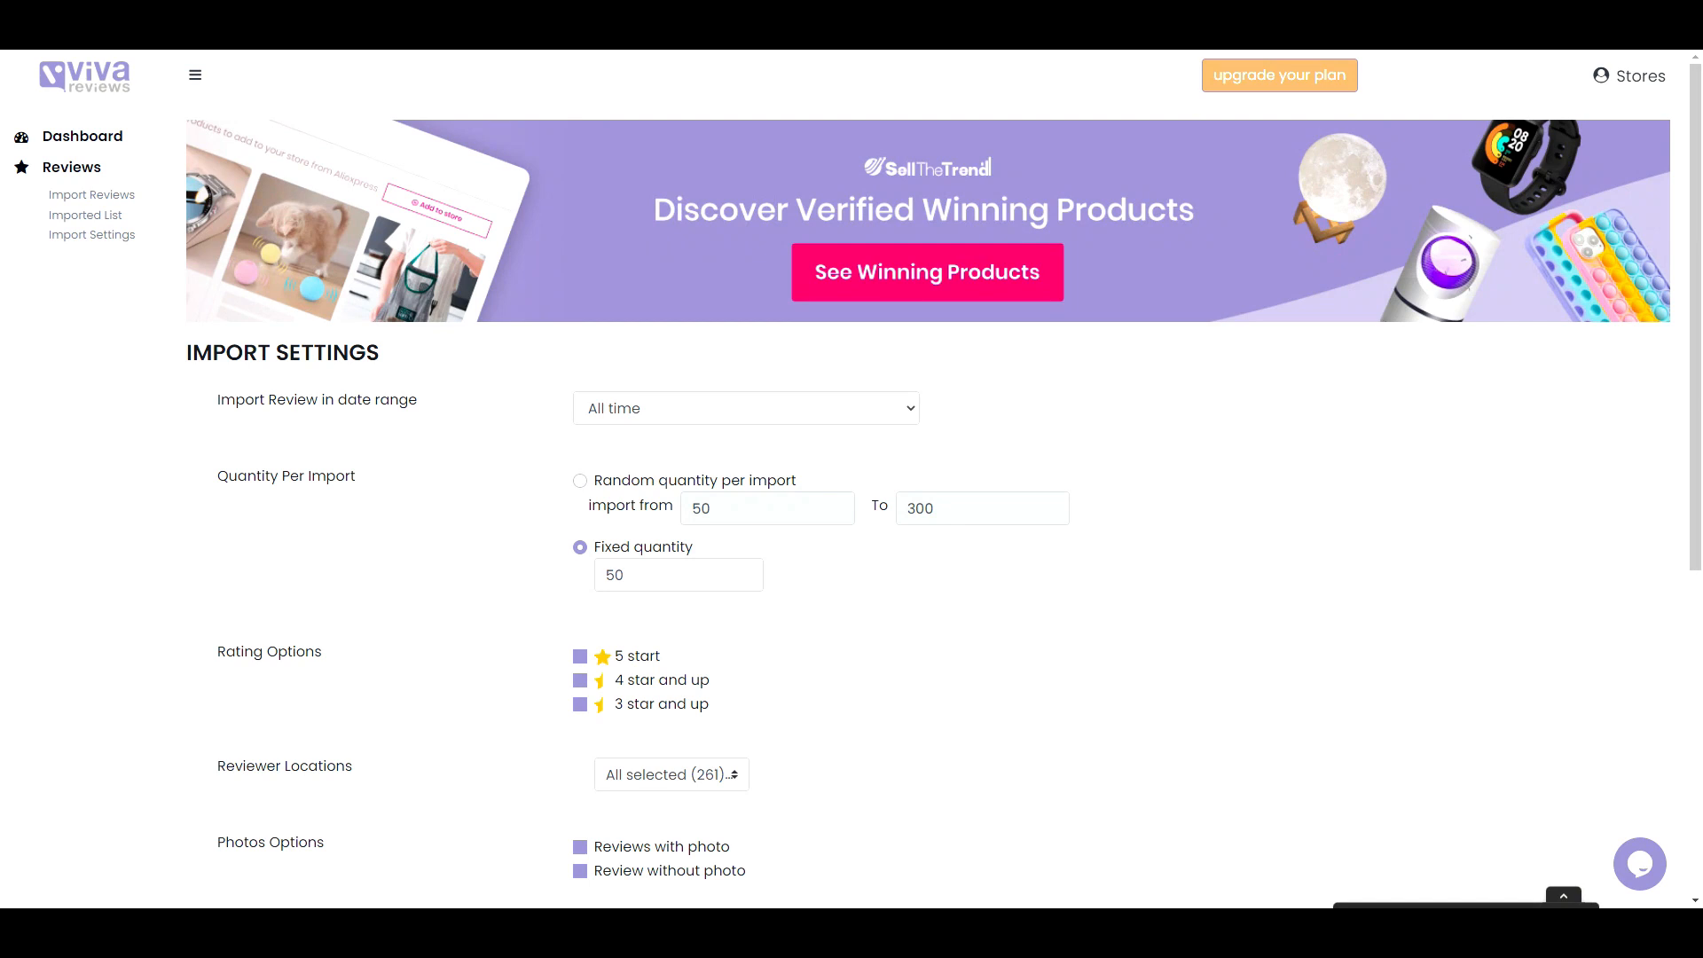
click(745, 407)
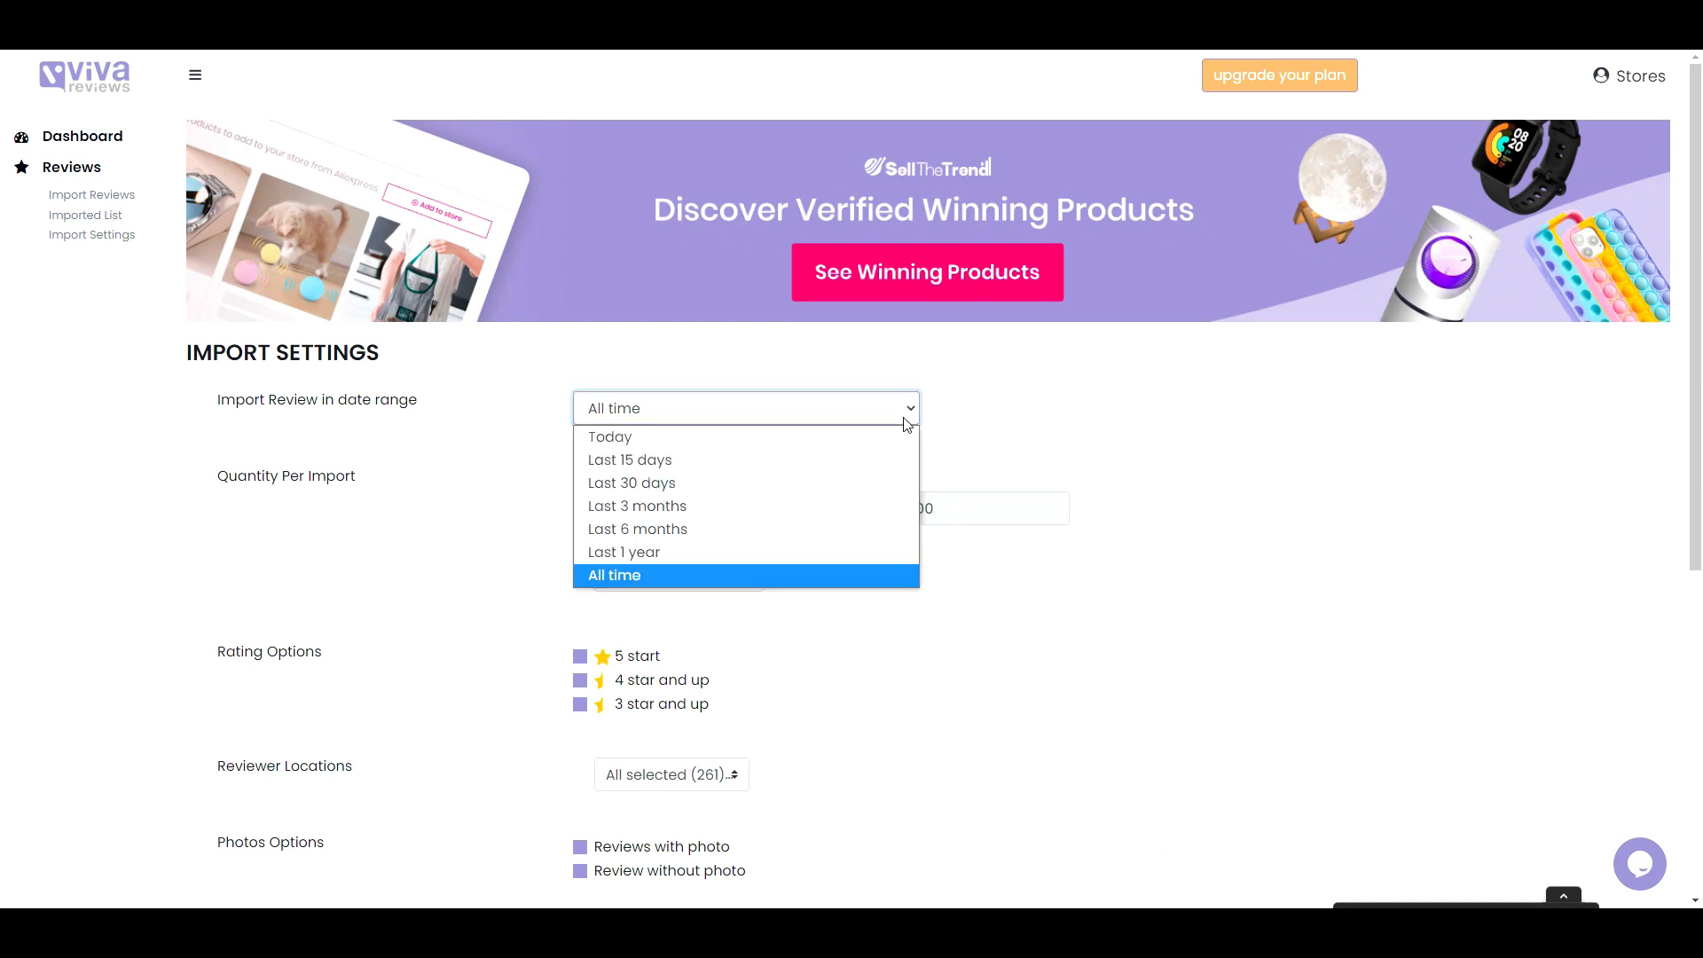
click(614, 575)
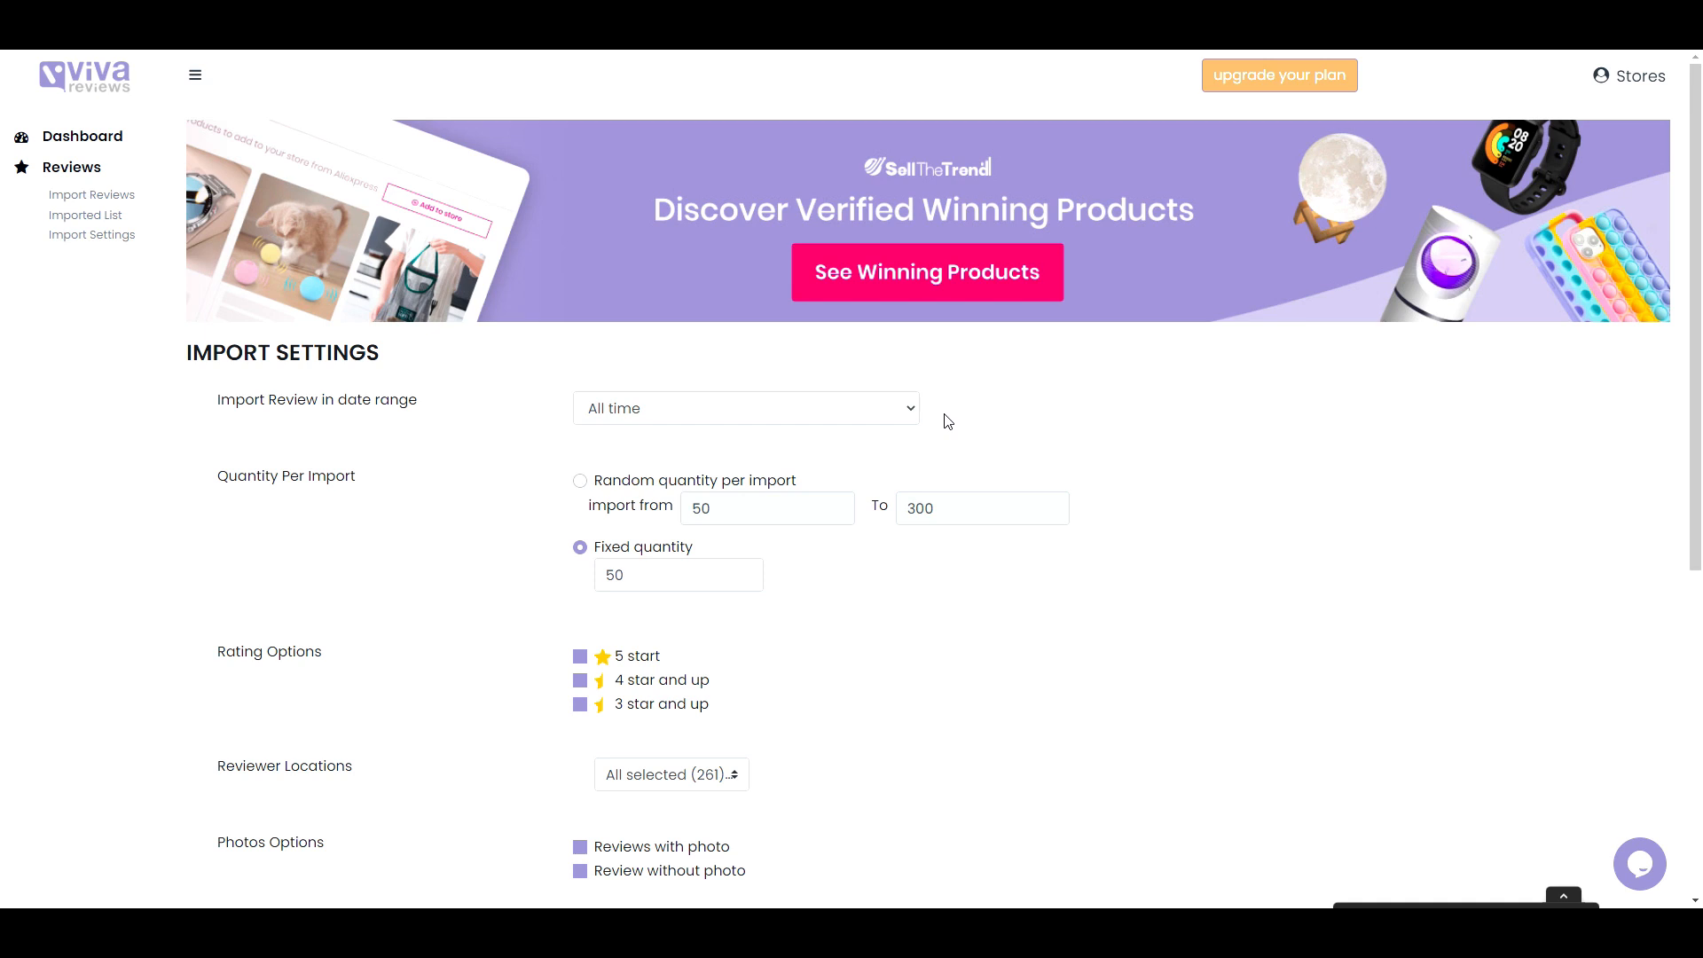
click(678, 574)
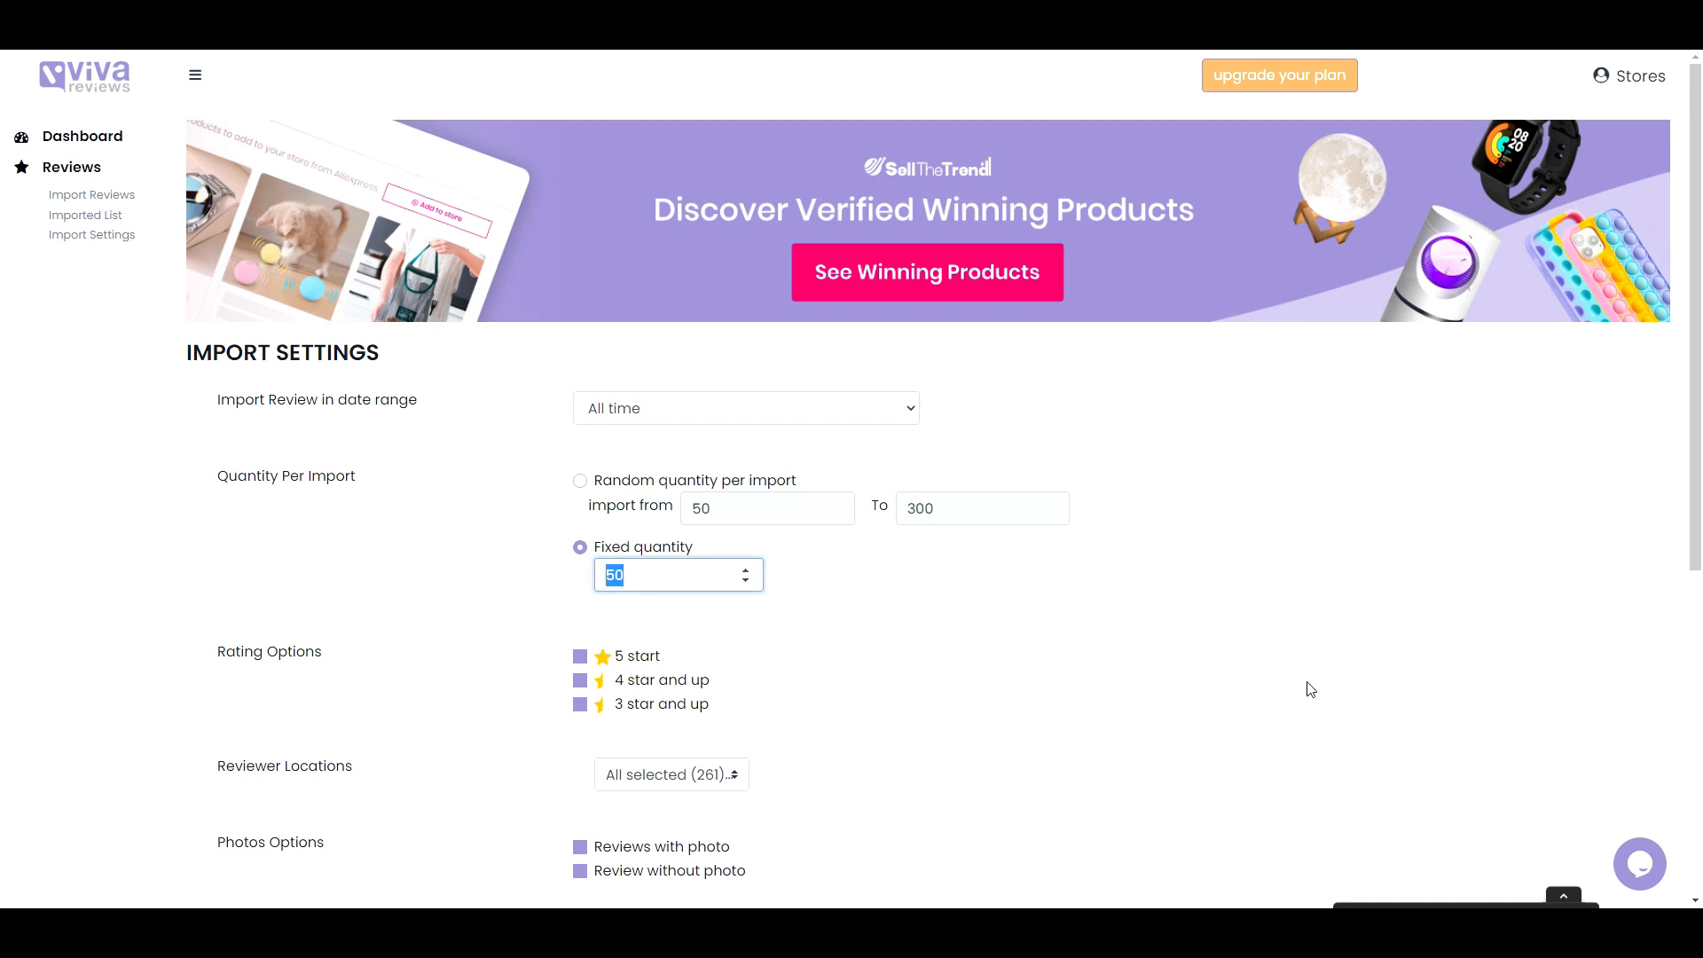
text(25)
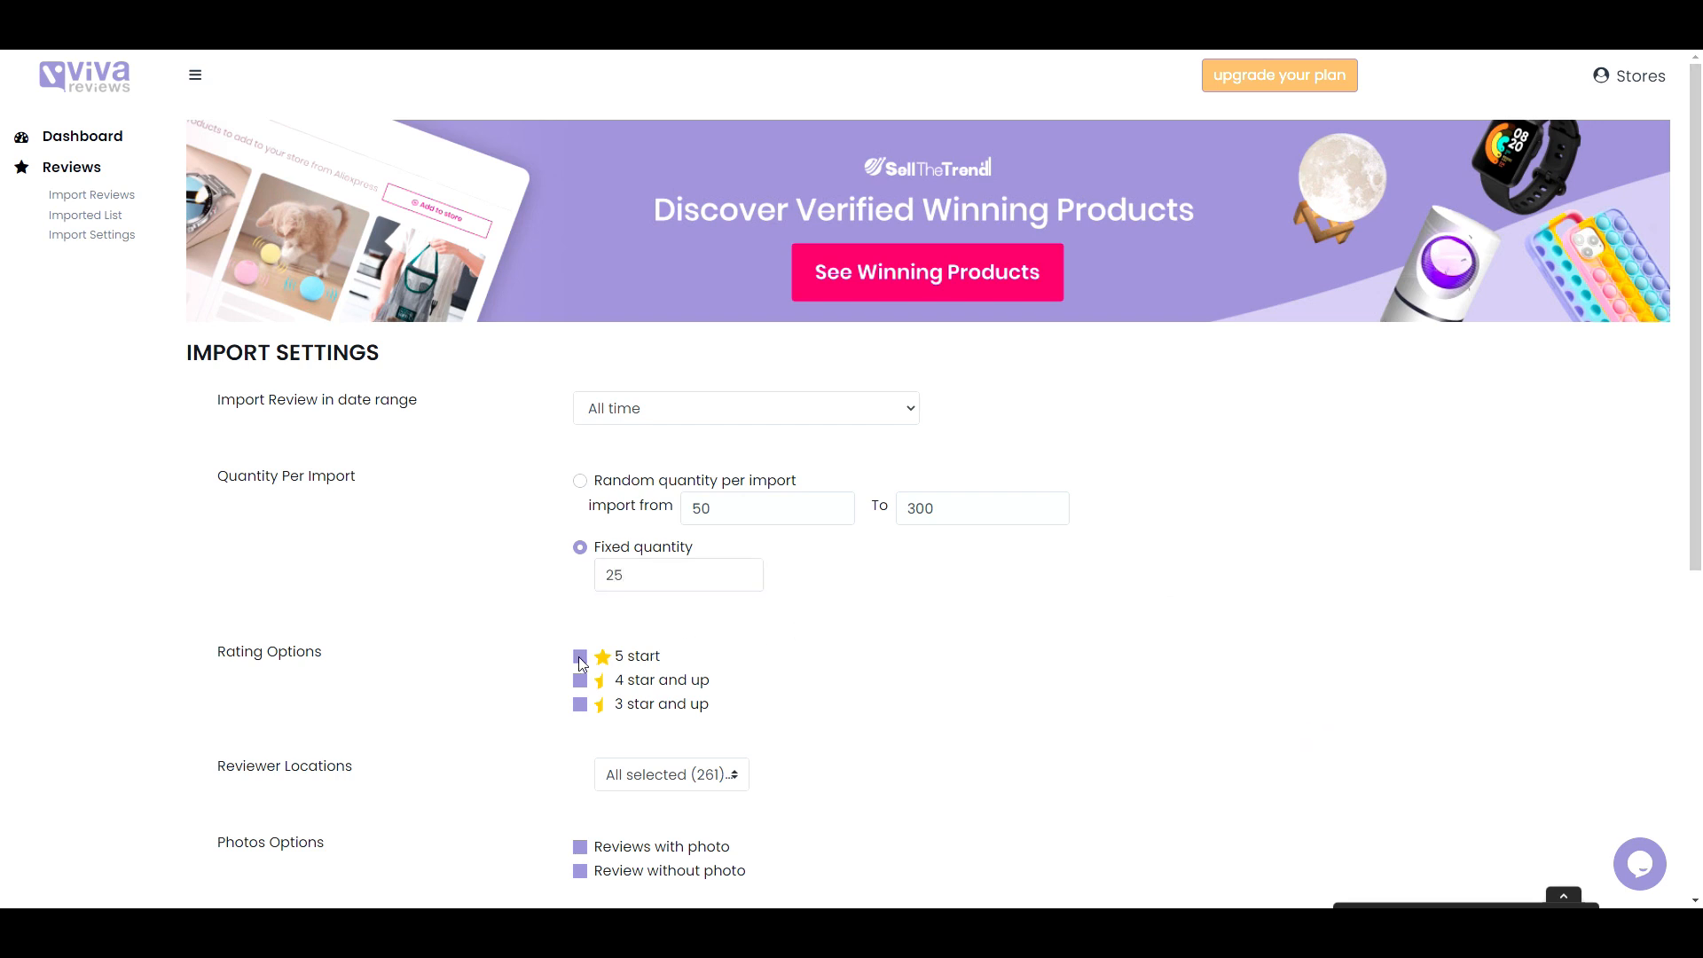
Step: Keep '5 star' and '4 star and up' checked and uncheck '3 star and up'
click(579, 656)
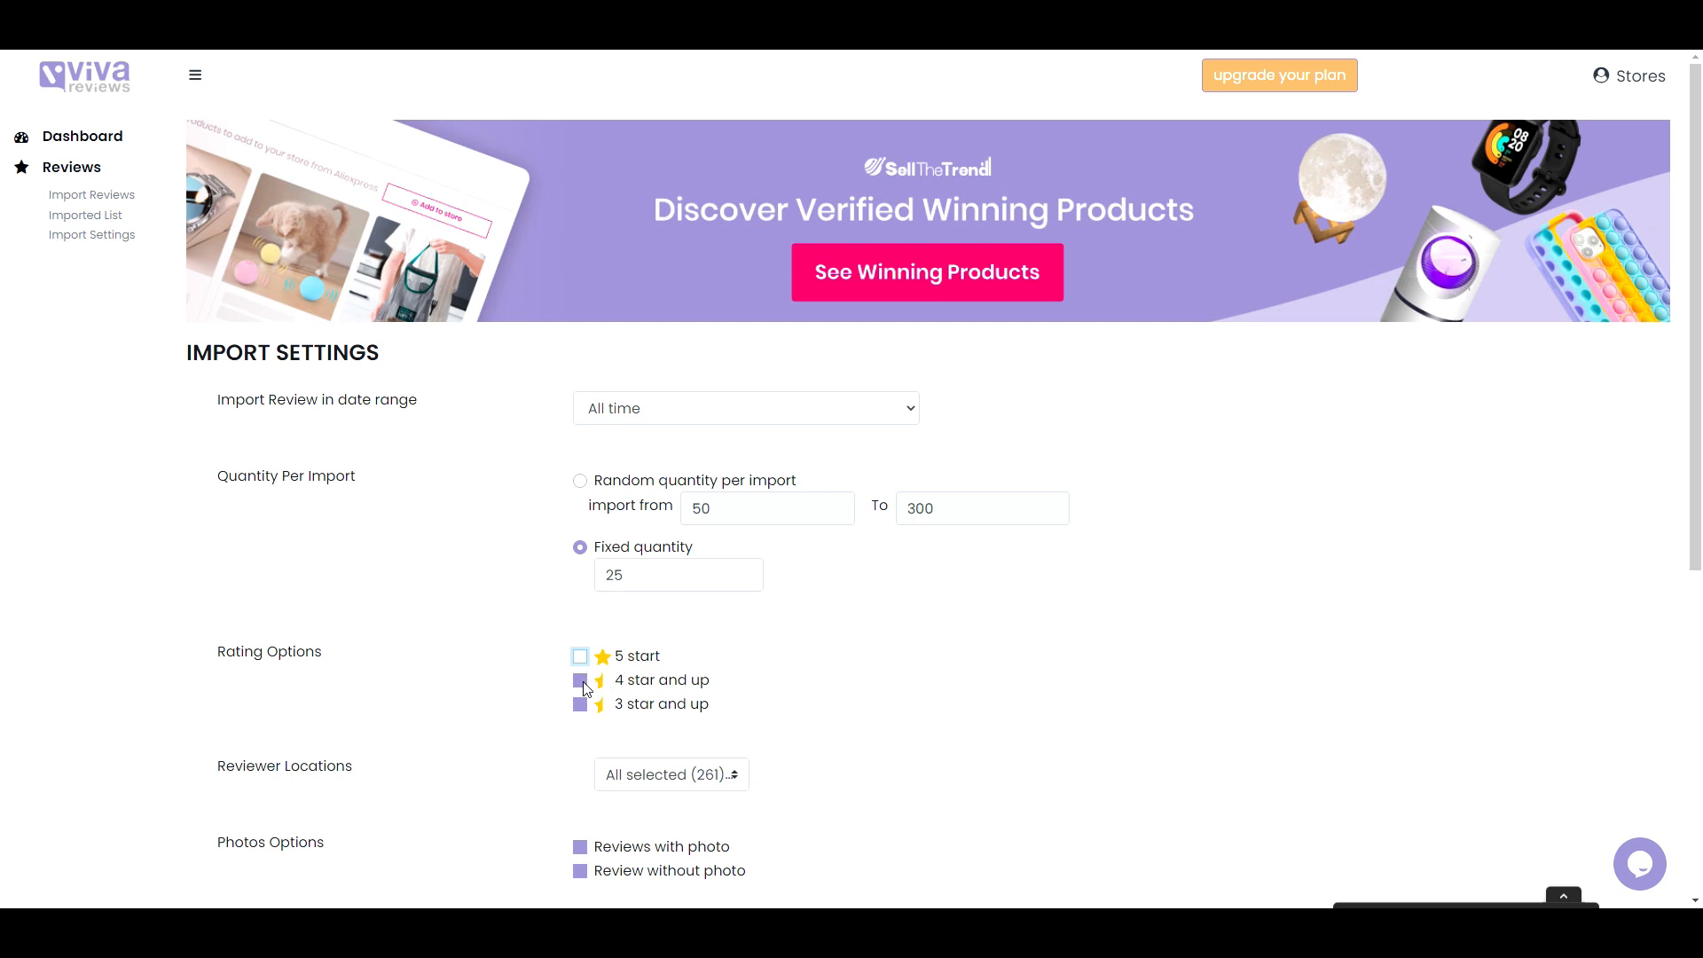
click(579, 654)
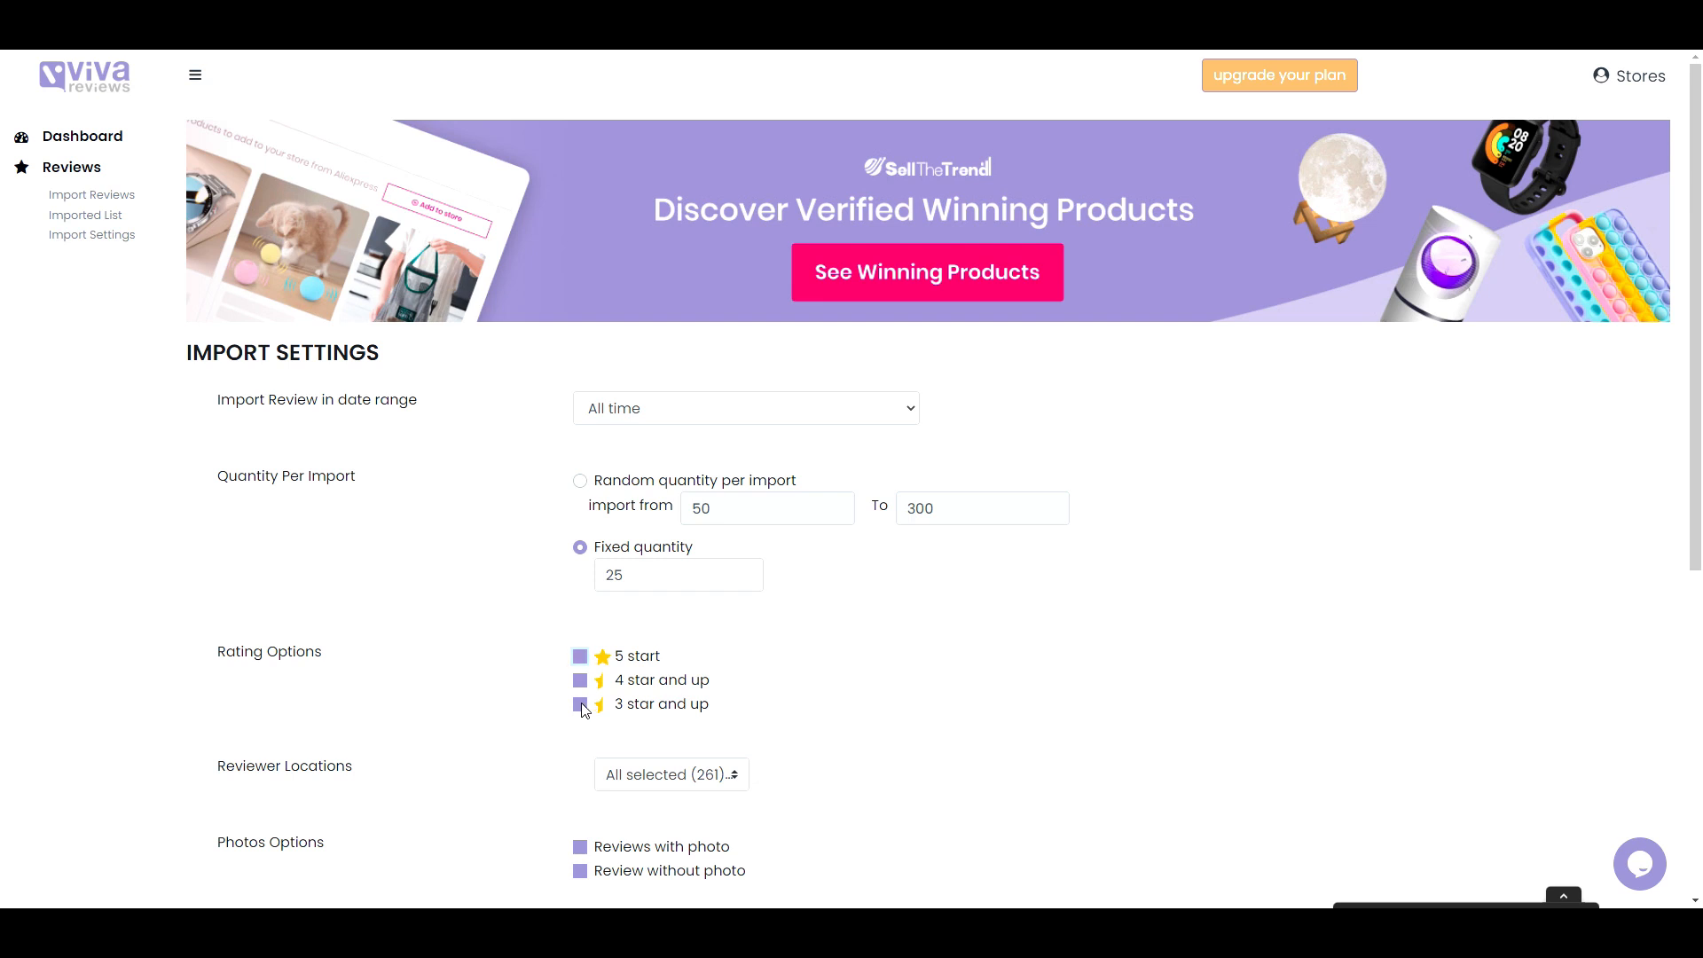
click(579, 704)
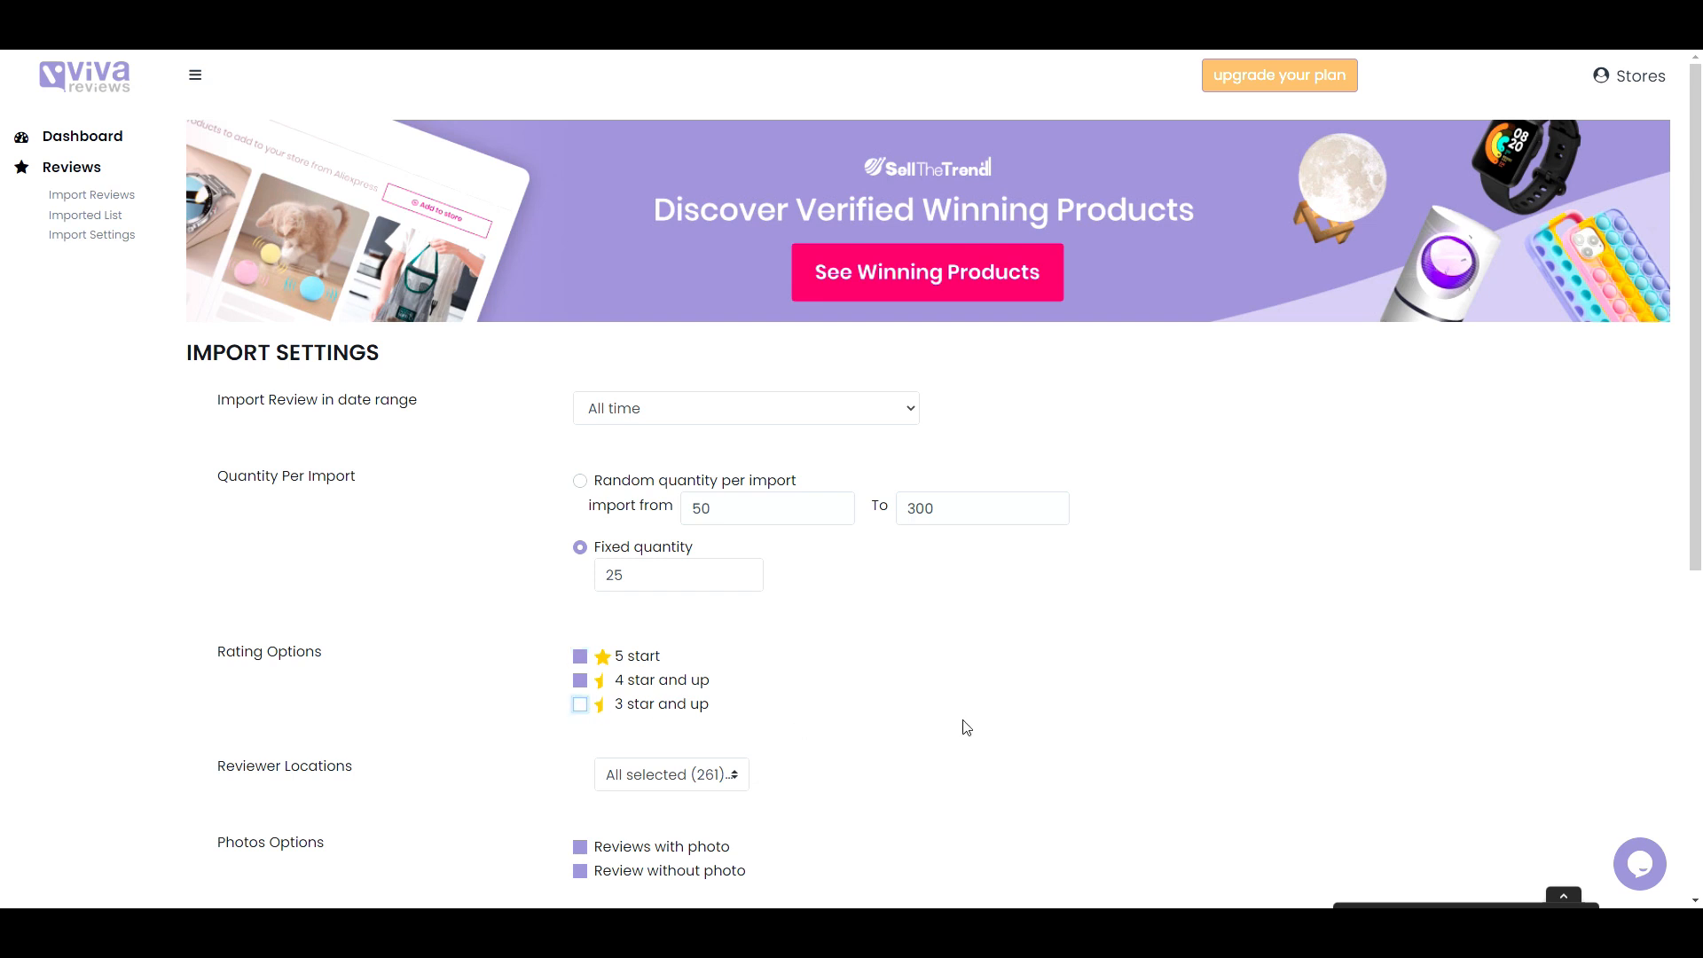
mouse_move(1486, 620)
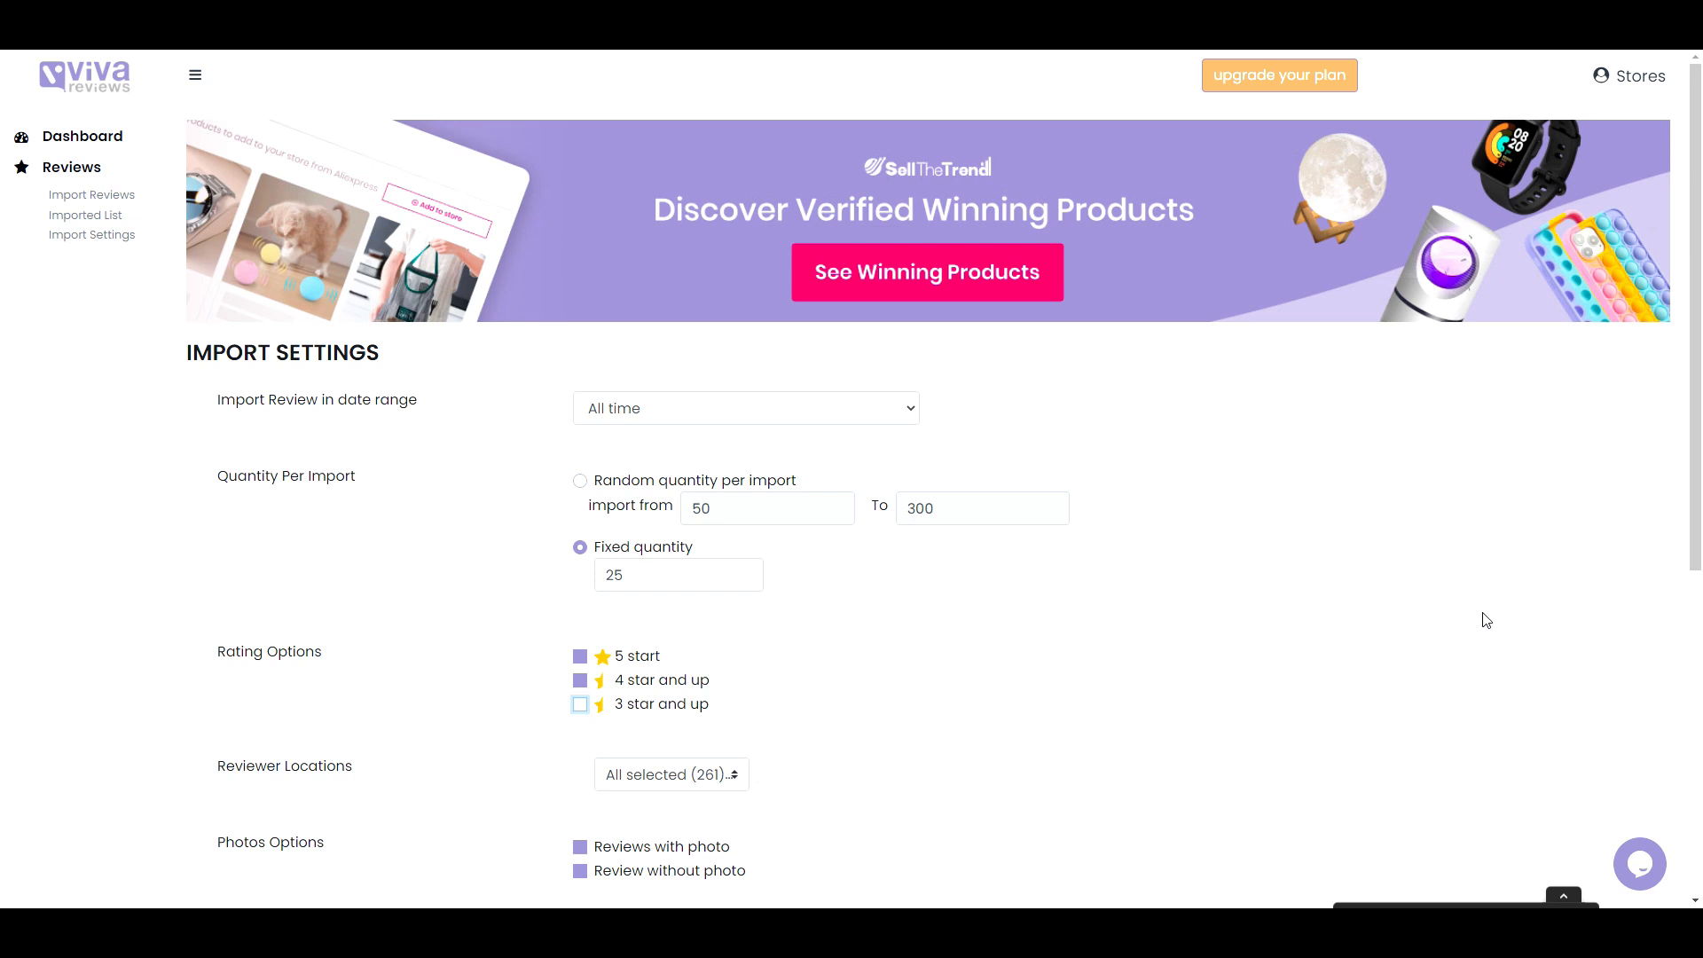
scroll(down, 3)
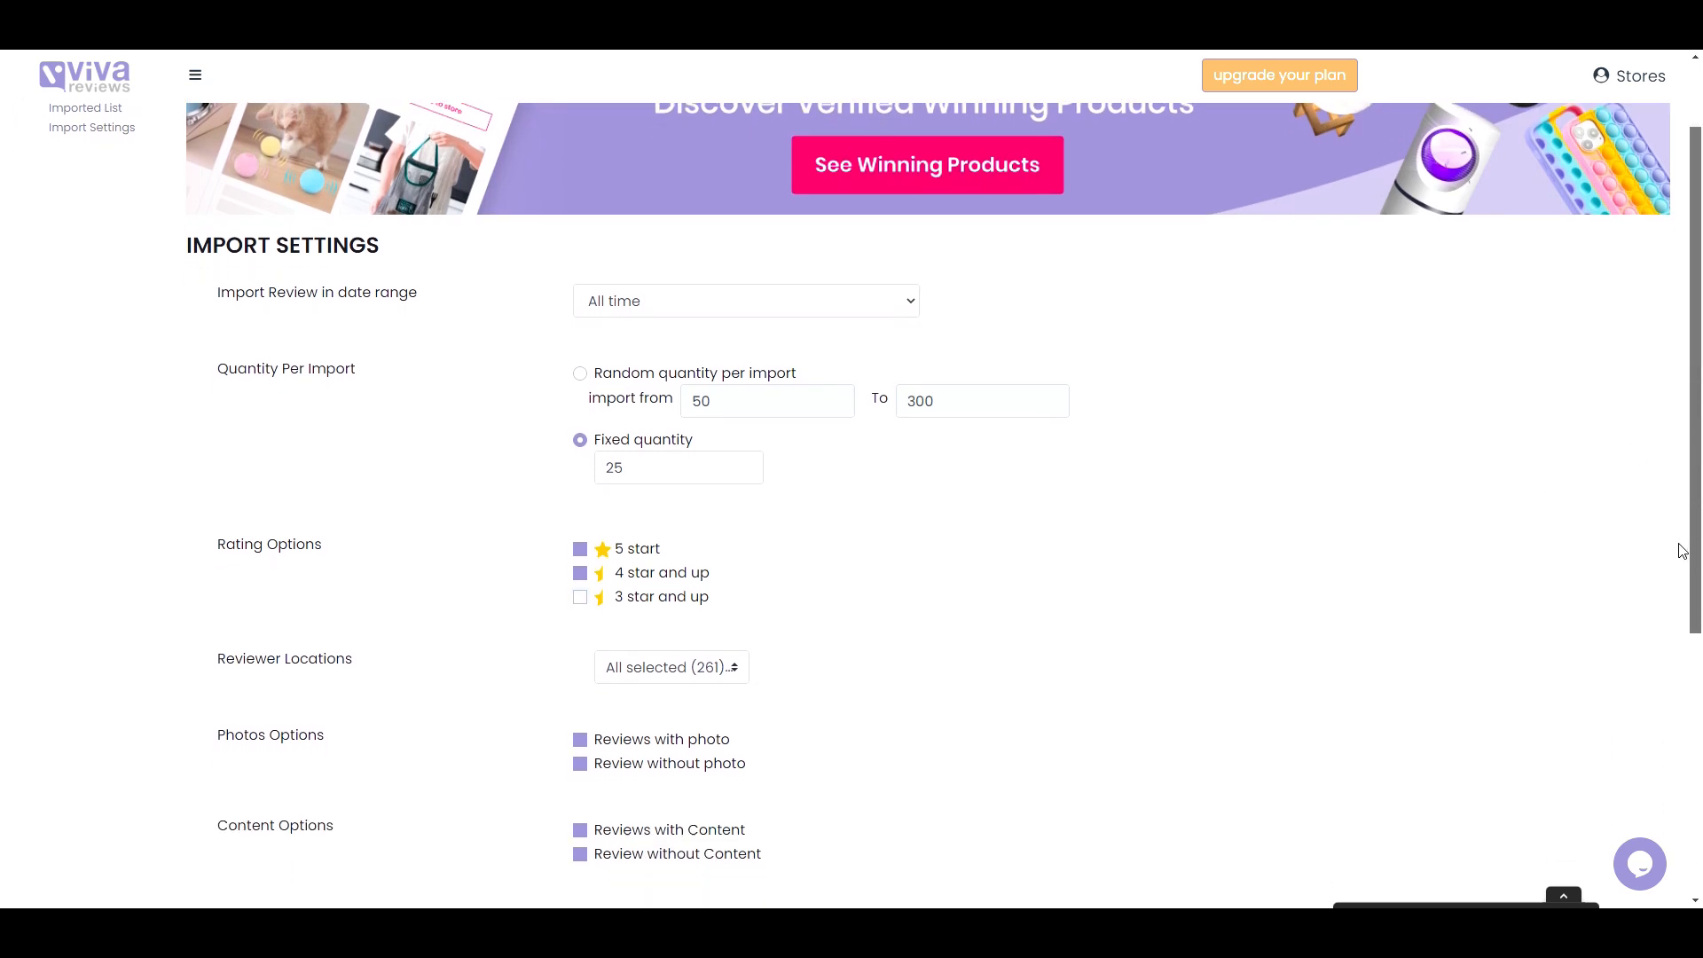
scroll(down, 3)
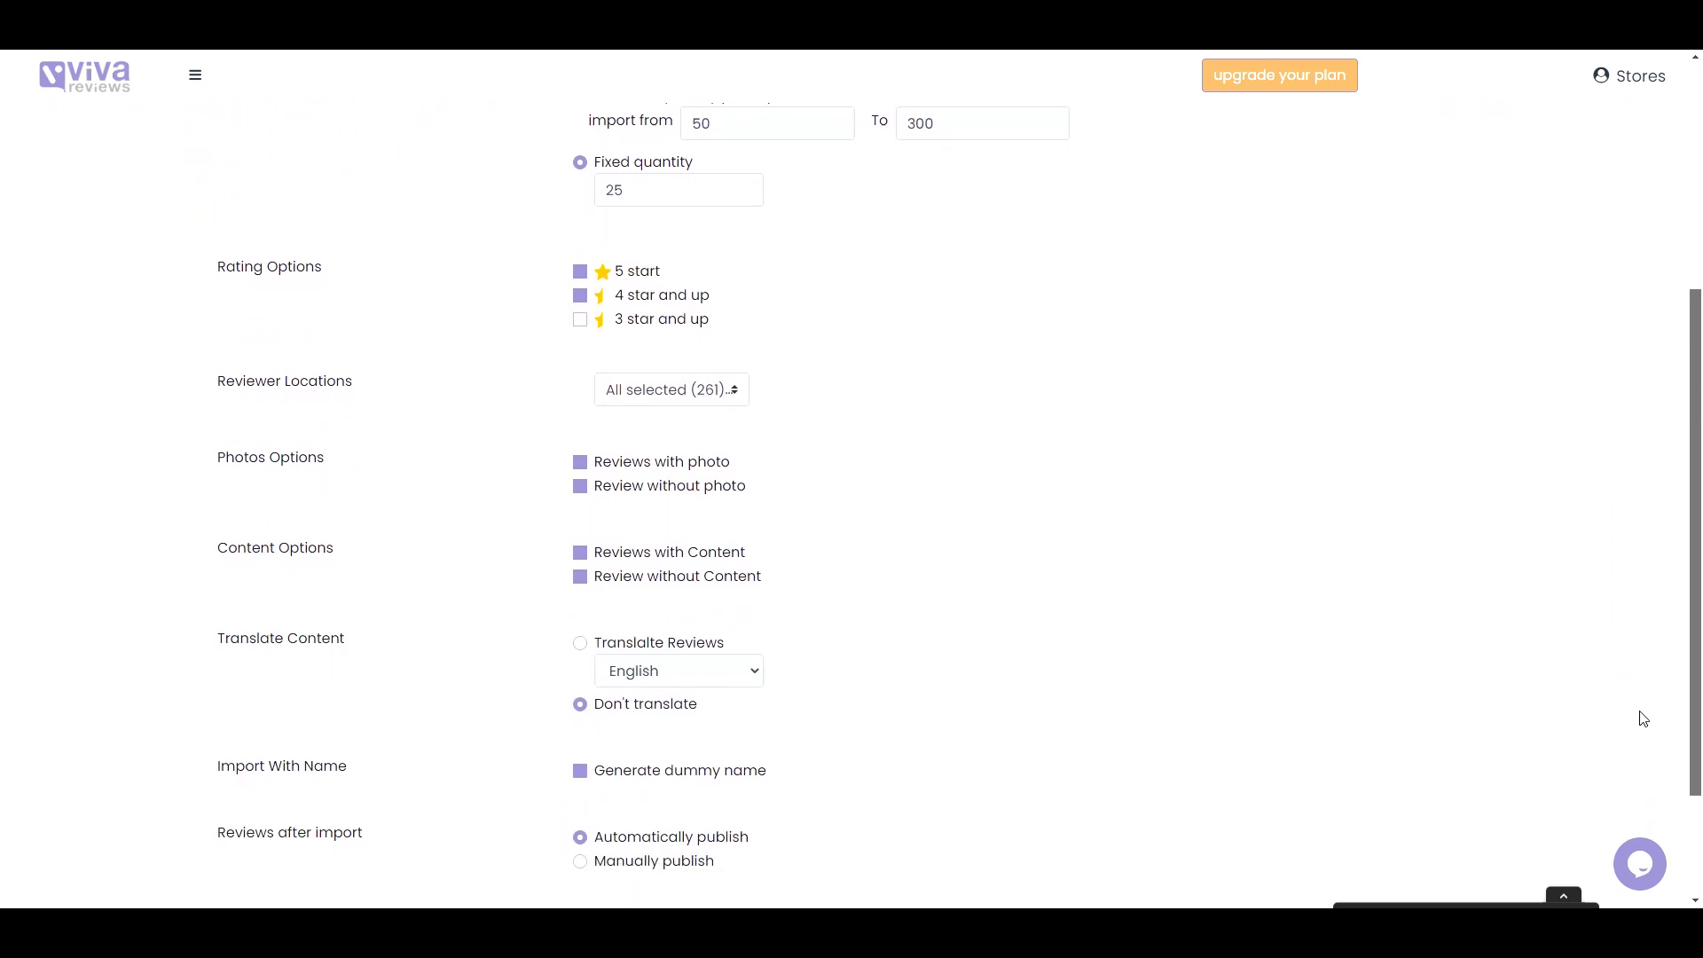
Step: Leave all 261 reviewer locations selected and uncheck 'Review without photo'
click(670, 388)
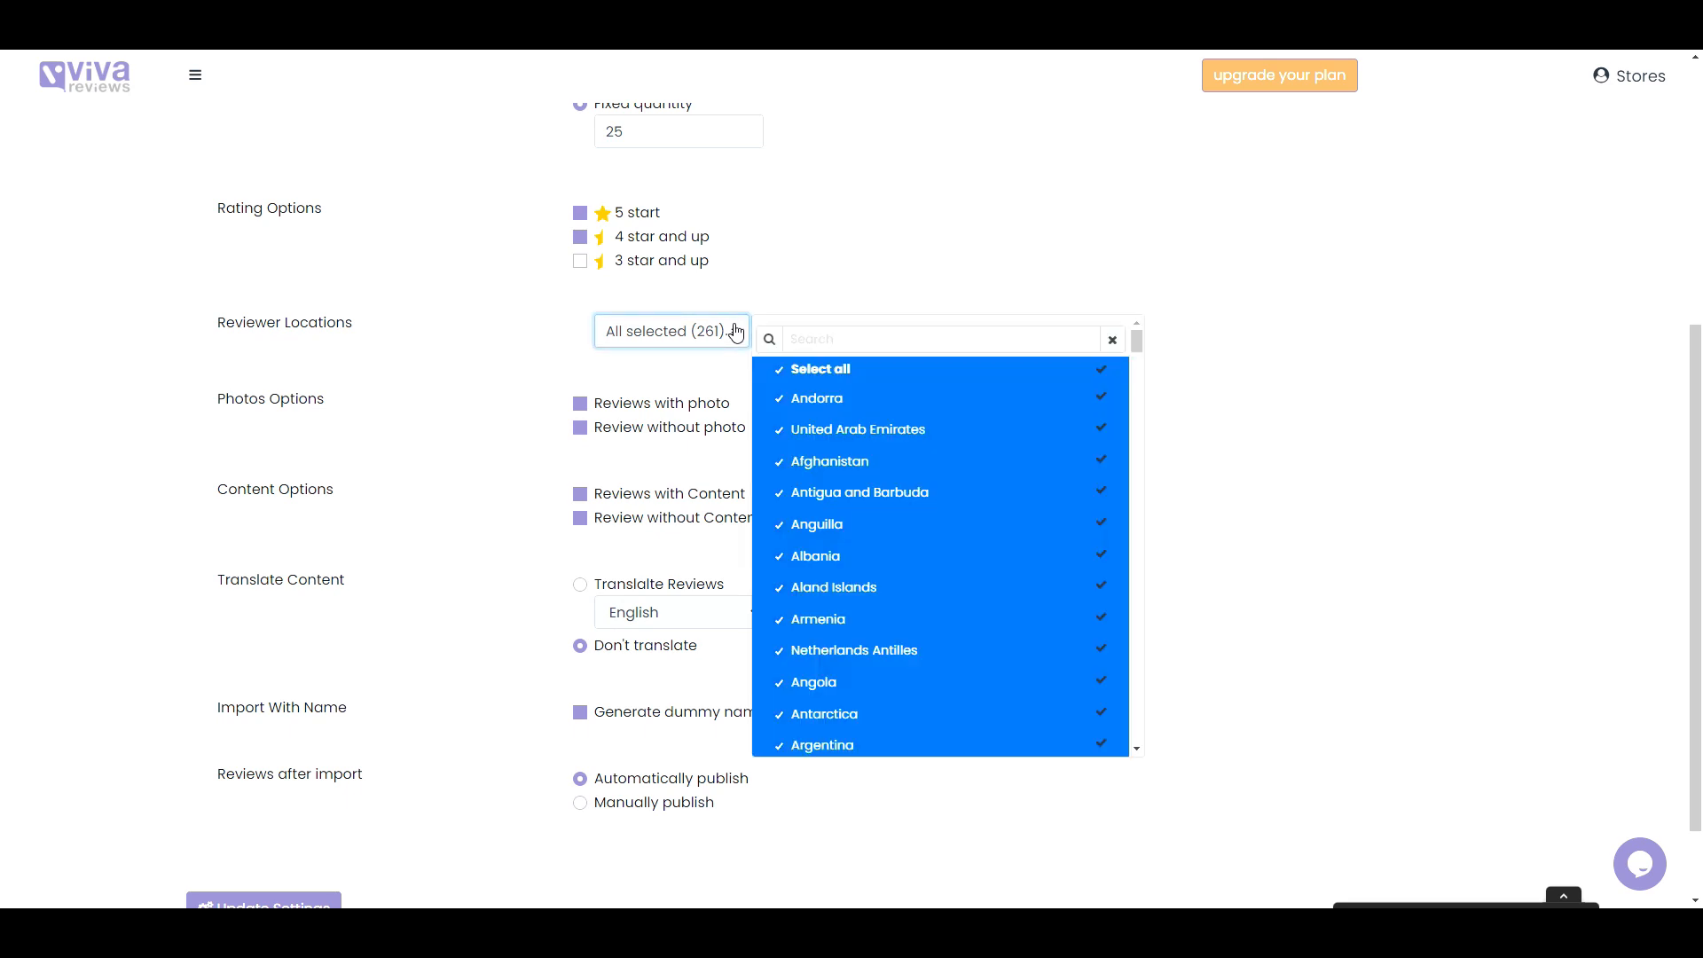
mouse_move(960, 280)
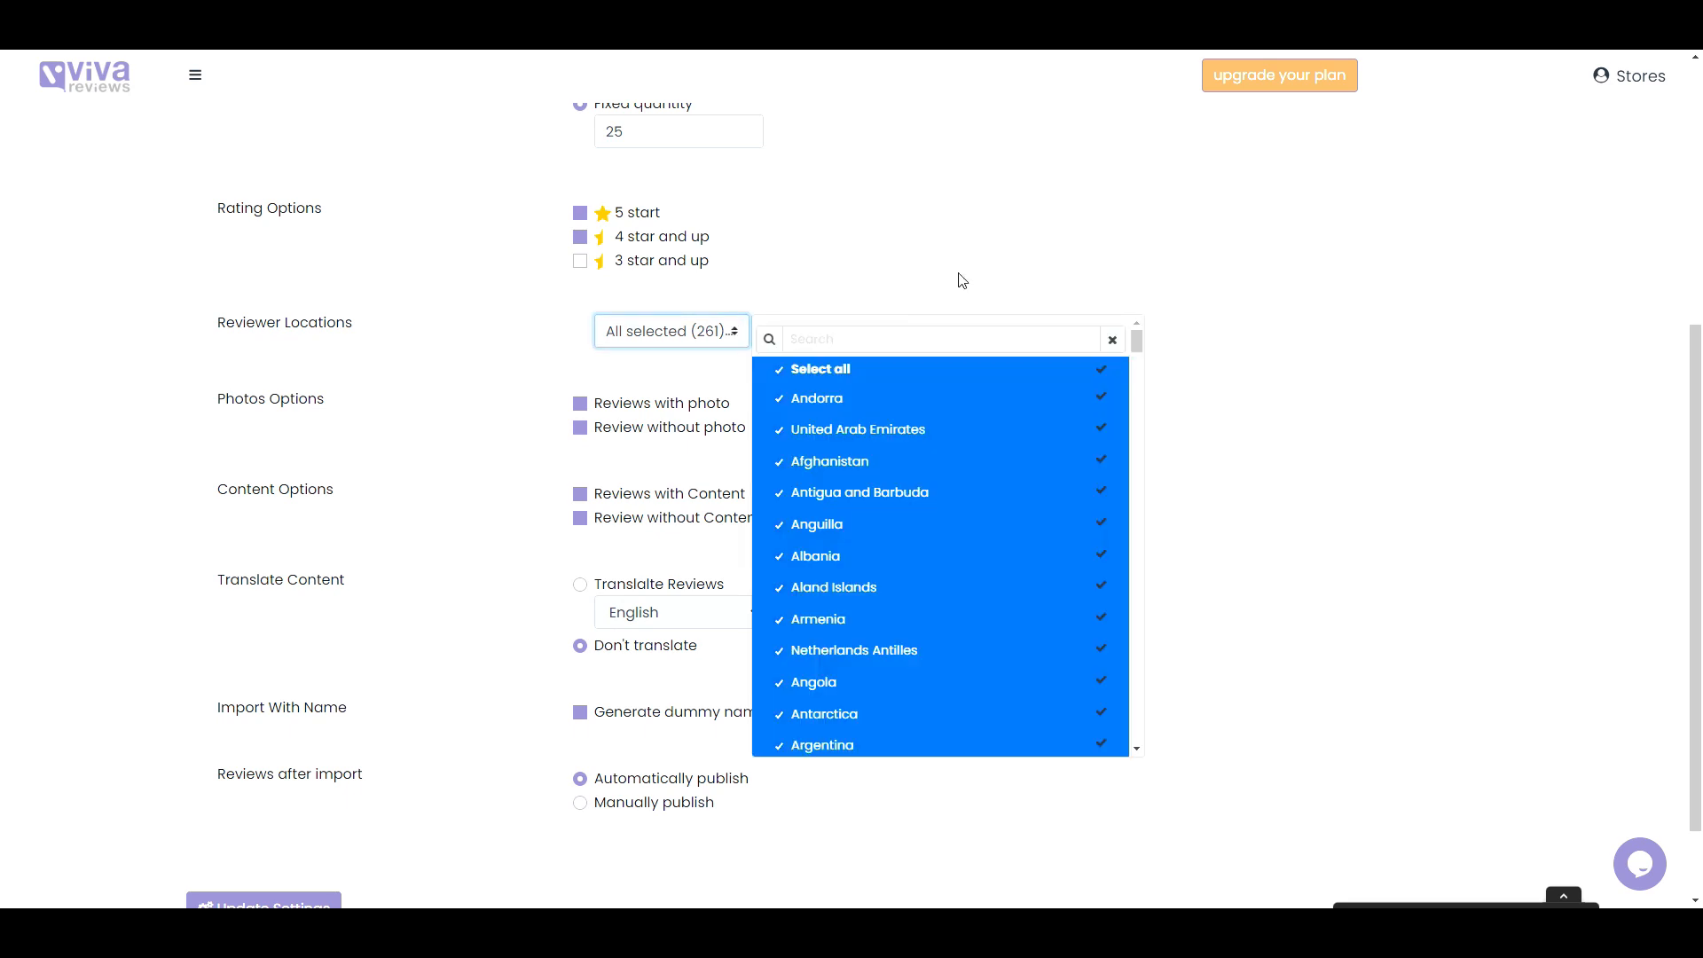
click(670, 330)
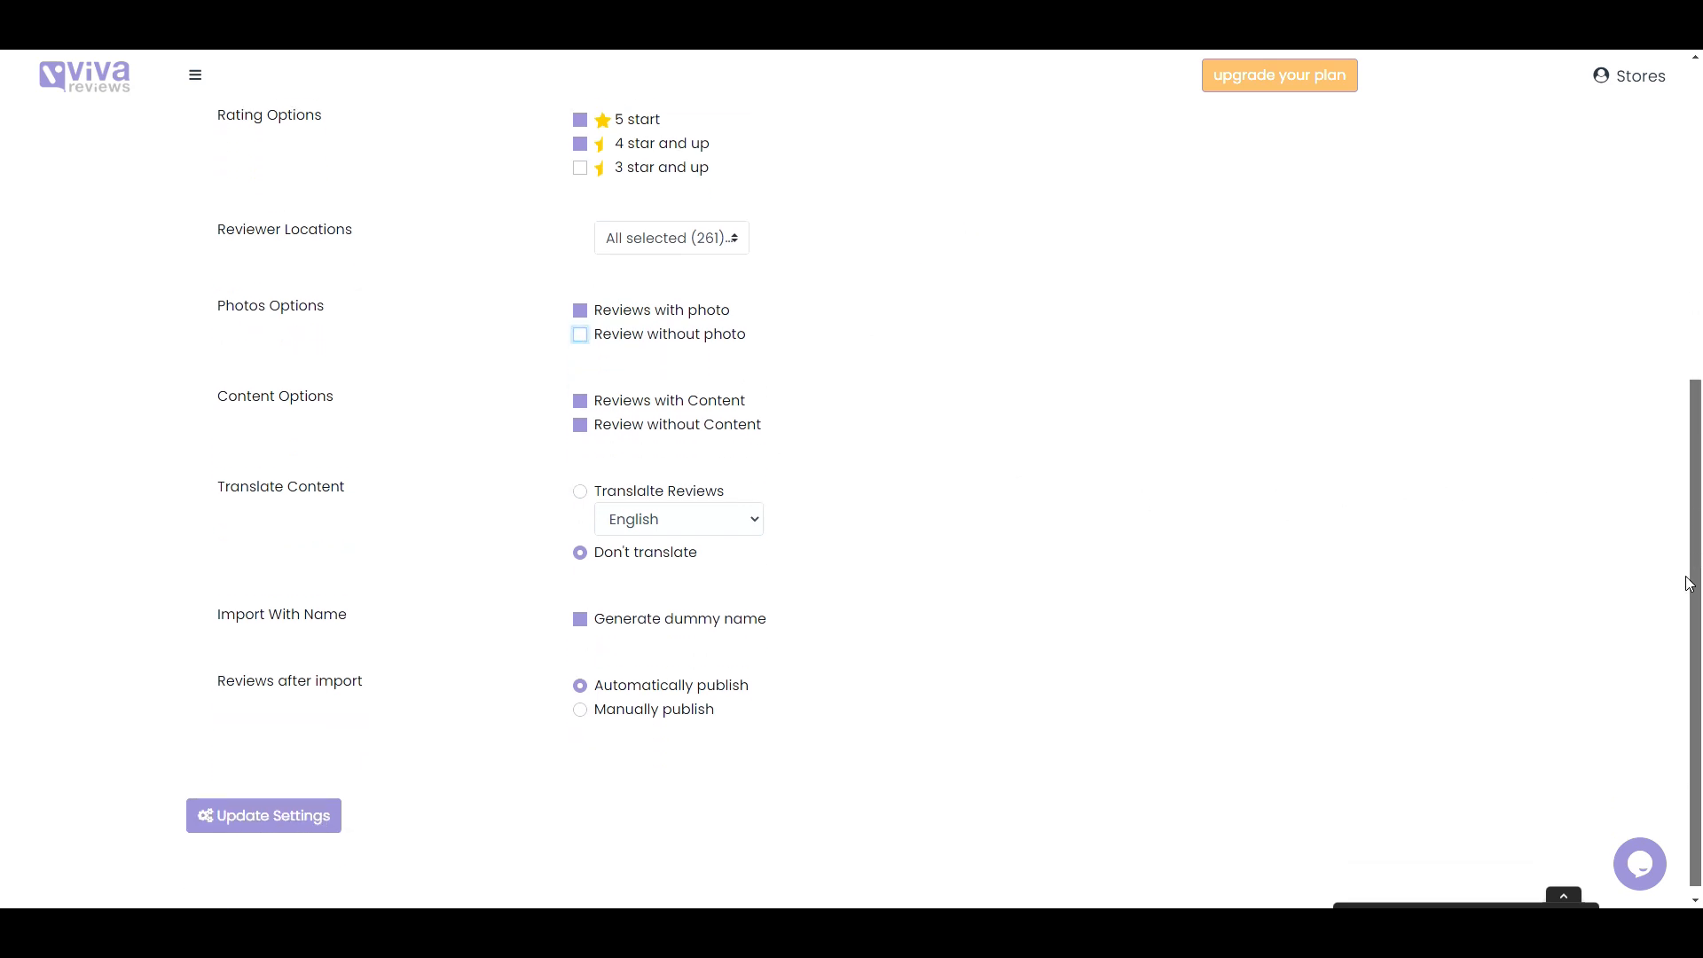
Step: Uncheck 'Review without Content', choose Manually publish, and save via Update Settings
scroll(down, 3)
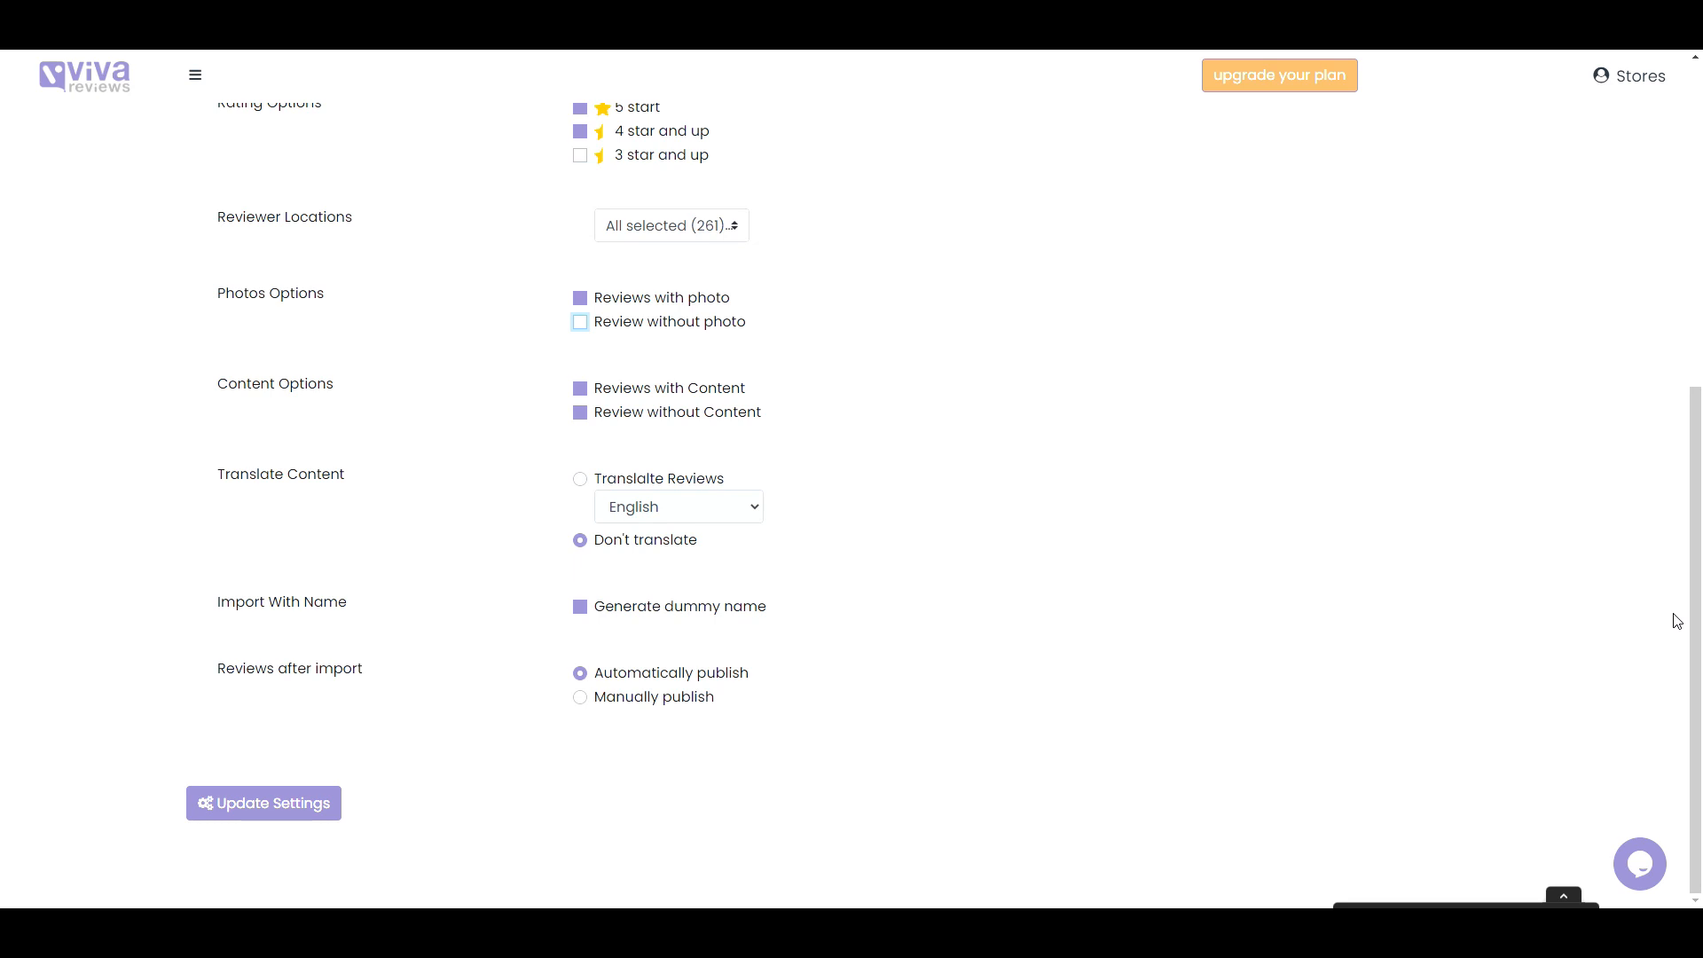
mouse_move(1654, 620)
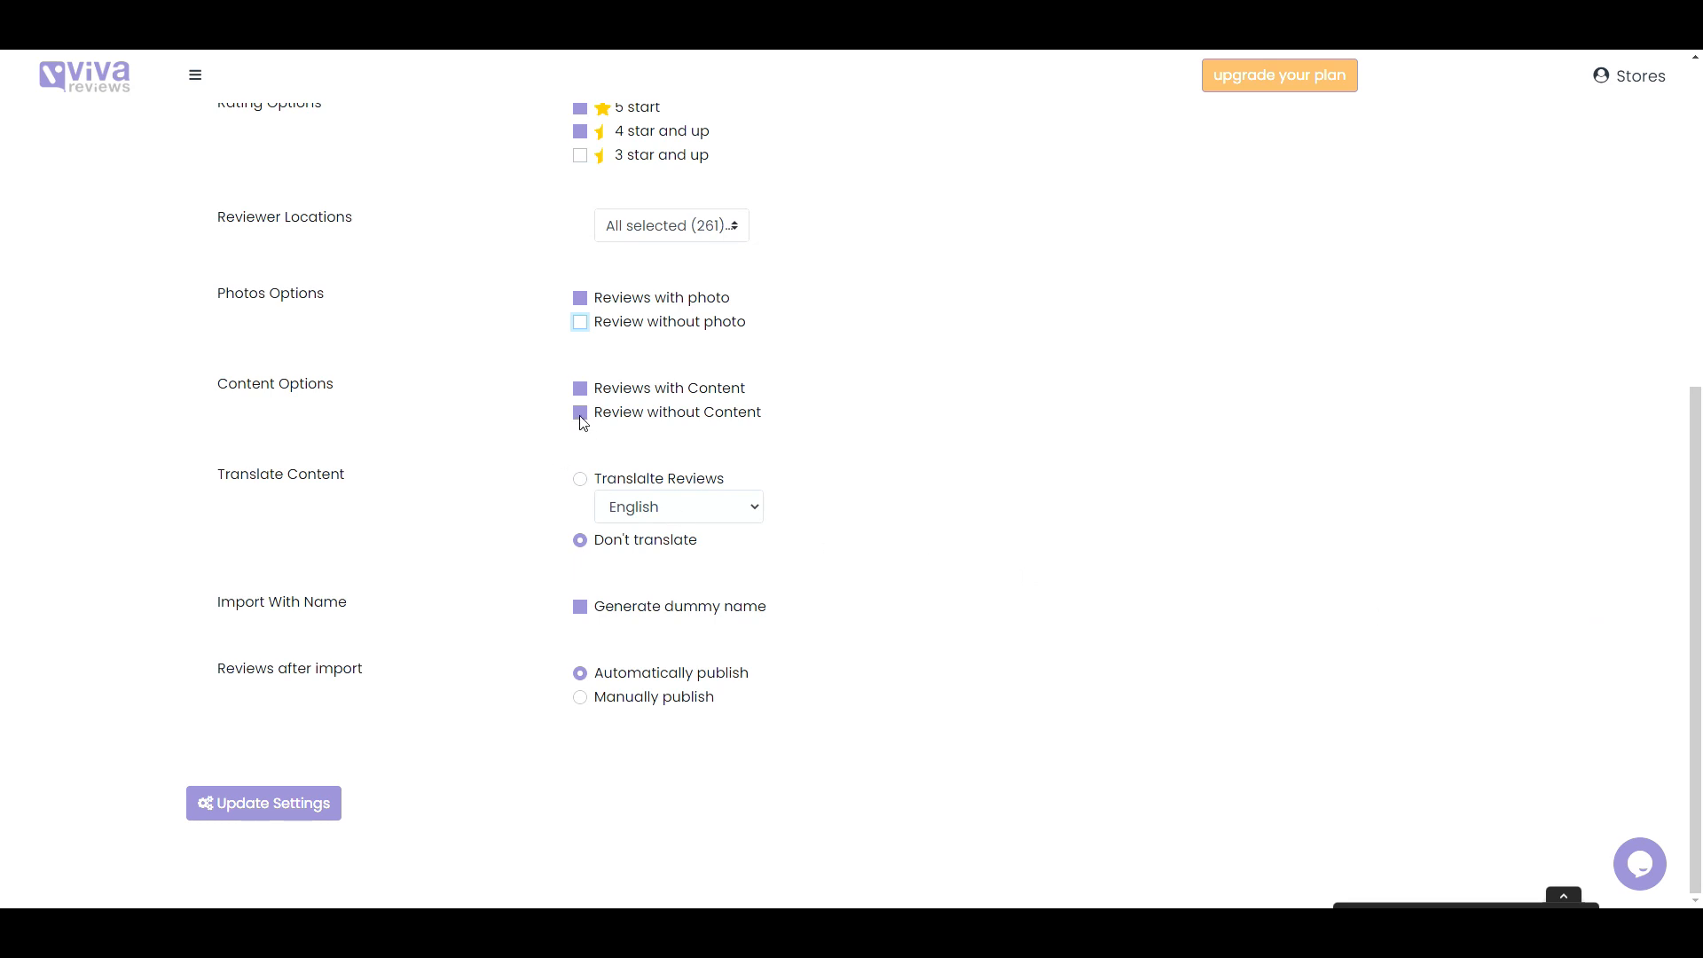
click(580, 412)
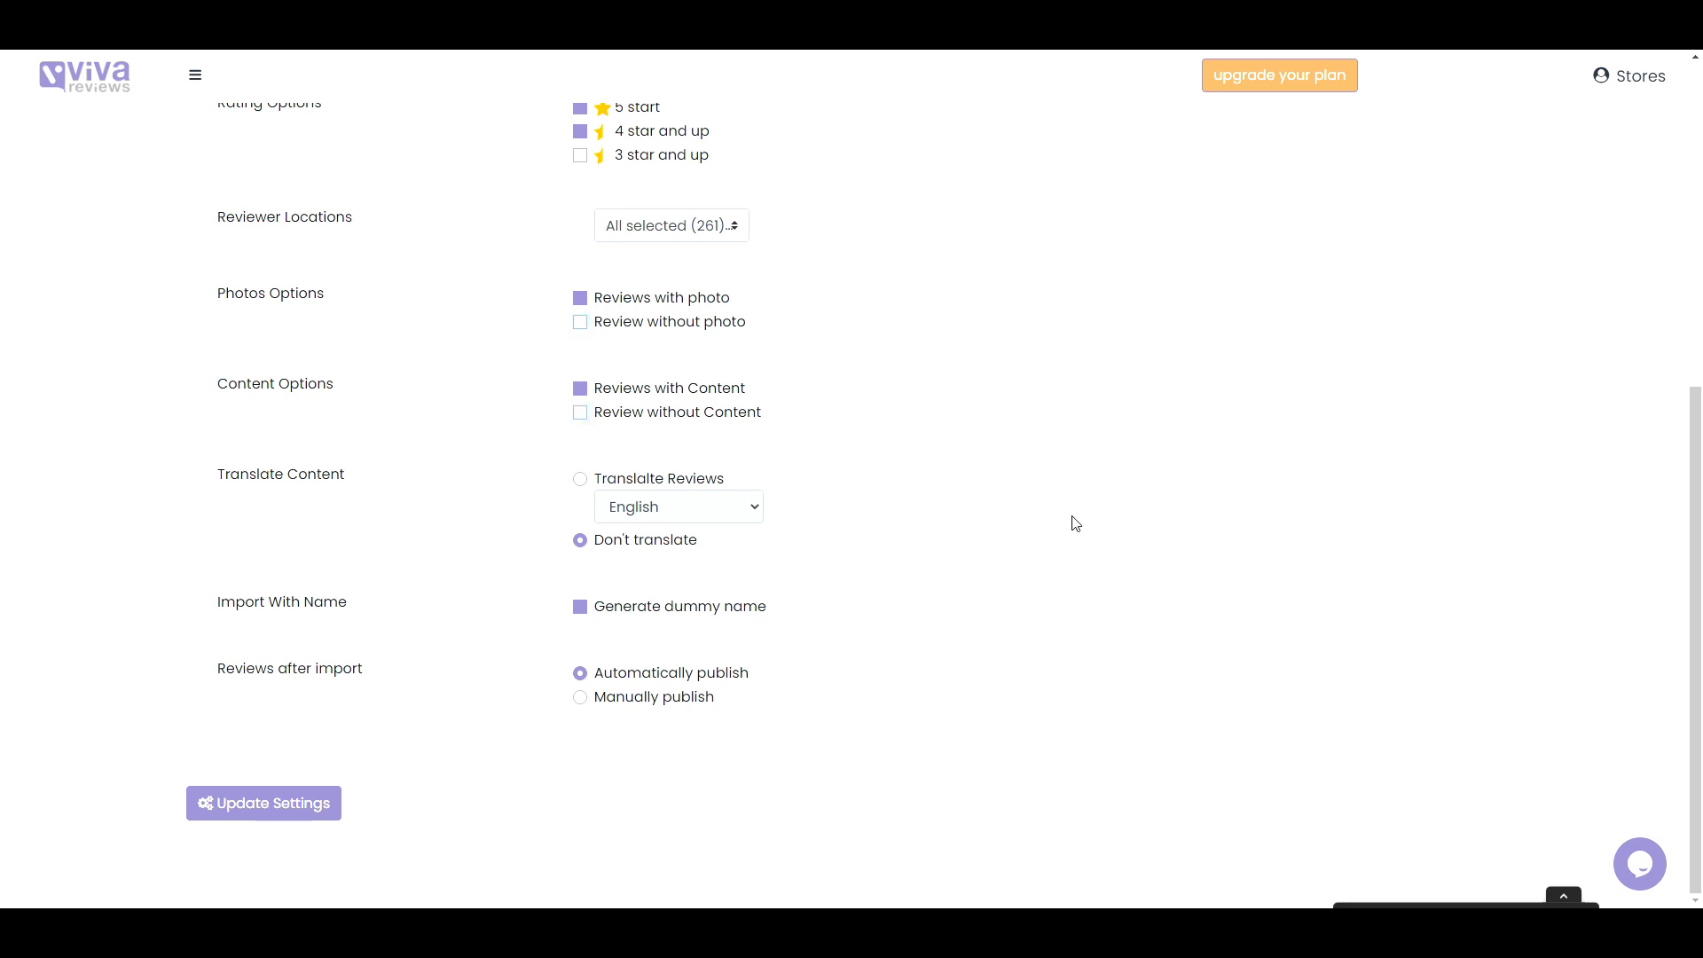
mouse_move(584, 495)
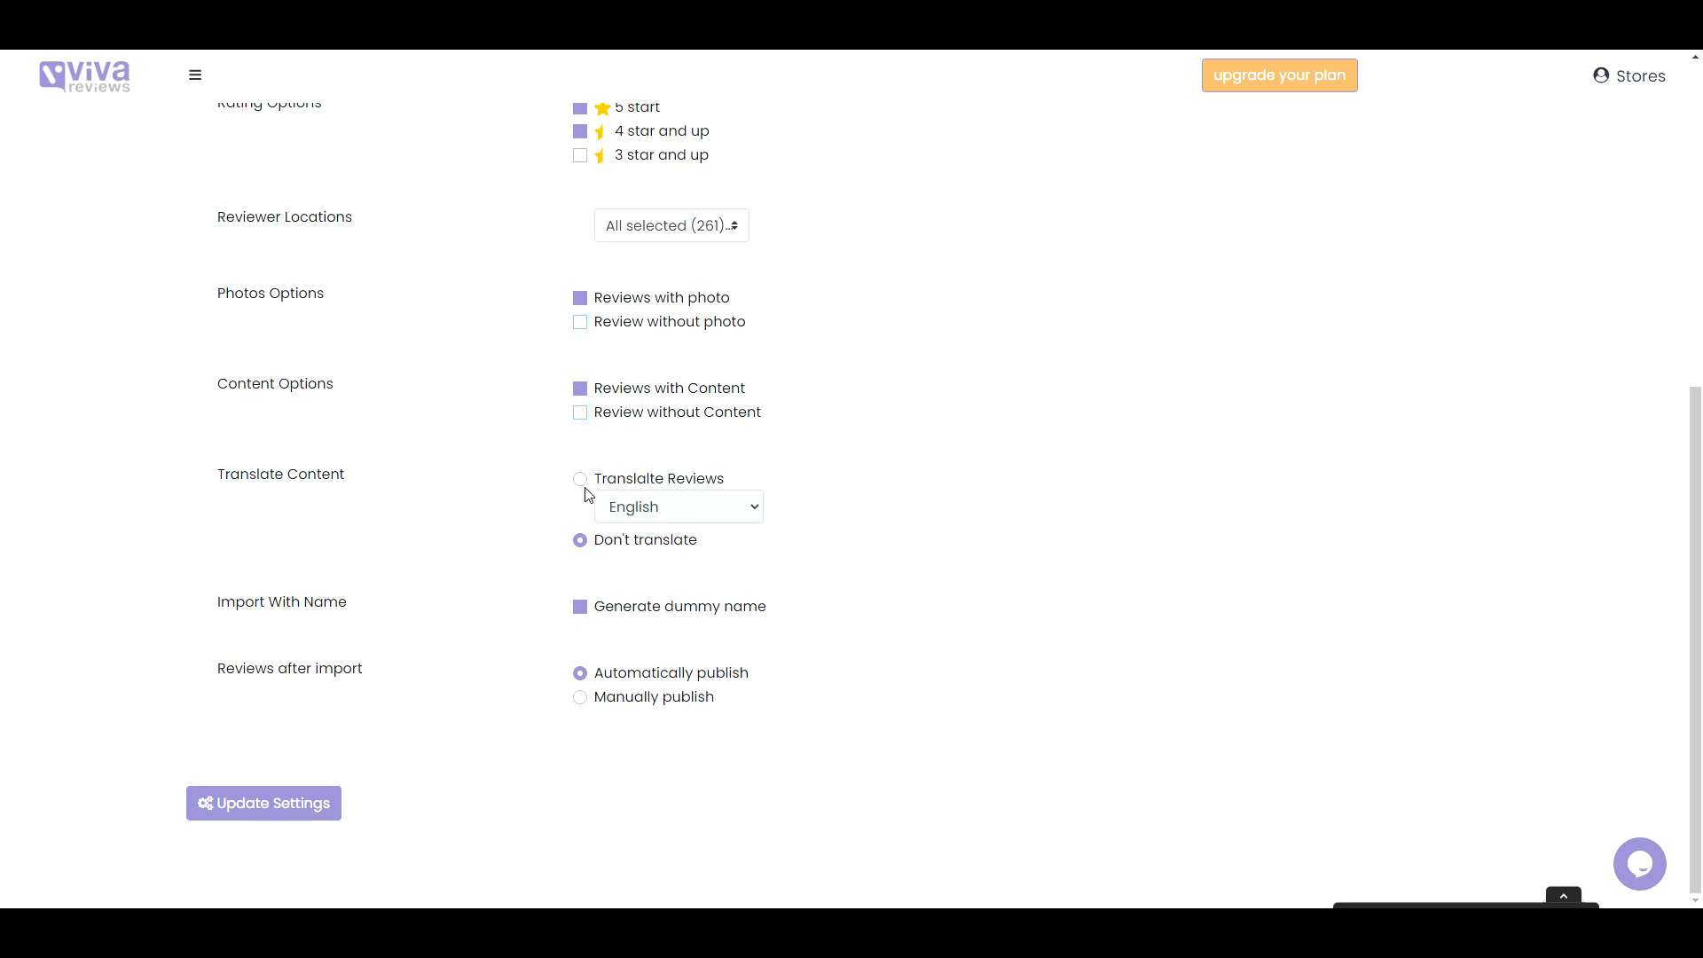
mouse_move(882, 582)
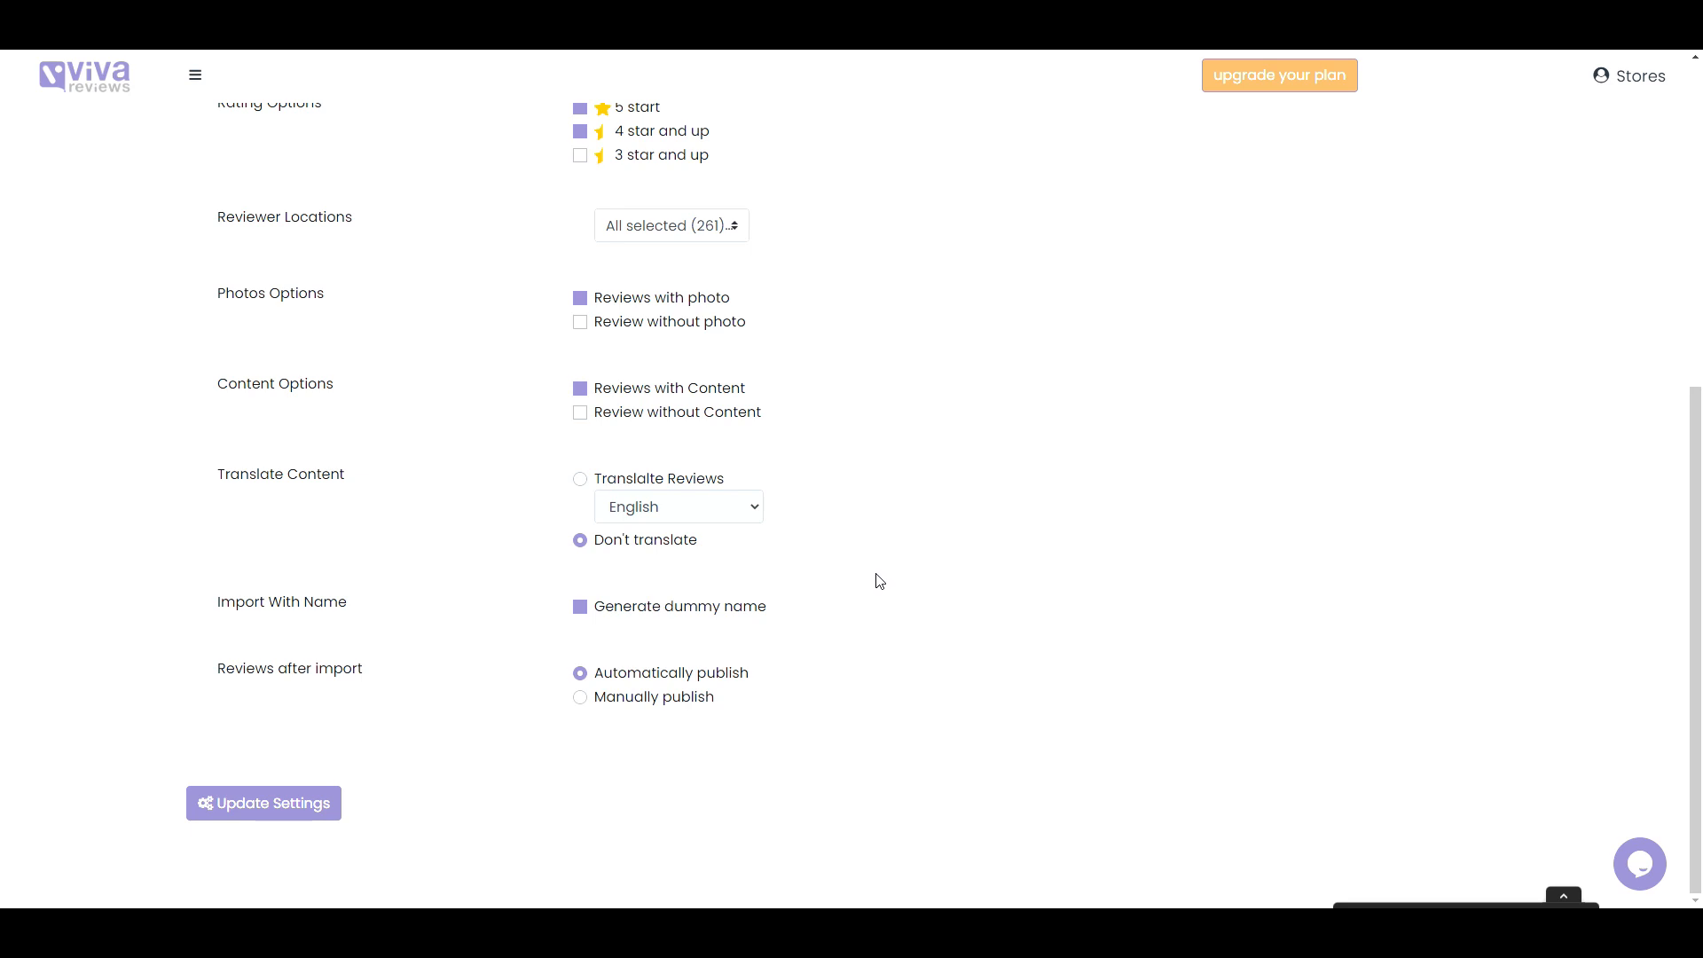
mouse_move(875, 572)
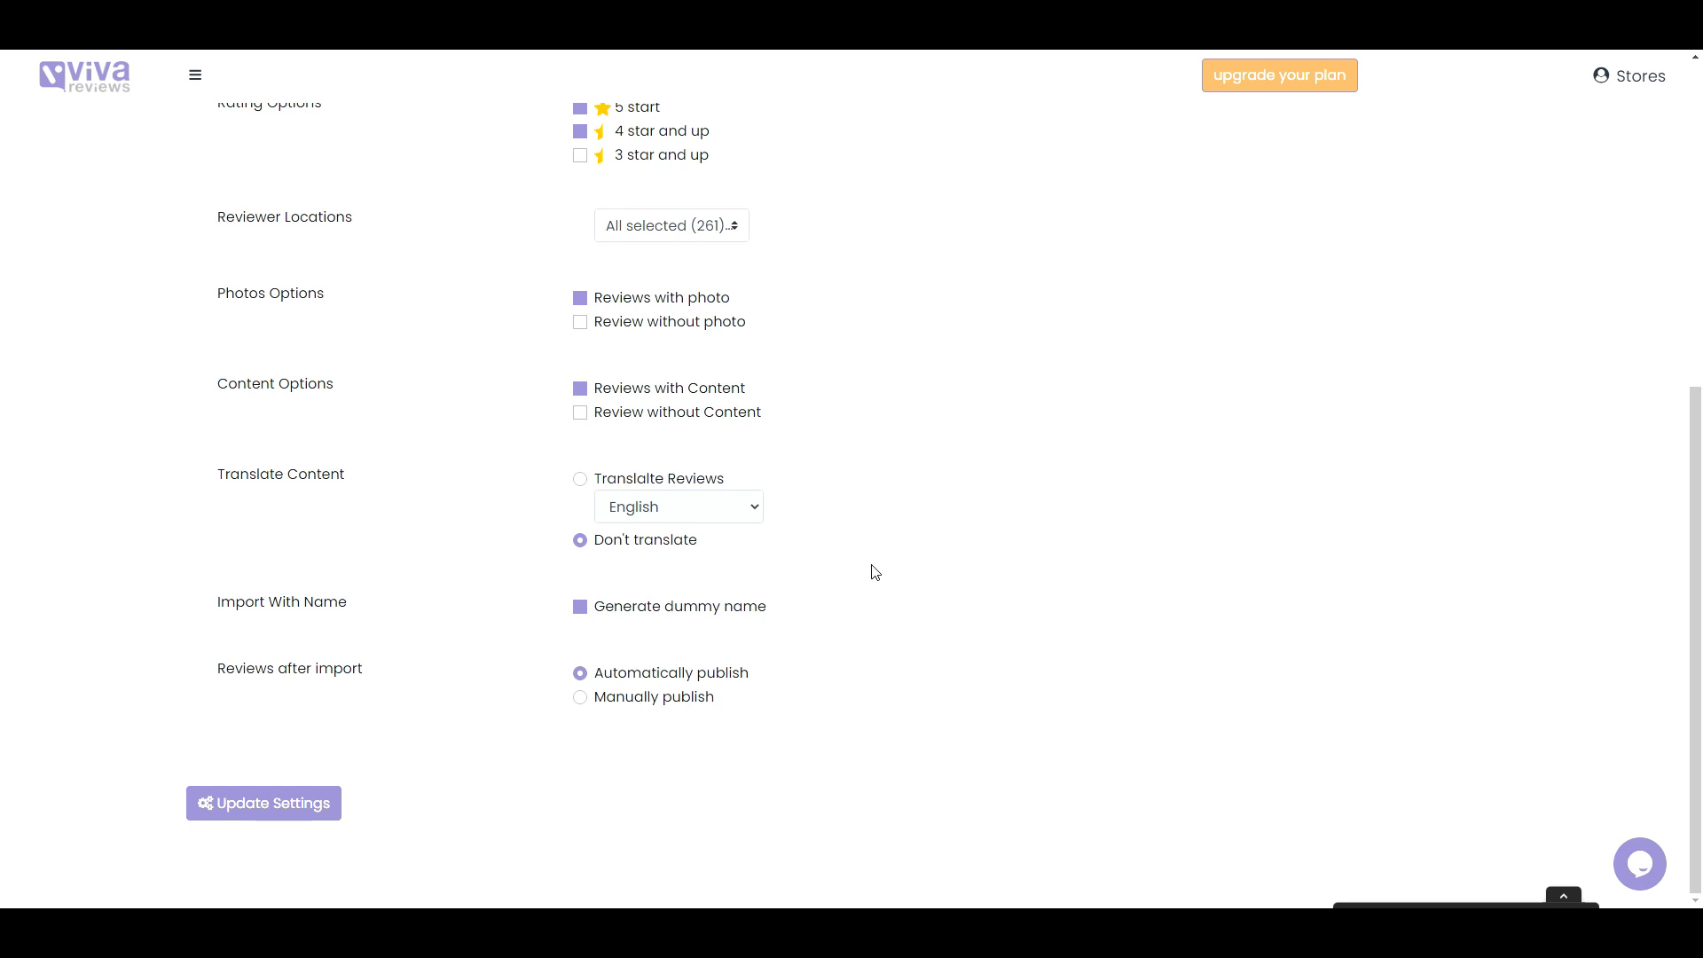
mouse_move(692, 703)
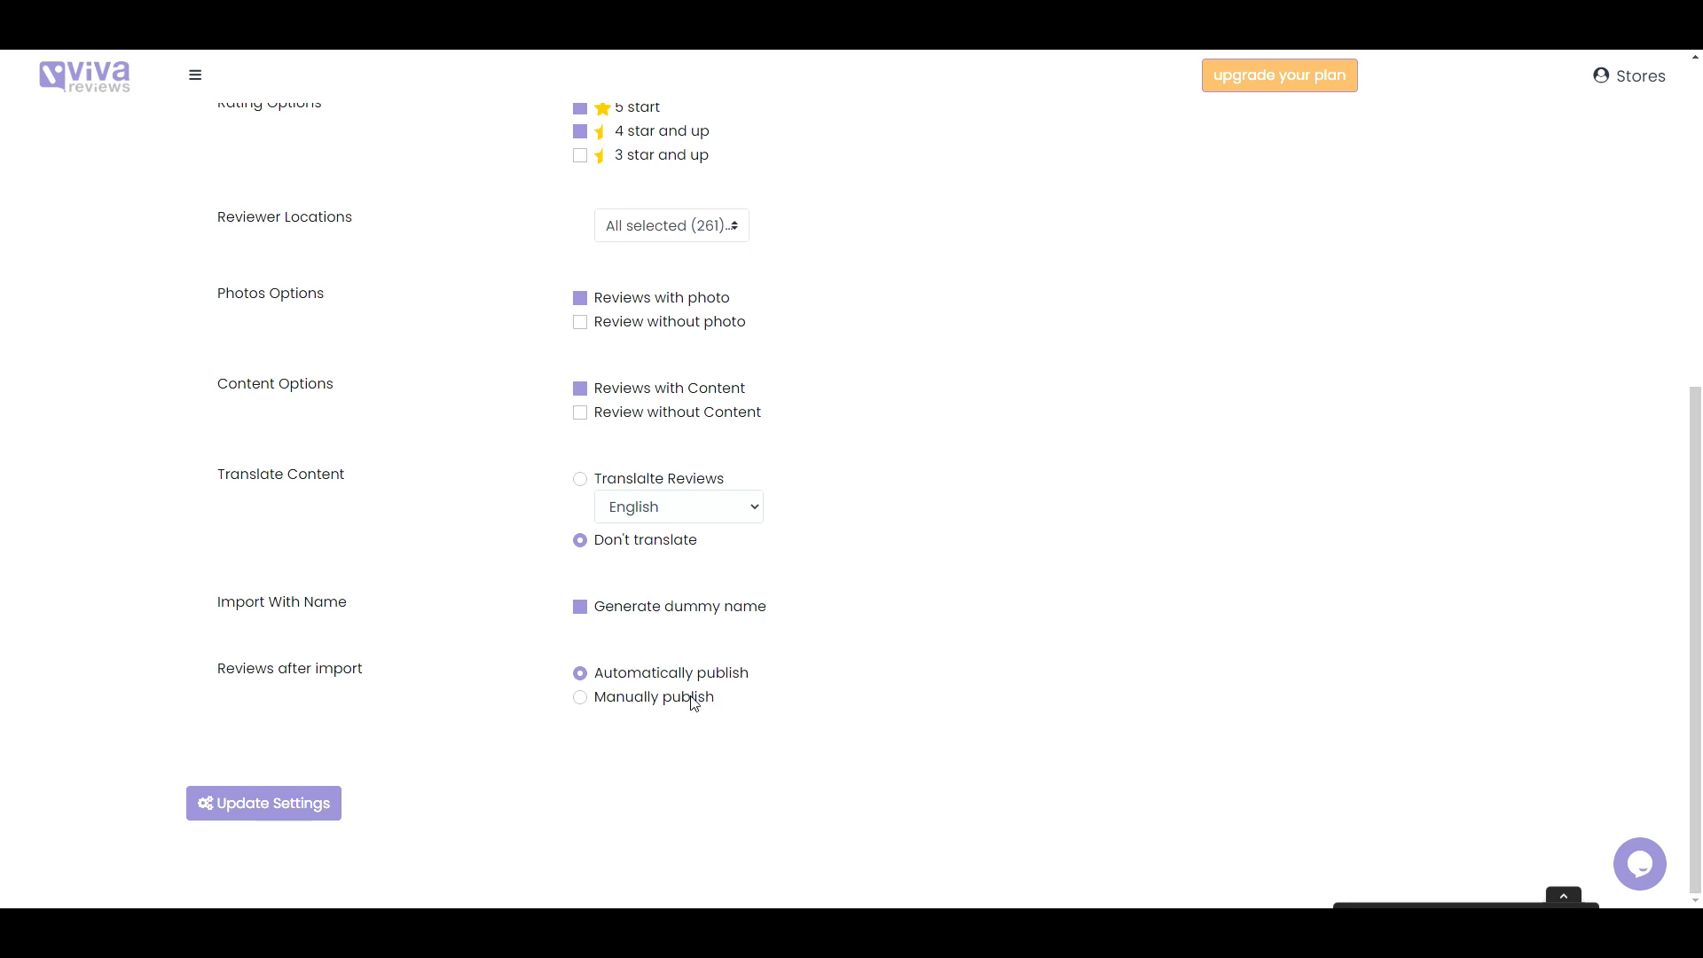
click(580, 696)
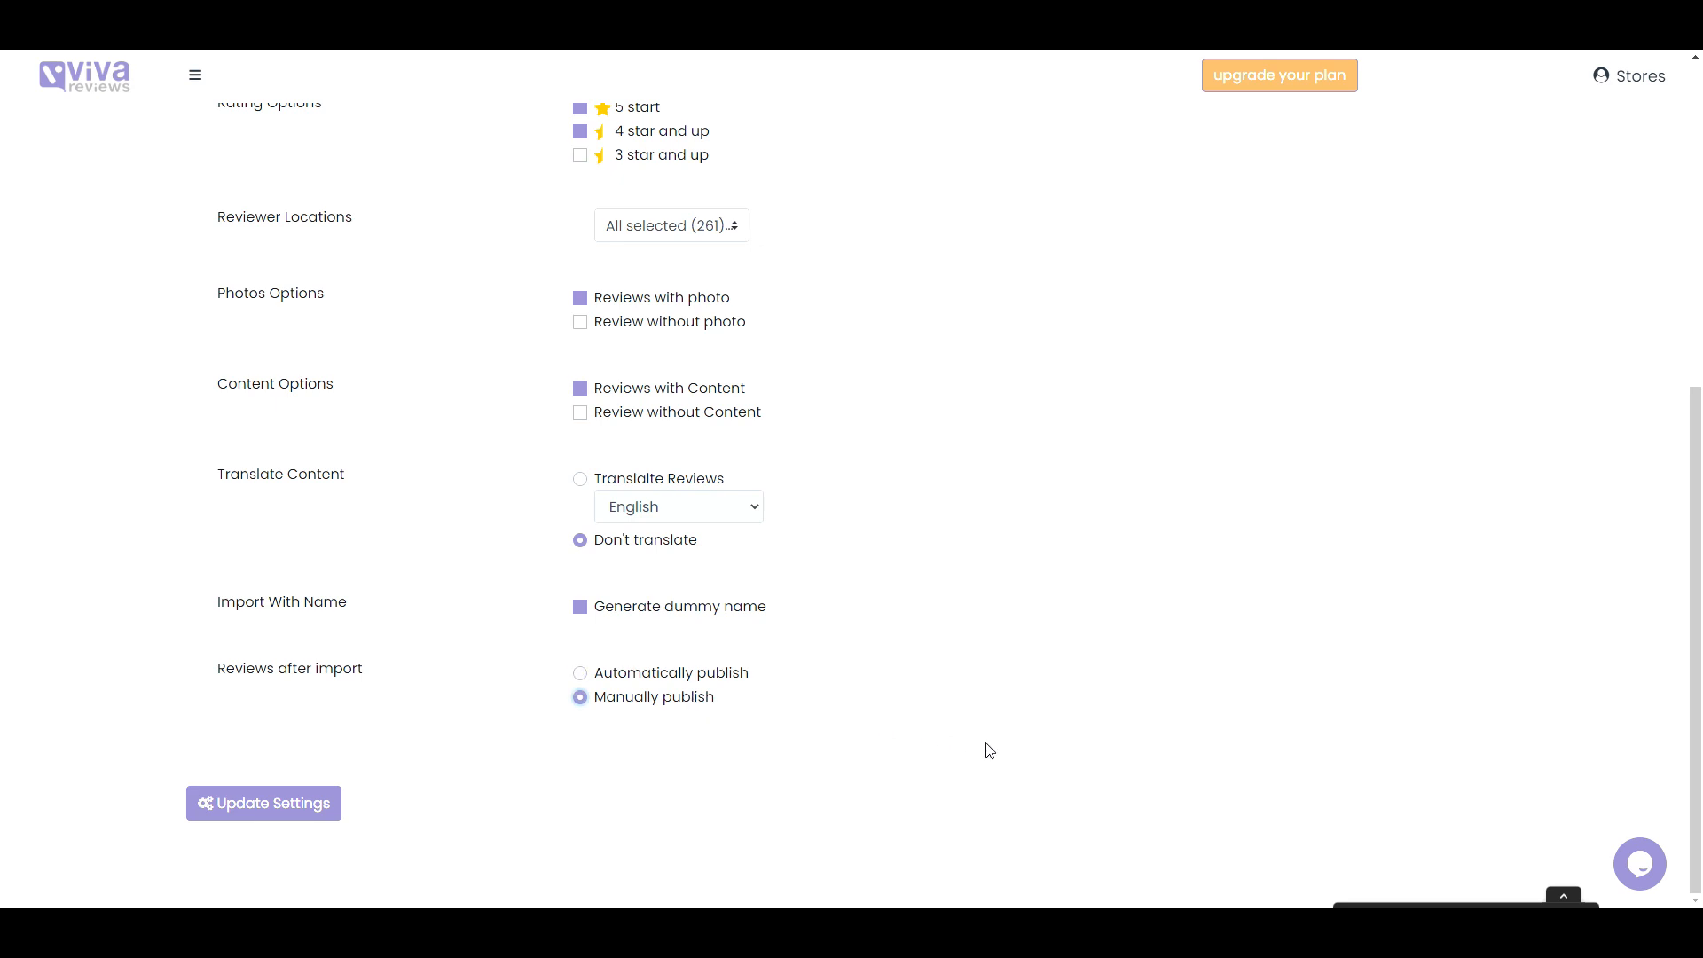
mouse_move(976, 758)
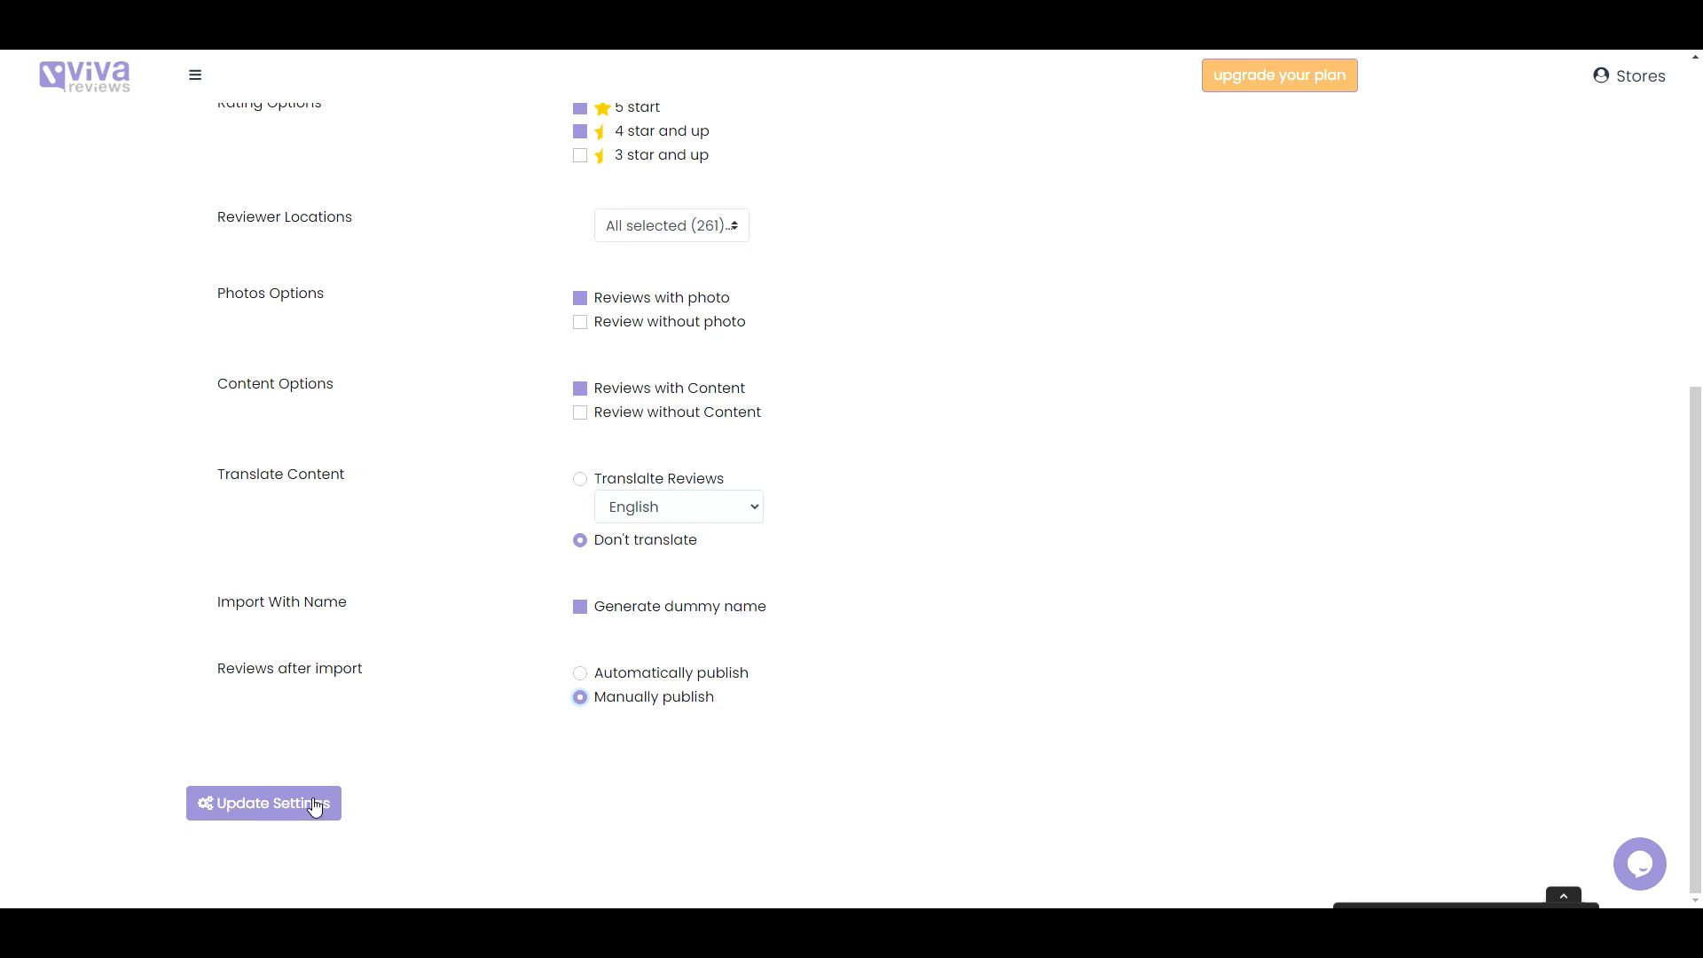
click(263, 803)
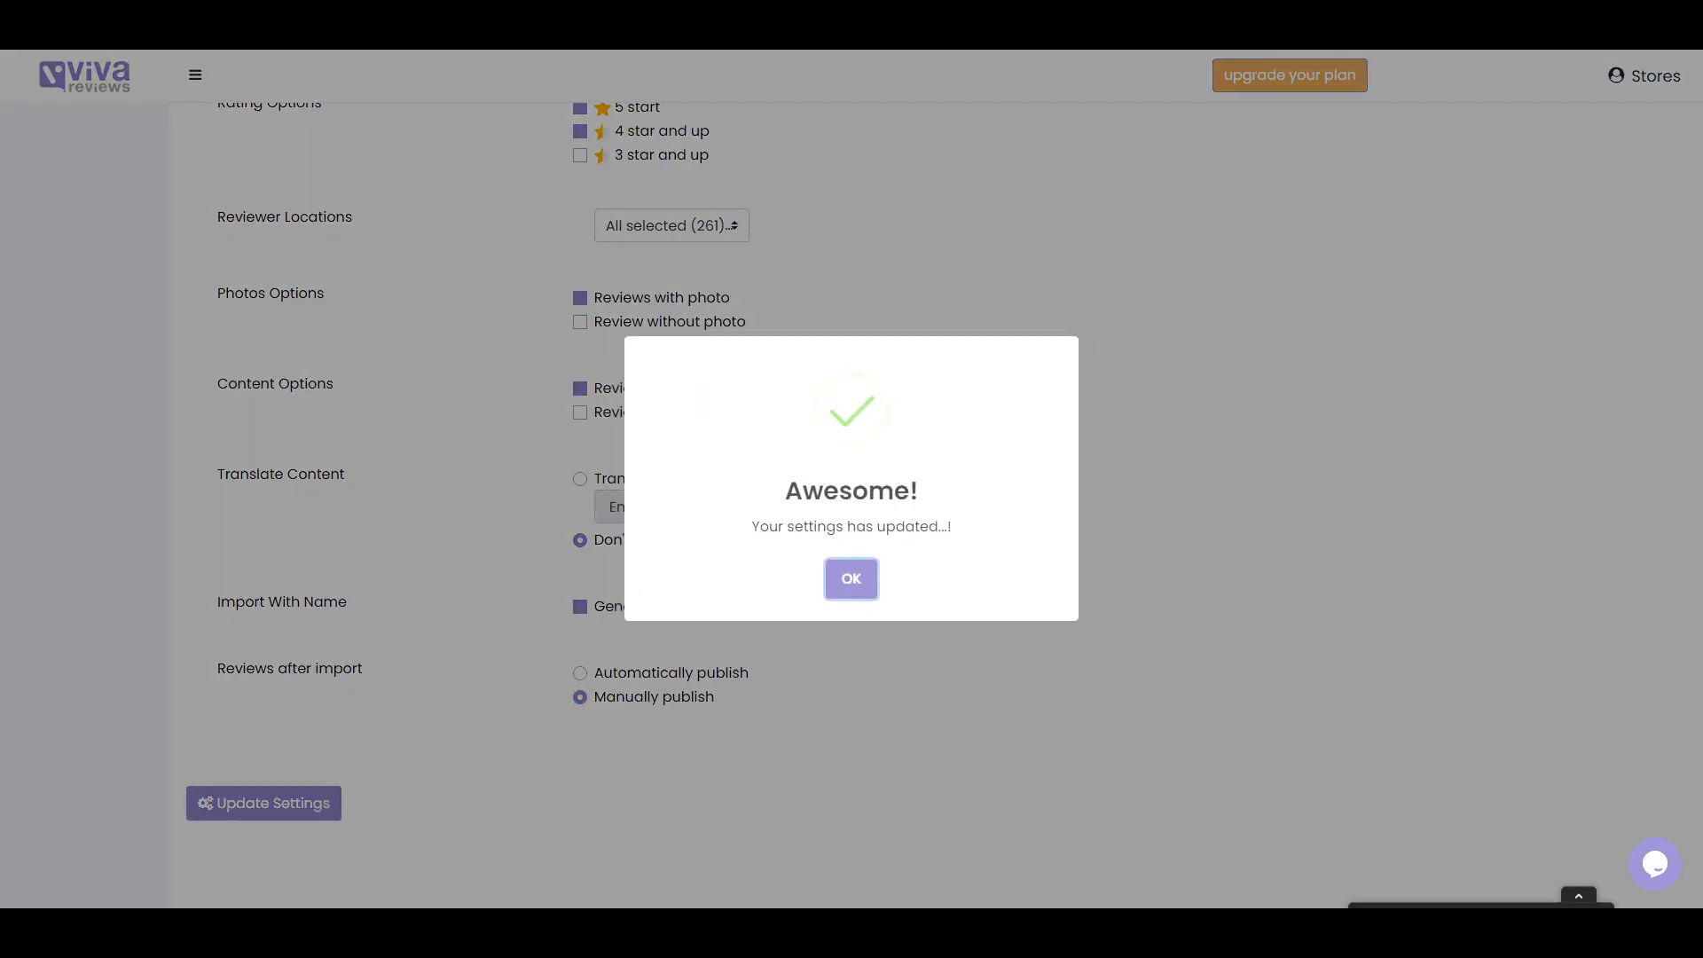
click(851, 577)
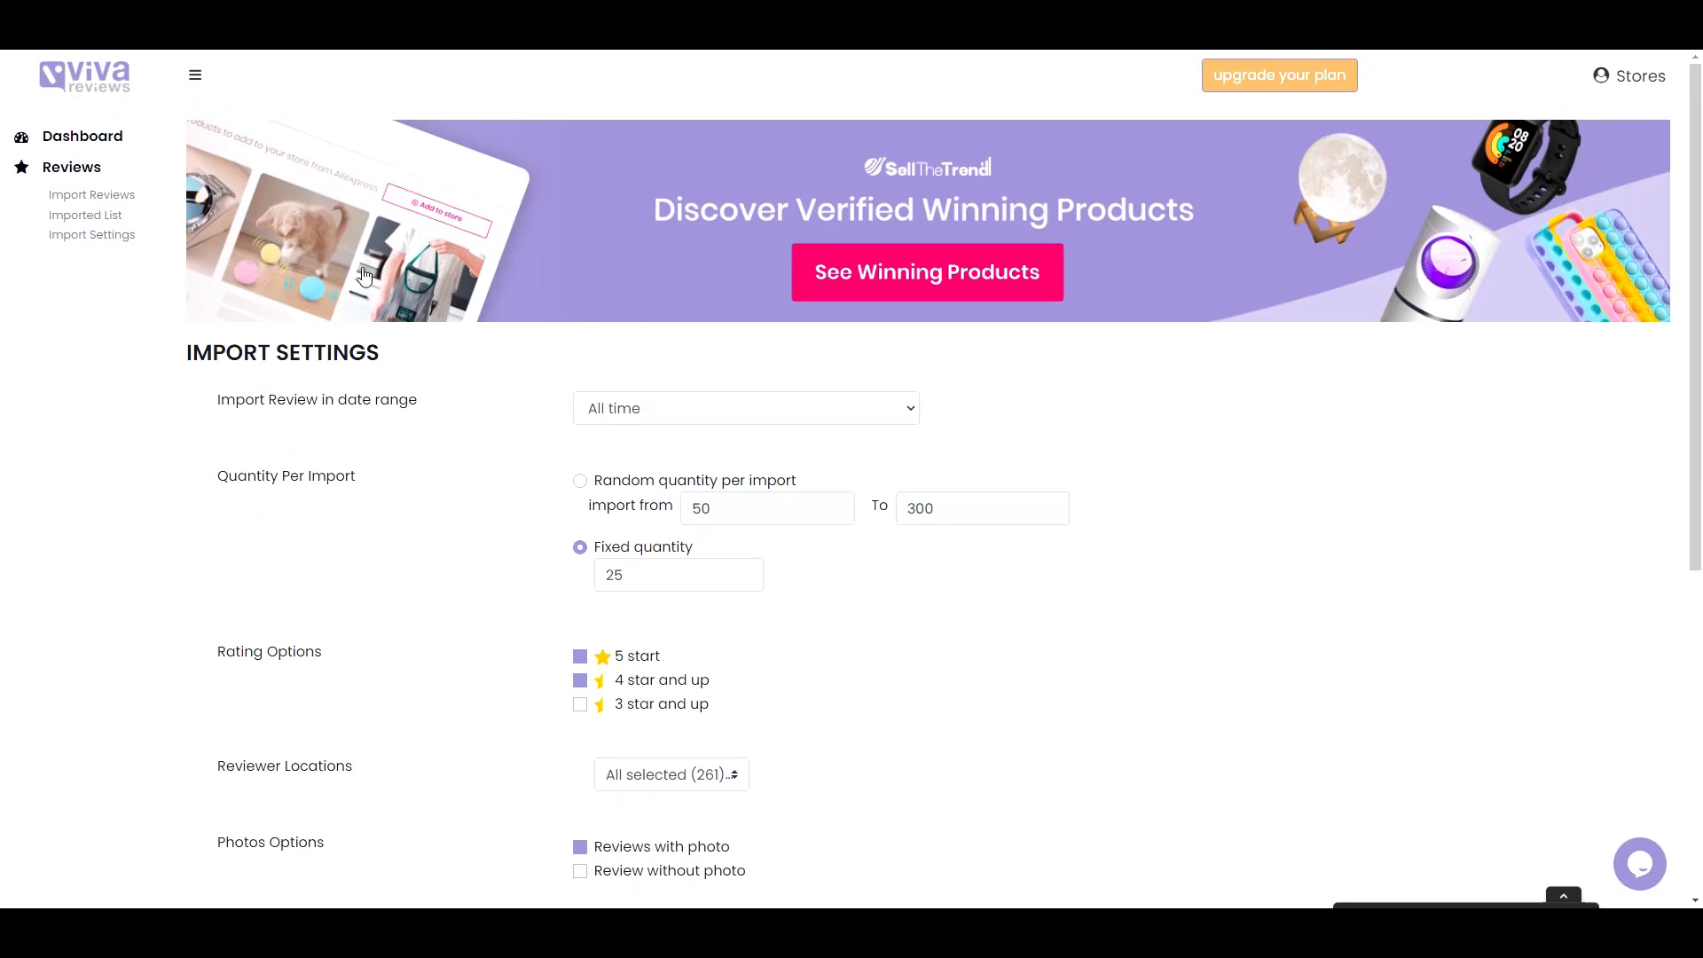
Step: Import 25 reviews into Personalized Dog Tag from the AI-found supplier with 10209 orders
click(92, 195)
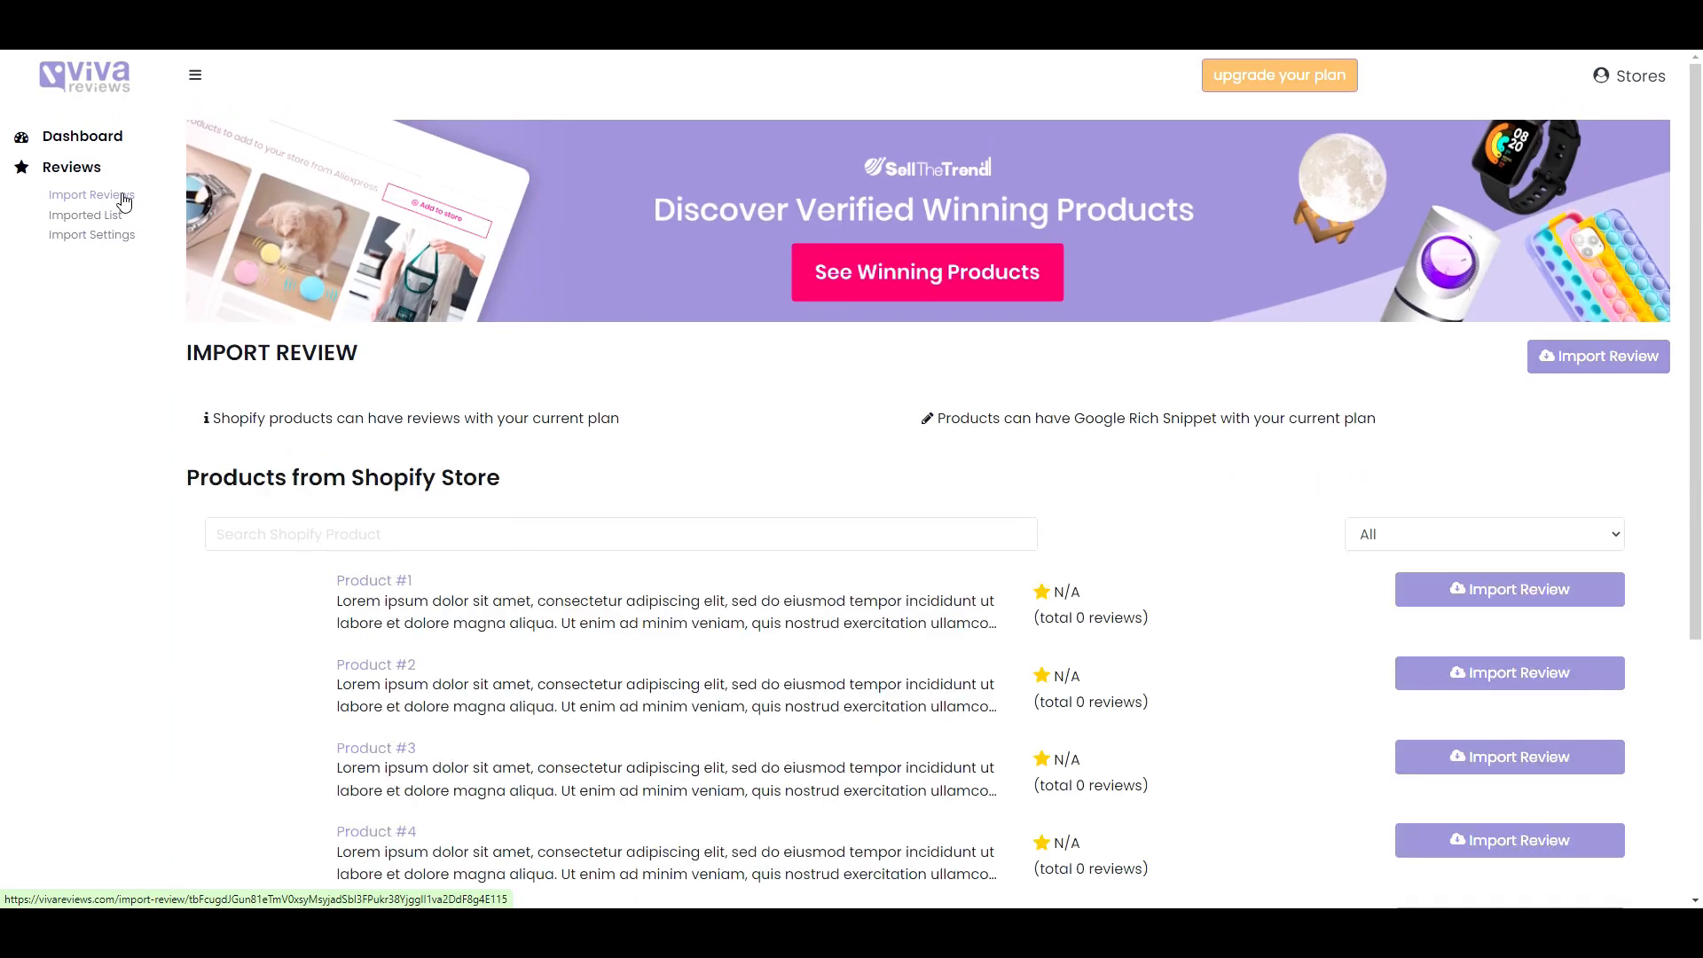
scroll(down, 3)
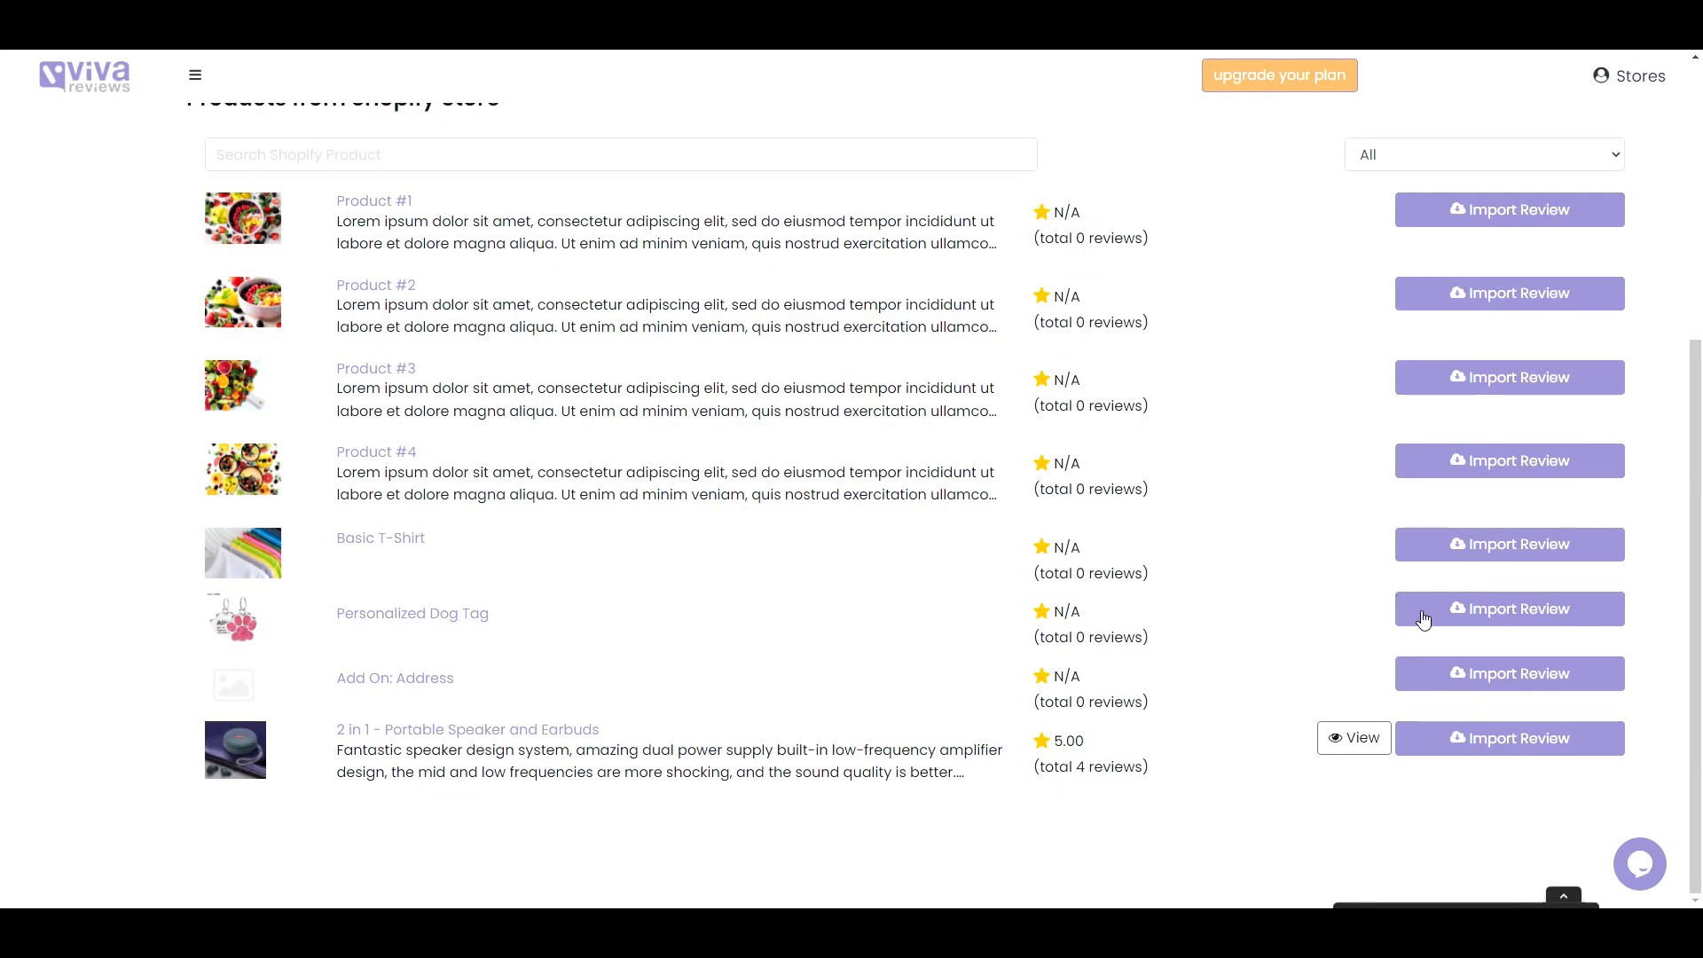
click(1508, 609)
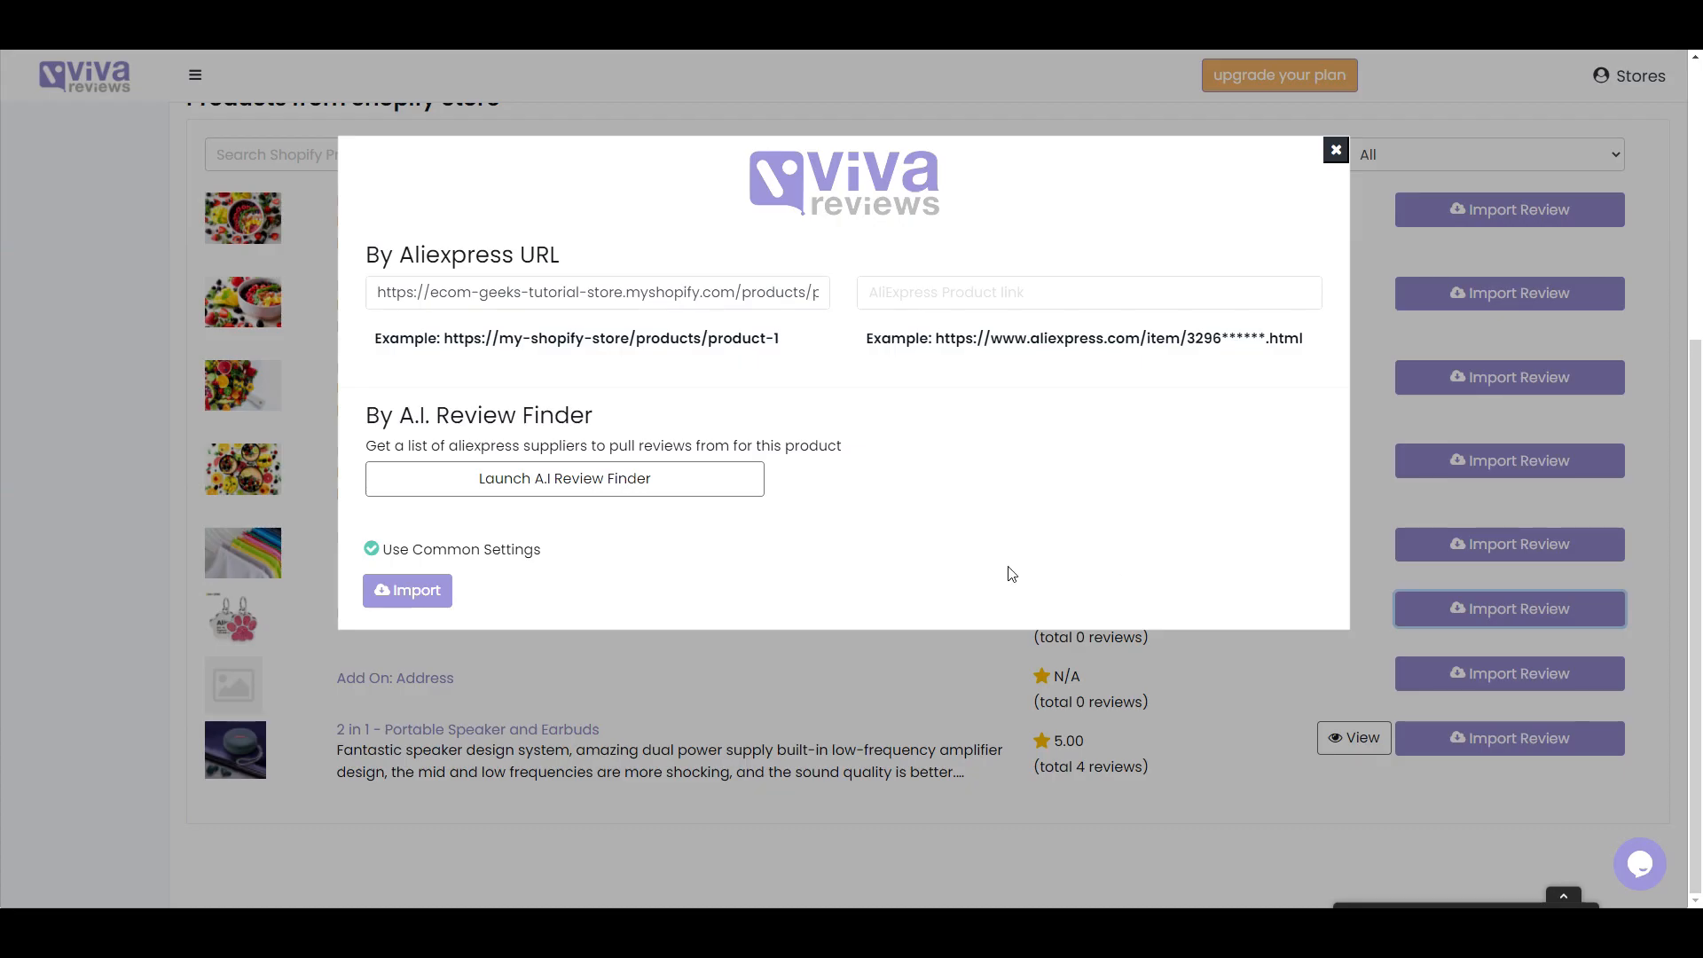
click(564, 478)
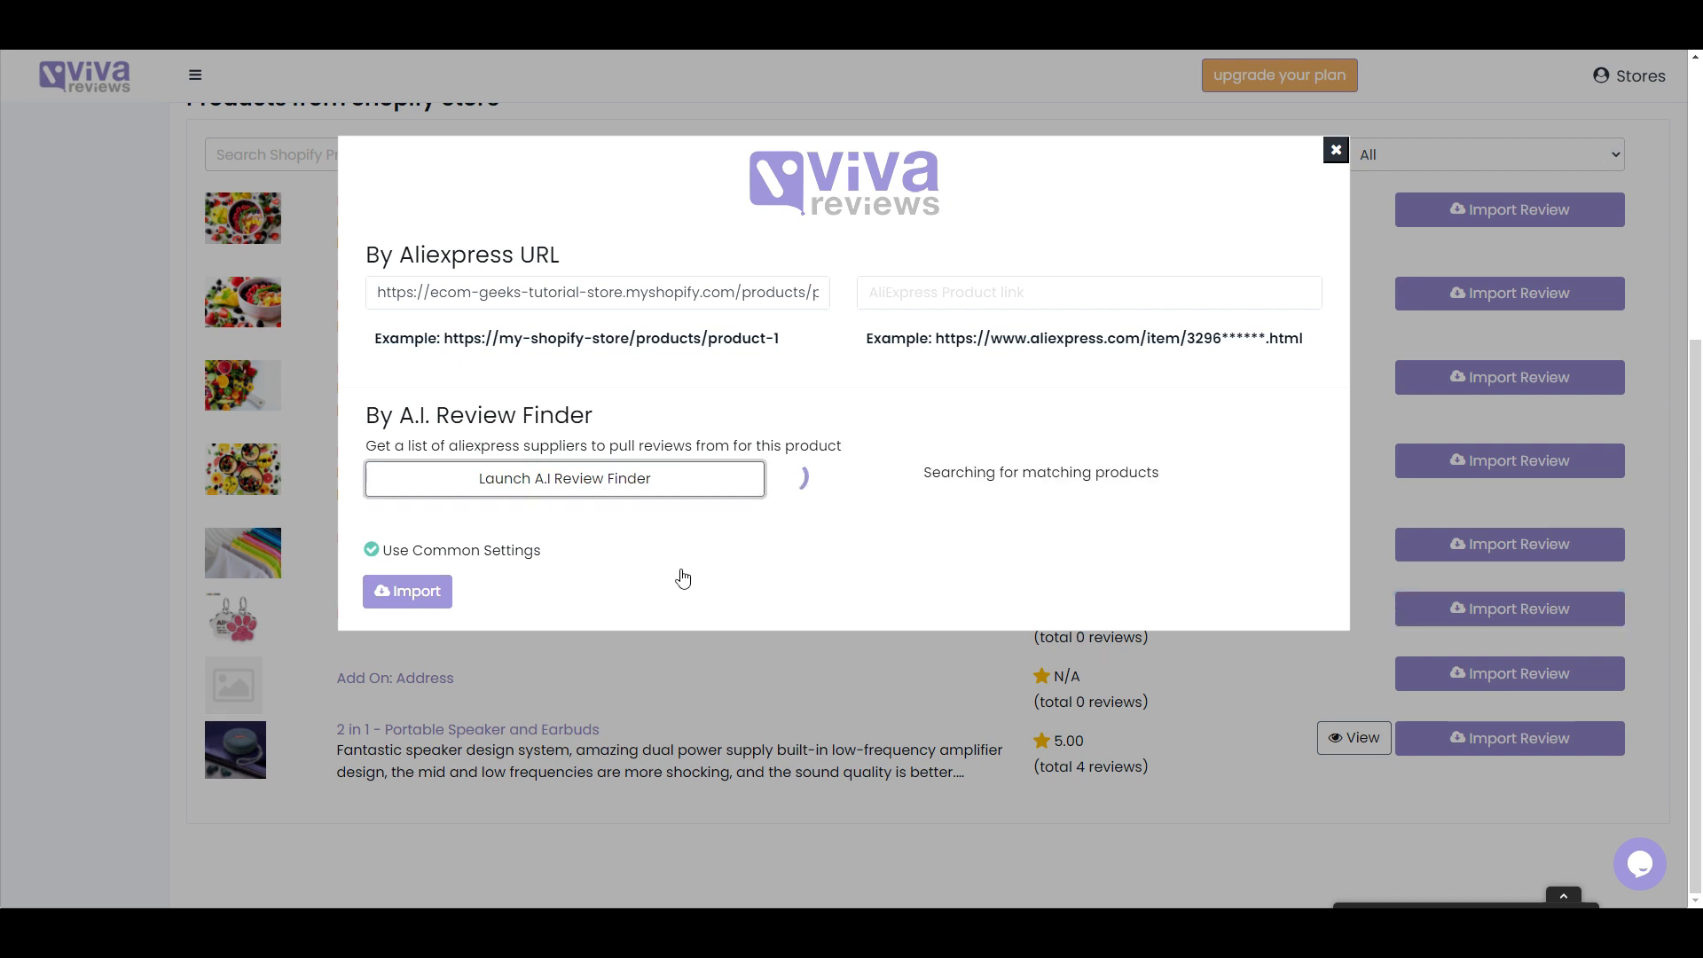
click(564, 478)
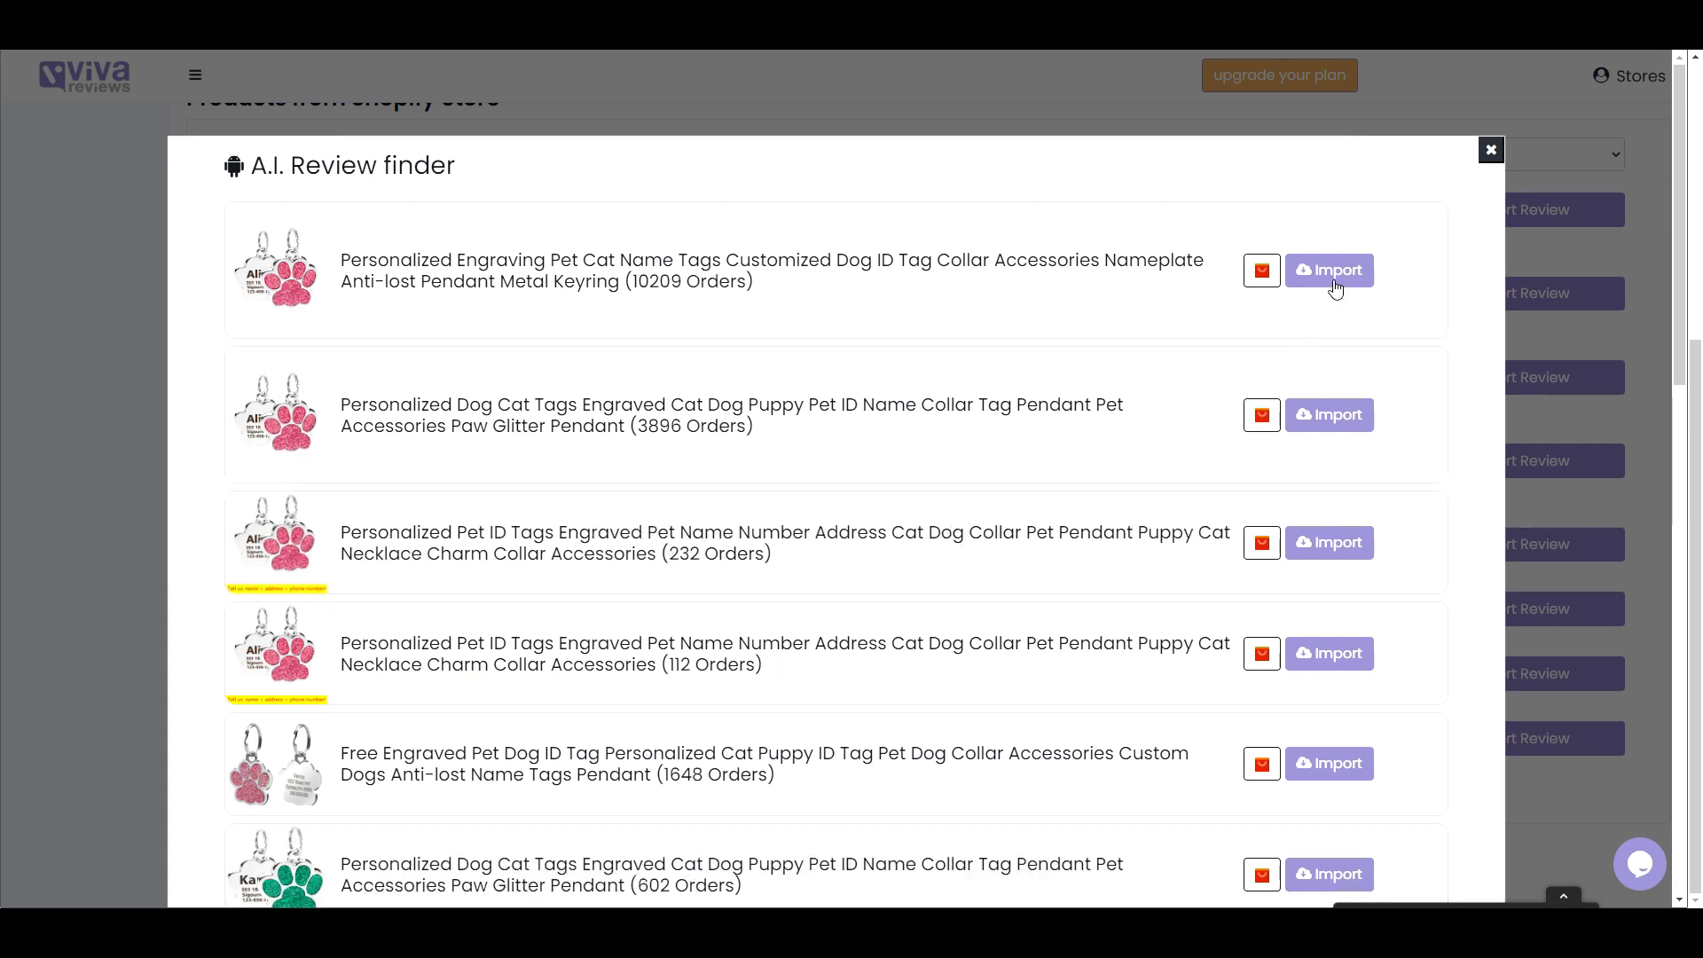
click(1329, 269)
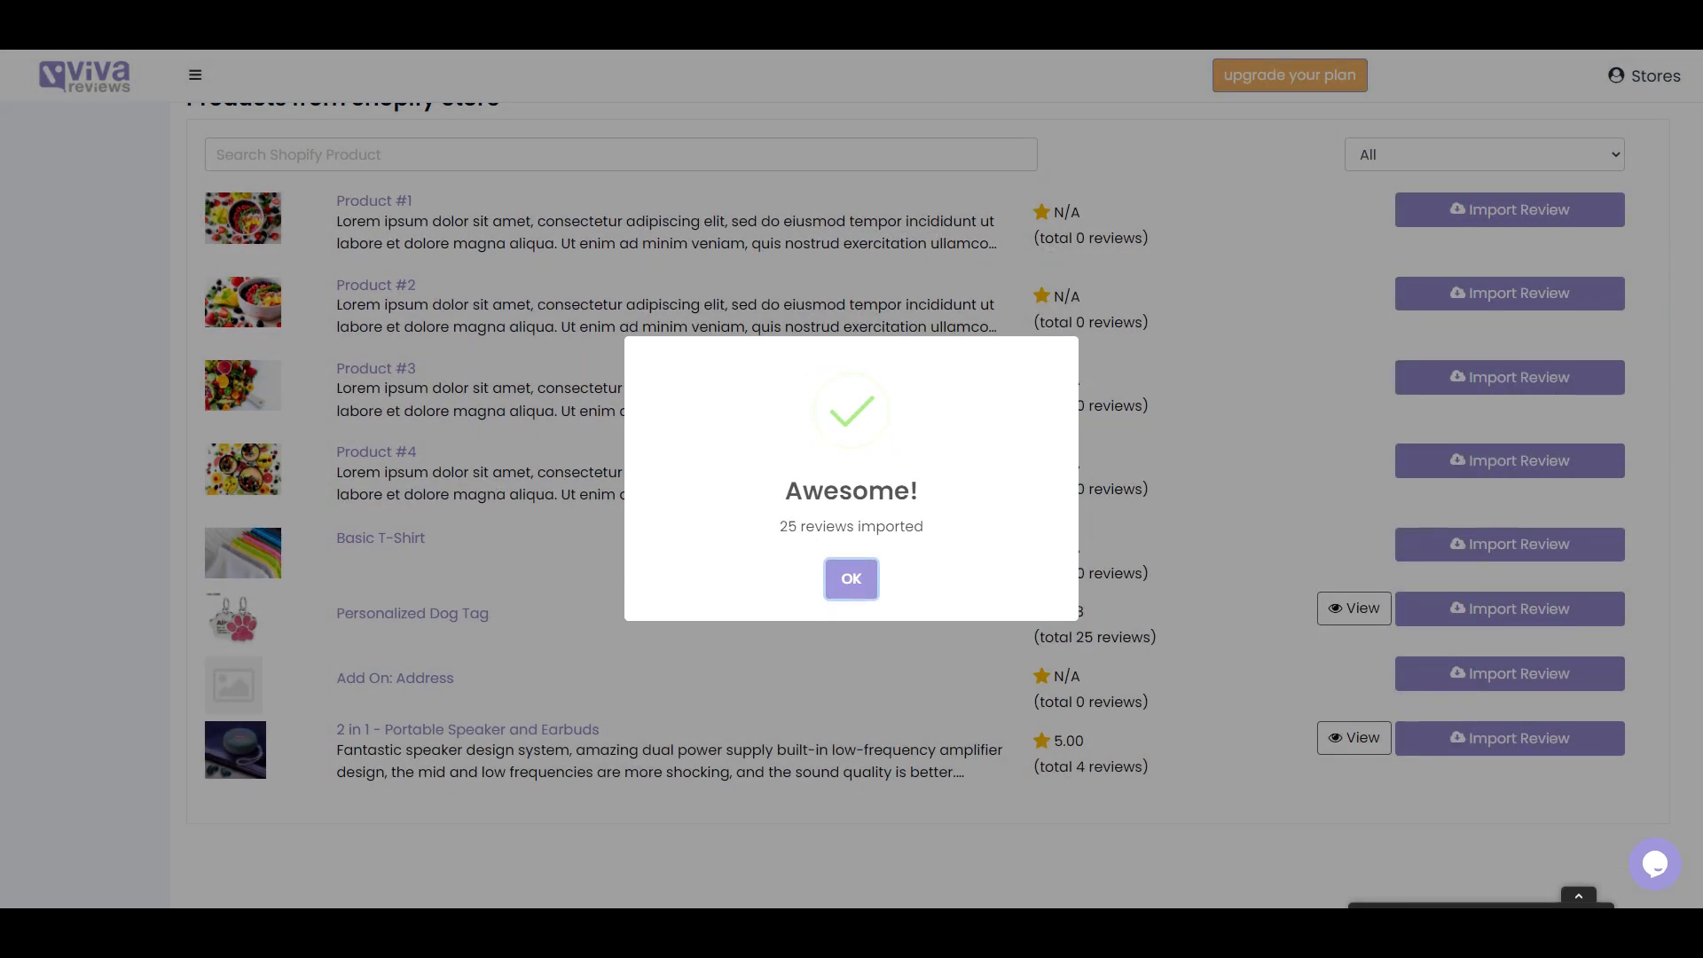
click(851, 578)
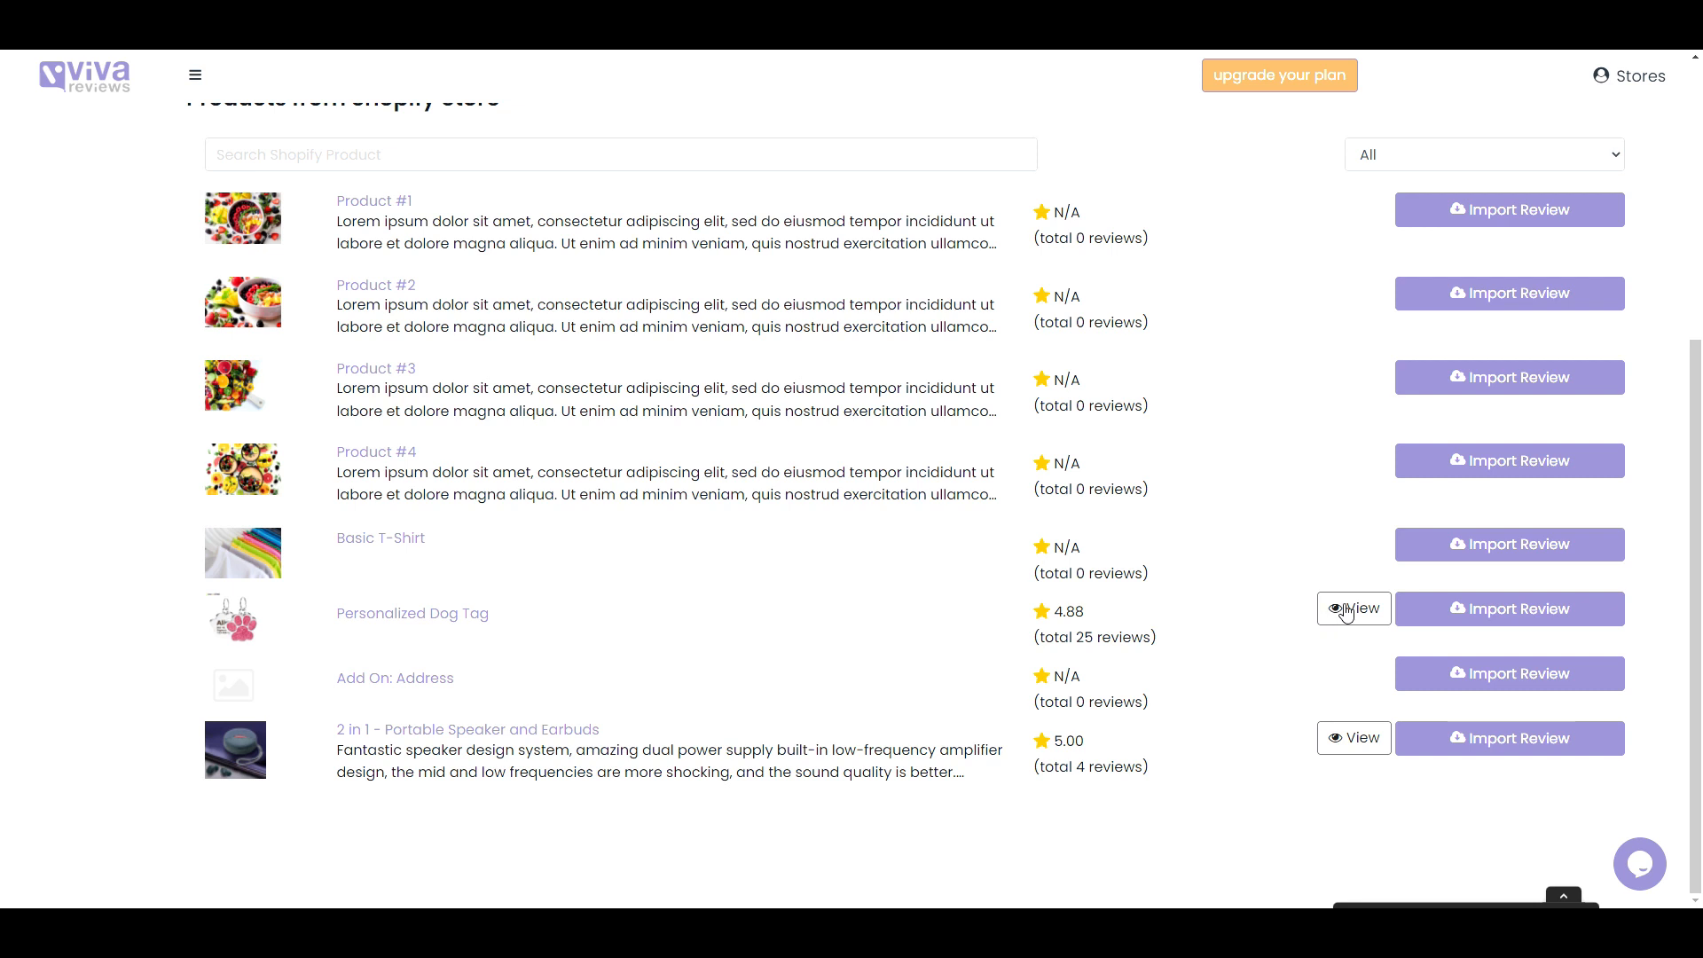
Step: Open the Dog Tag's Import Details and scroll through the 25 imported reviews
click(1353, 608)
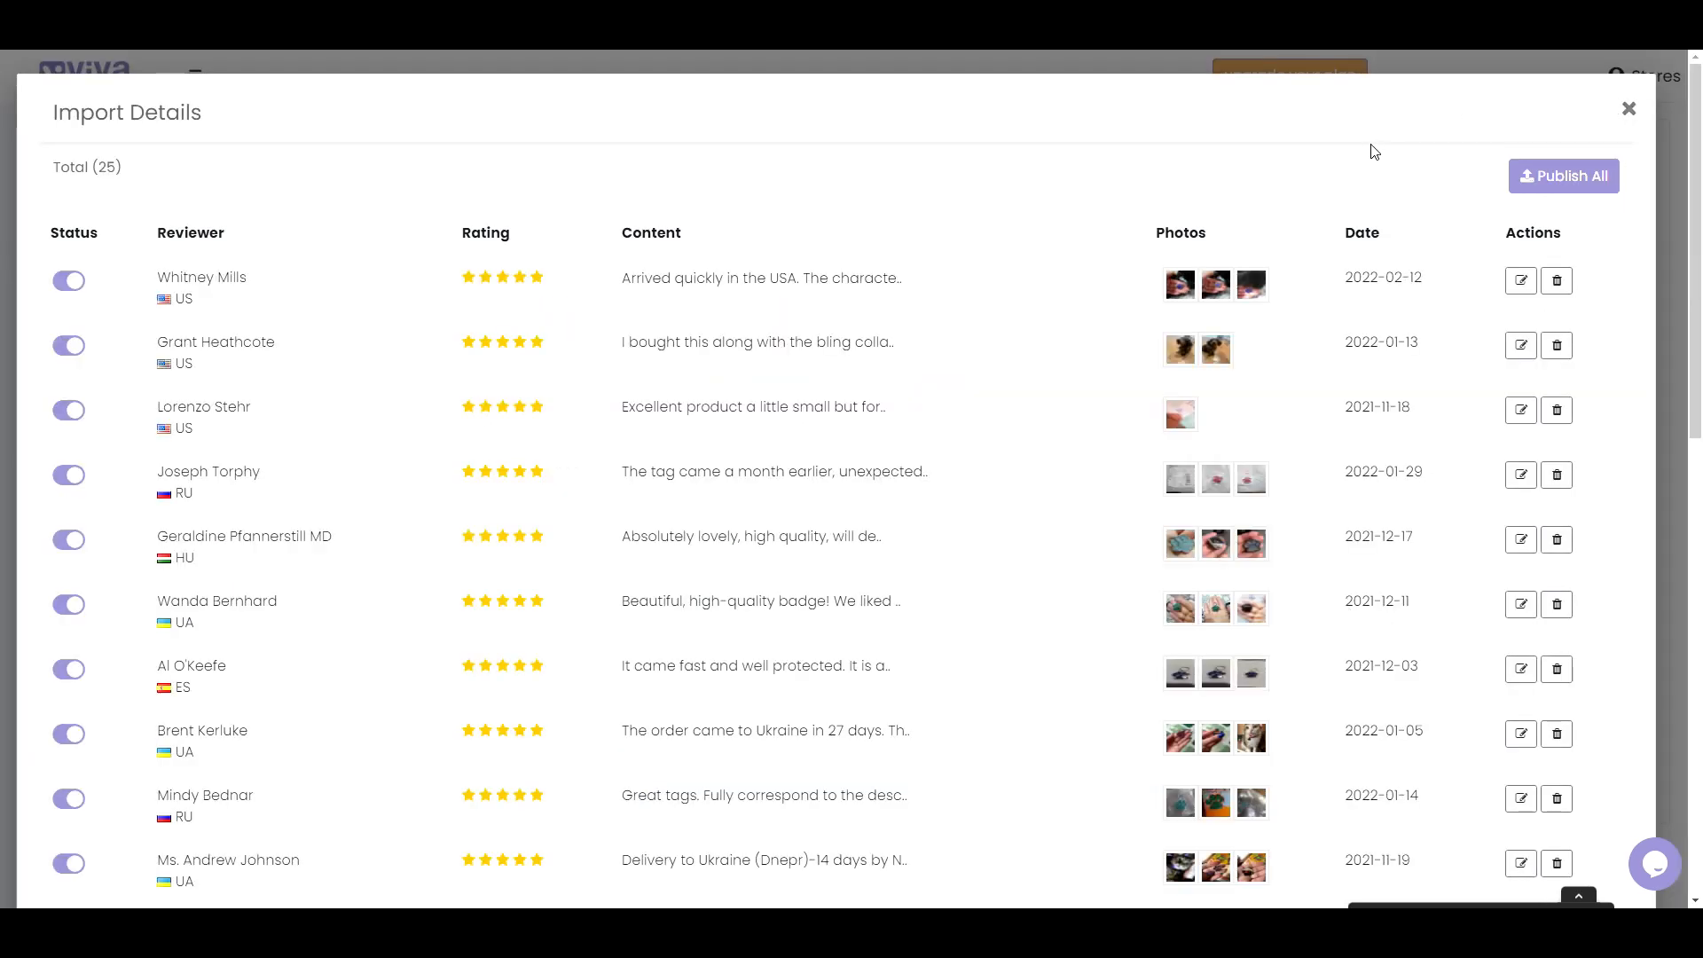
scroll(down, 3)
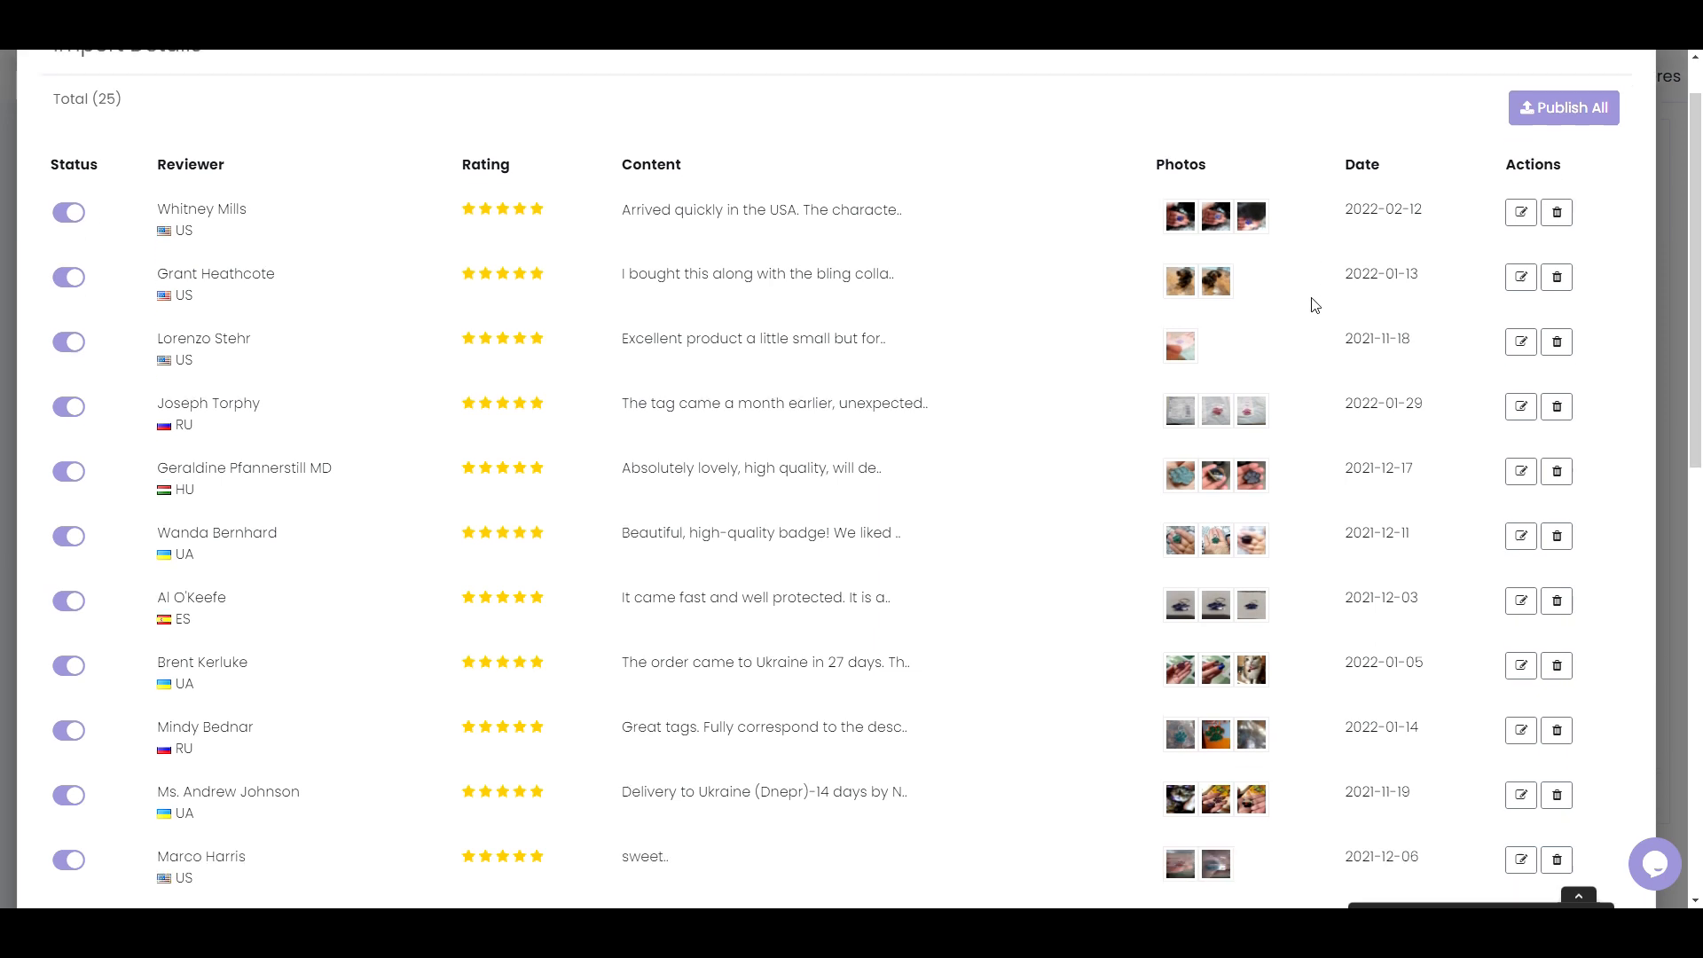
scroll(down, 3)
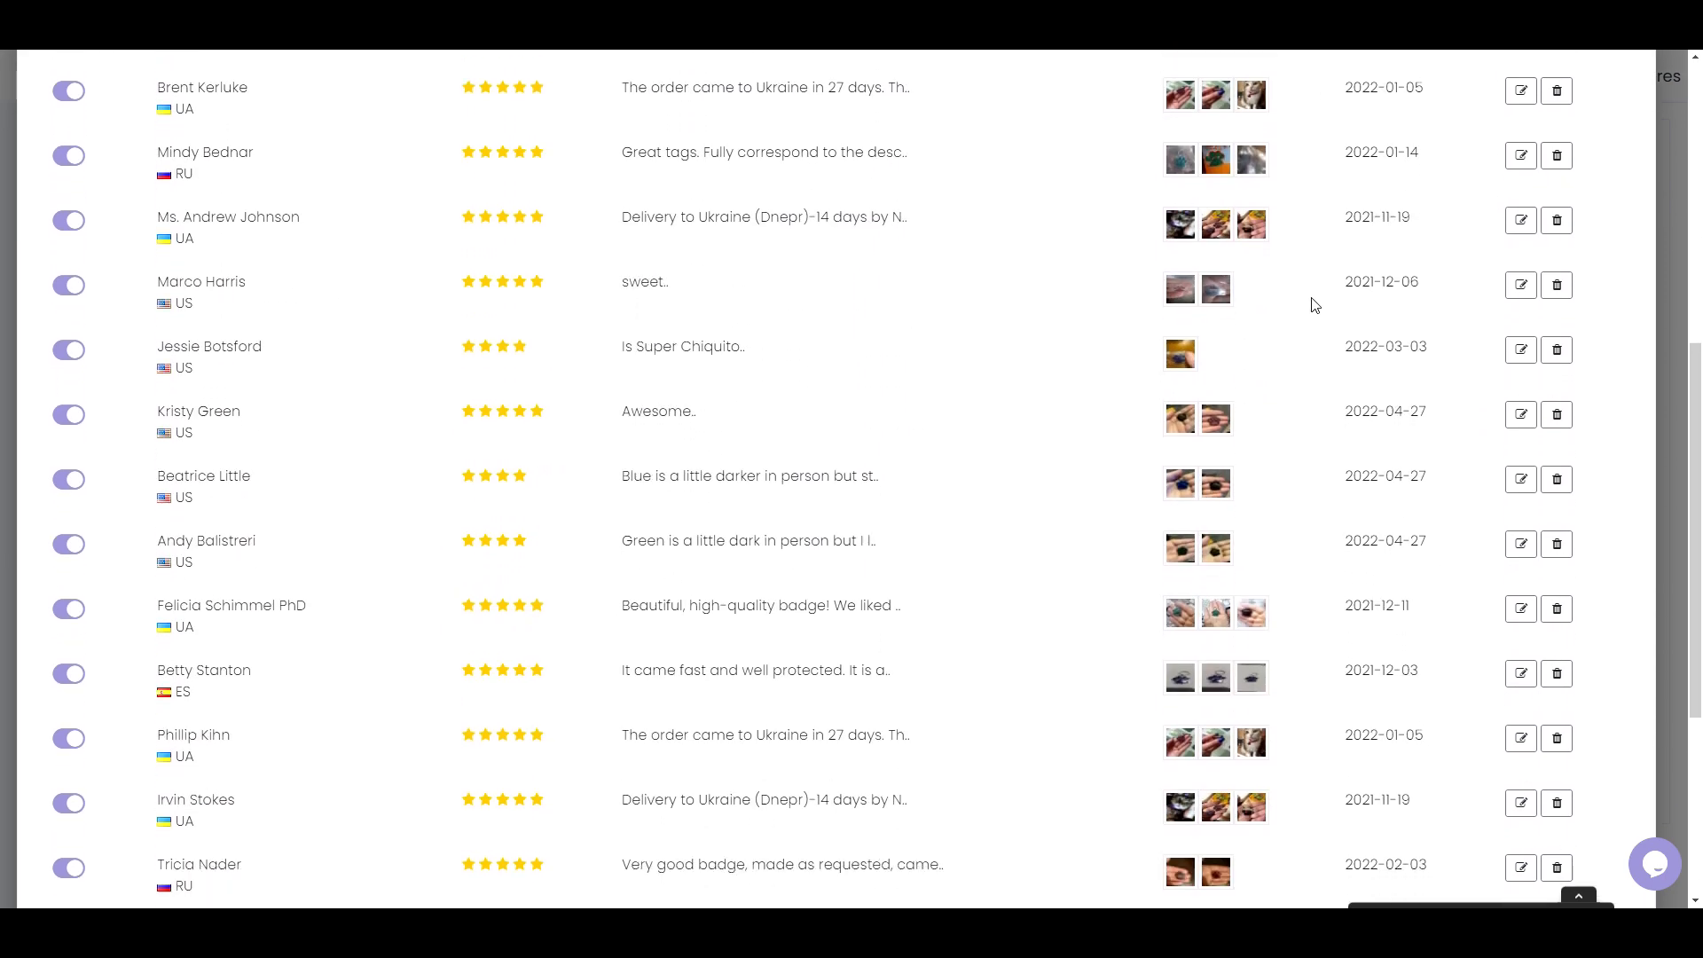
scroll(down, 3)
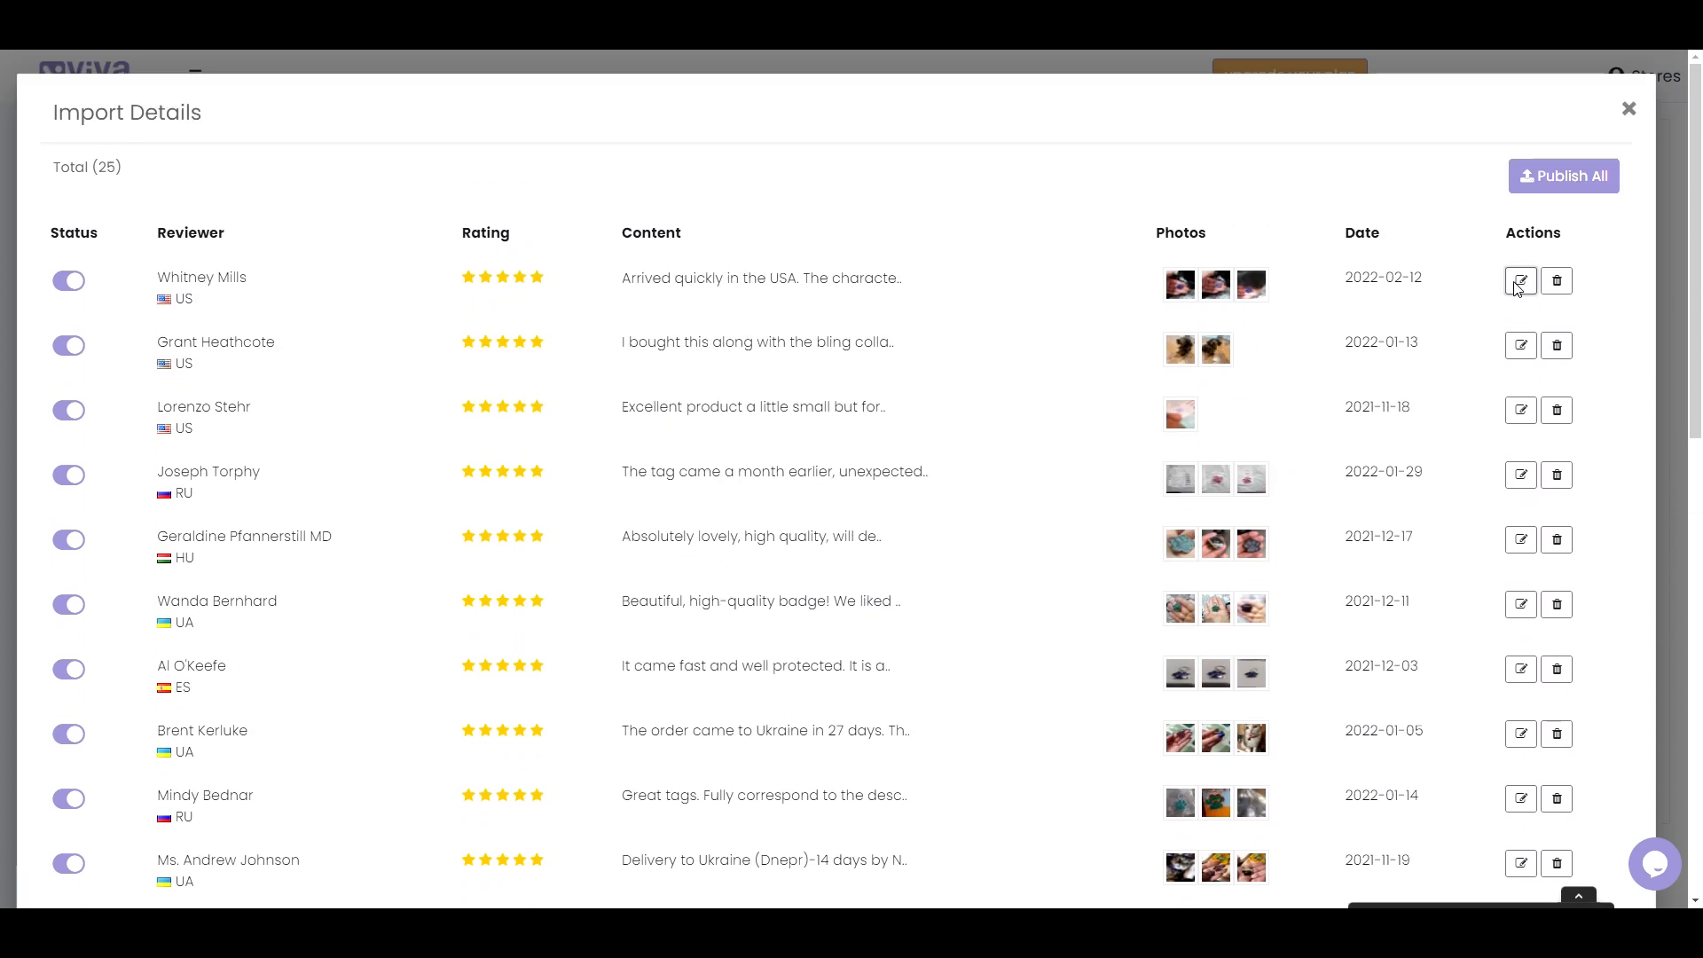
click(1519, 280)
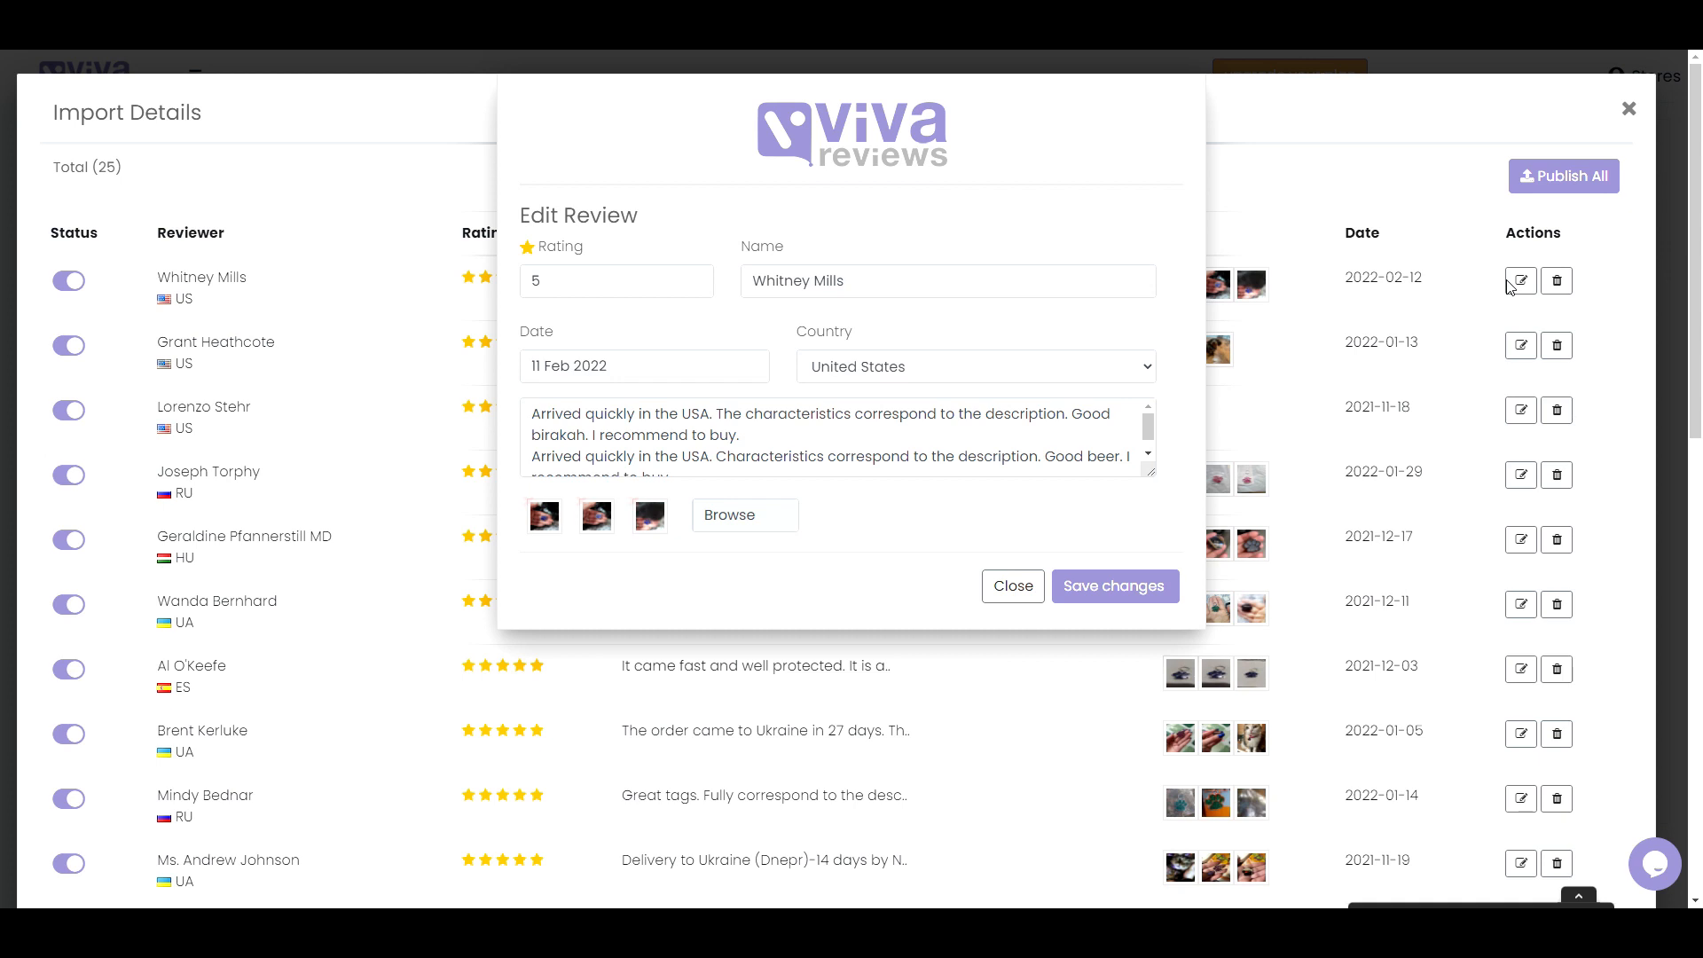
click(1010, 586)
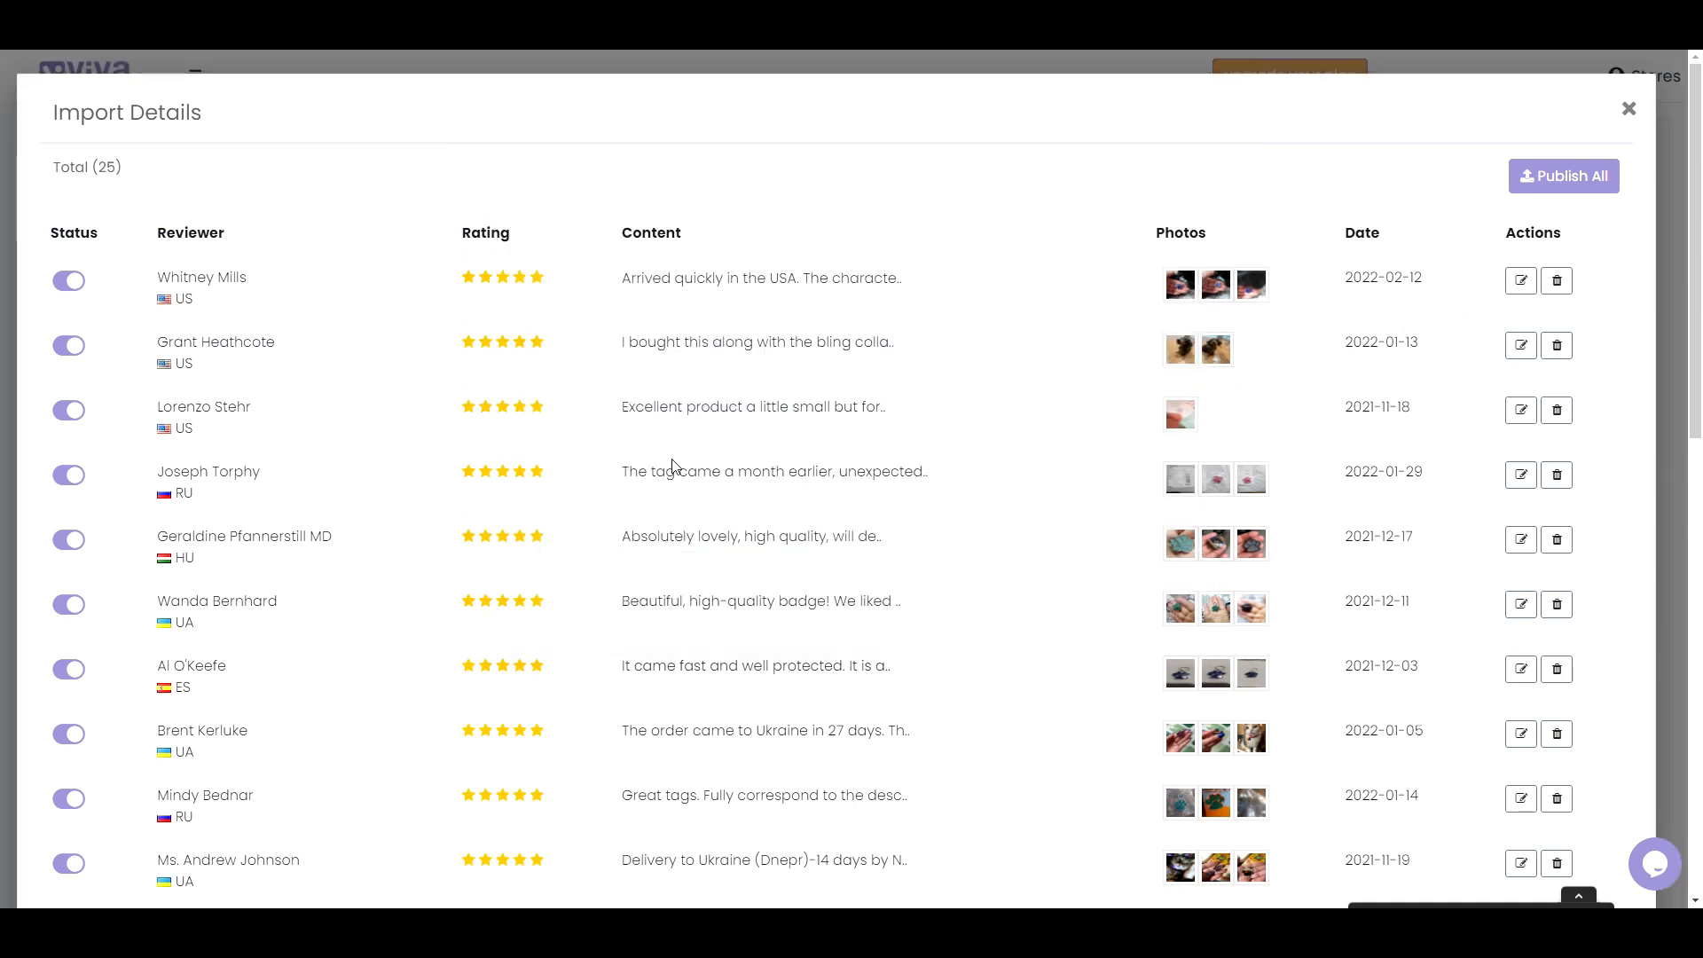
click(68, 280)
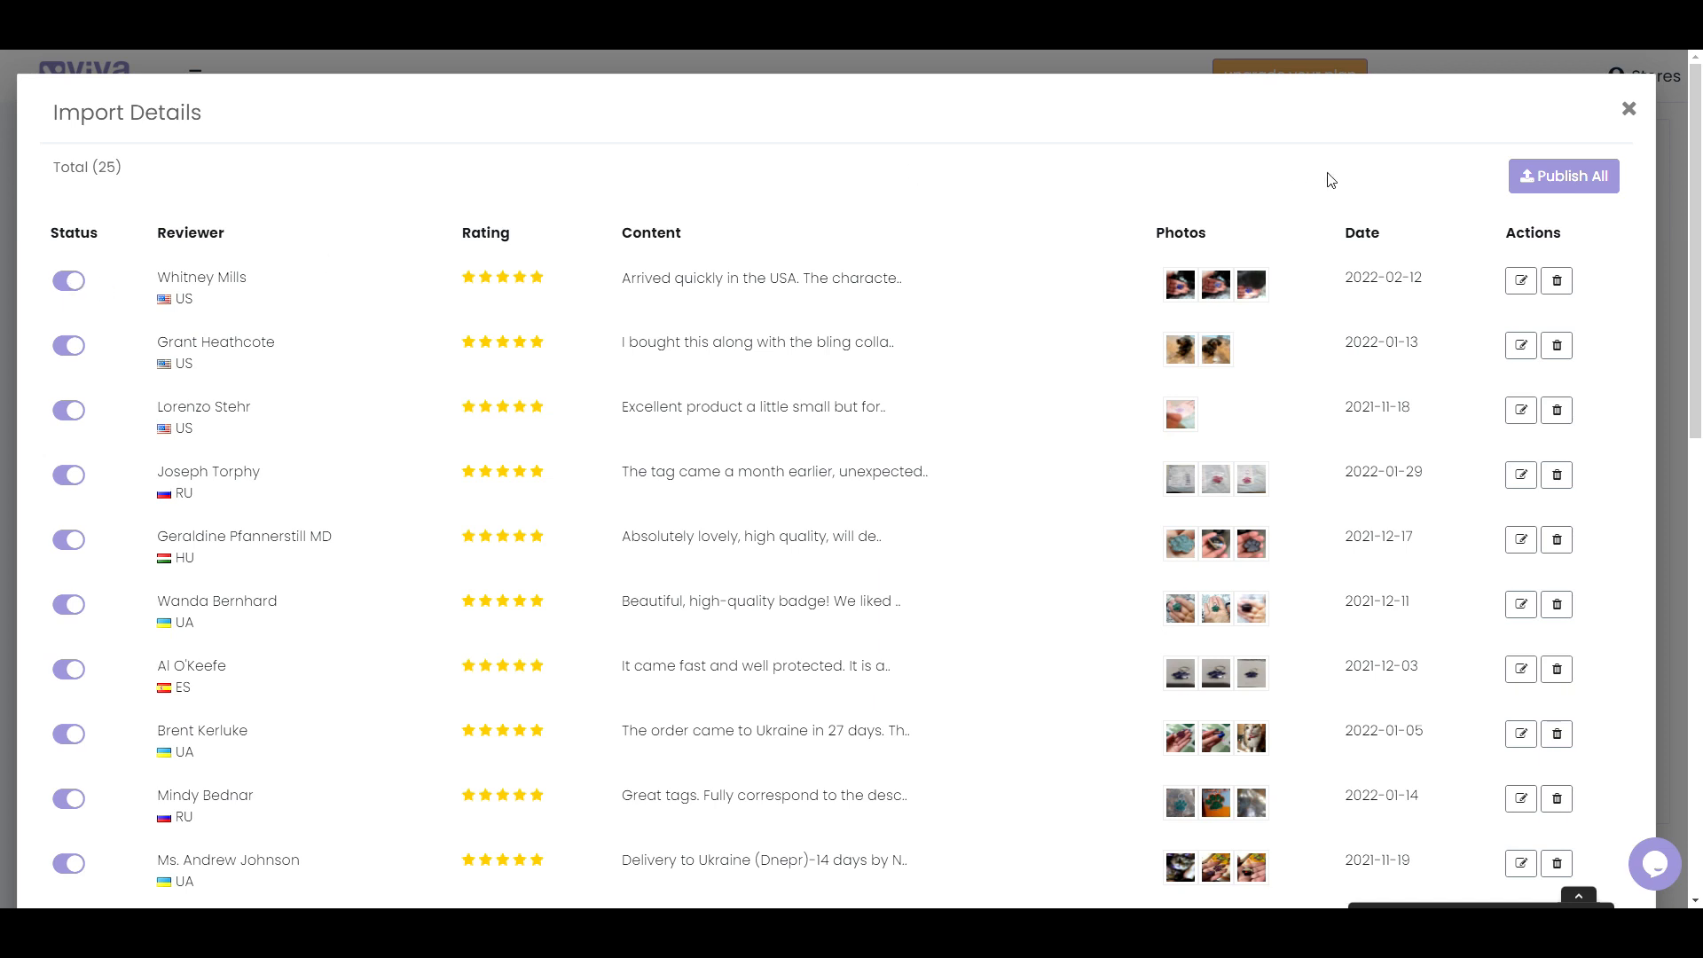
mouse_move(1558, 295)
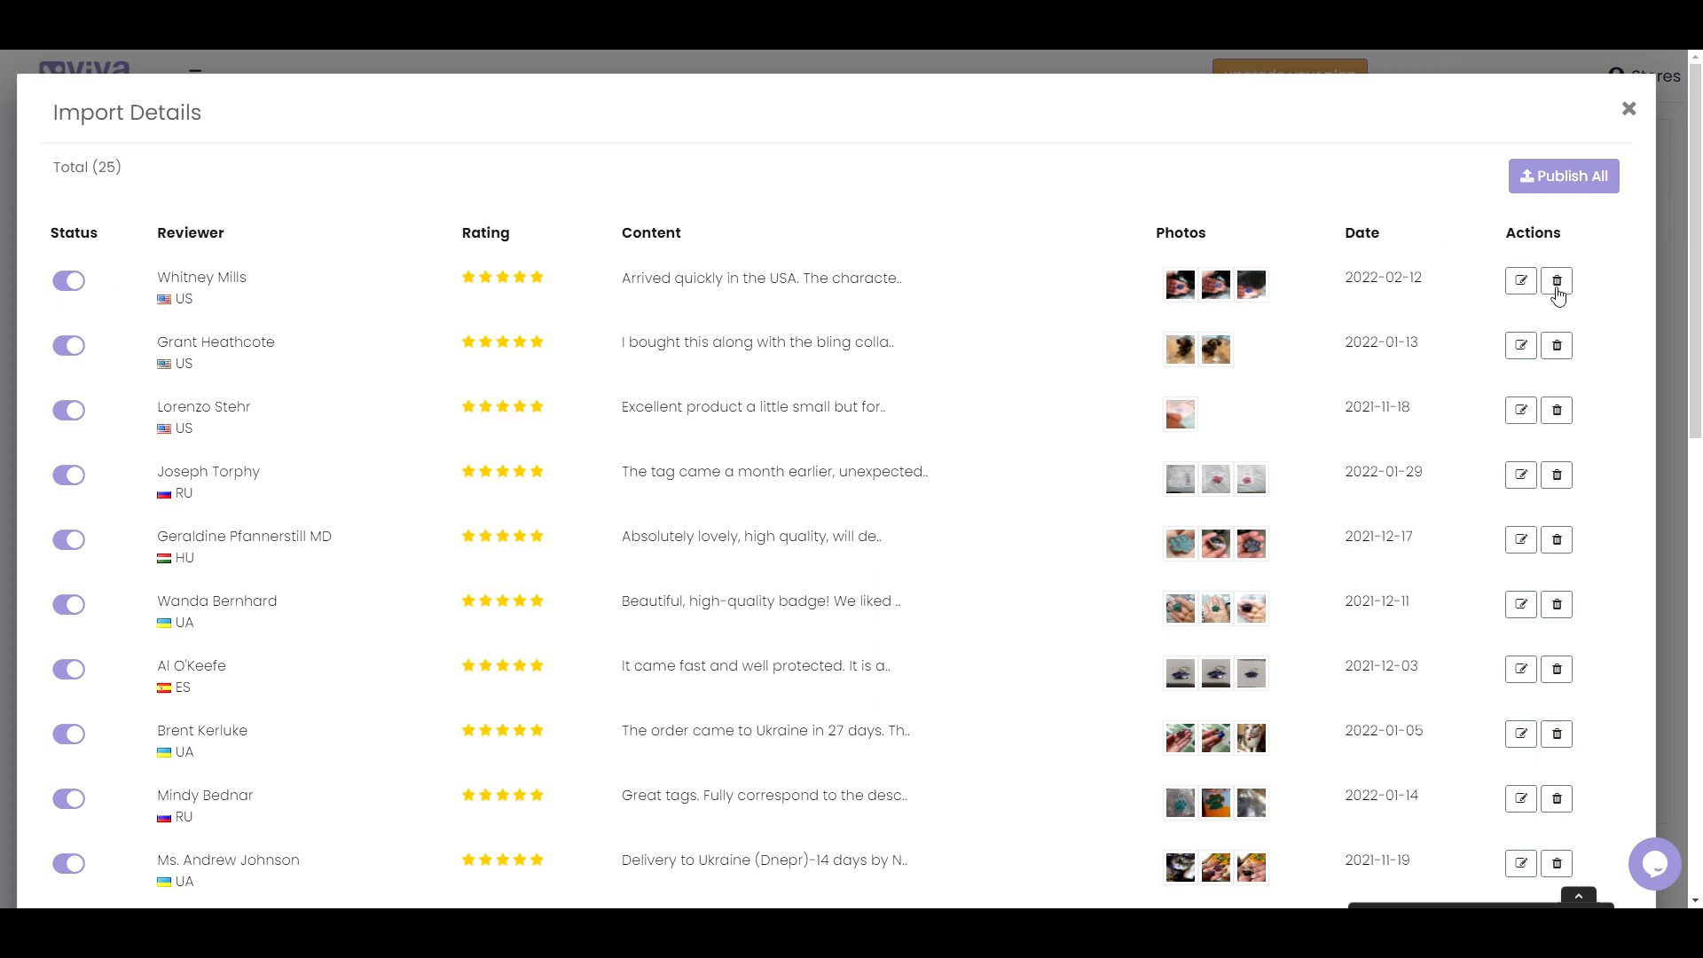
mouse_move(1587, 200)
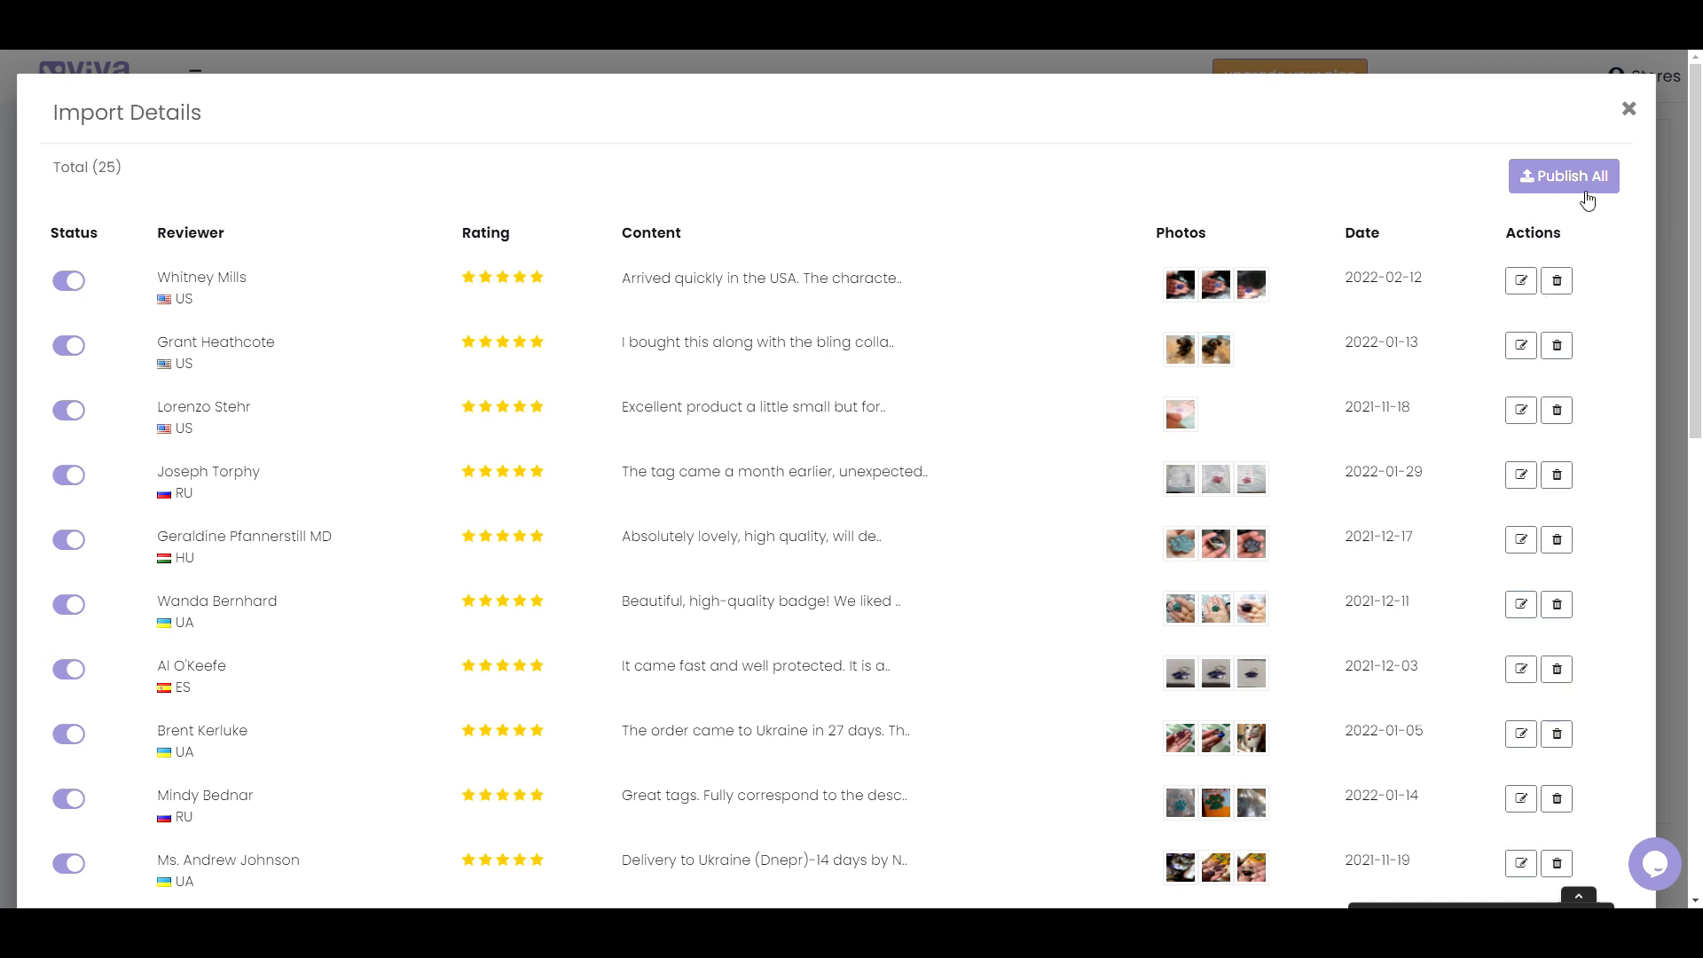
click(1562, 175)
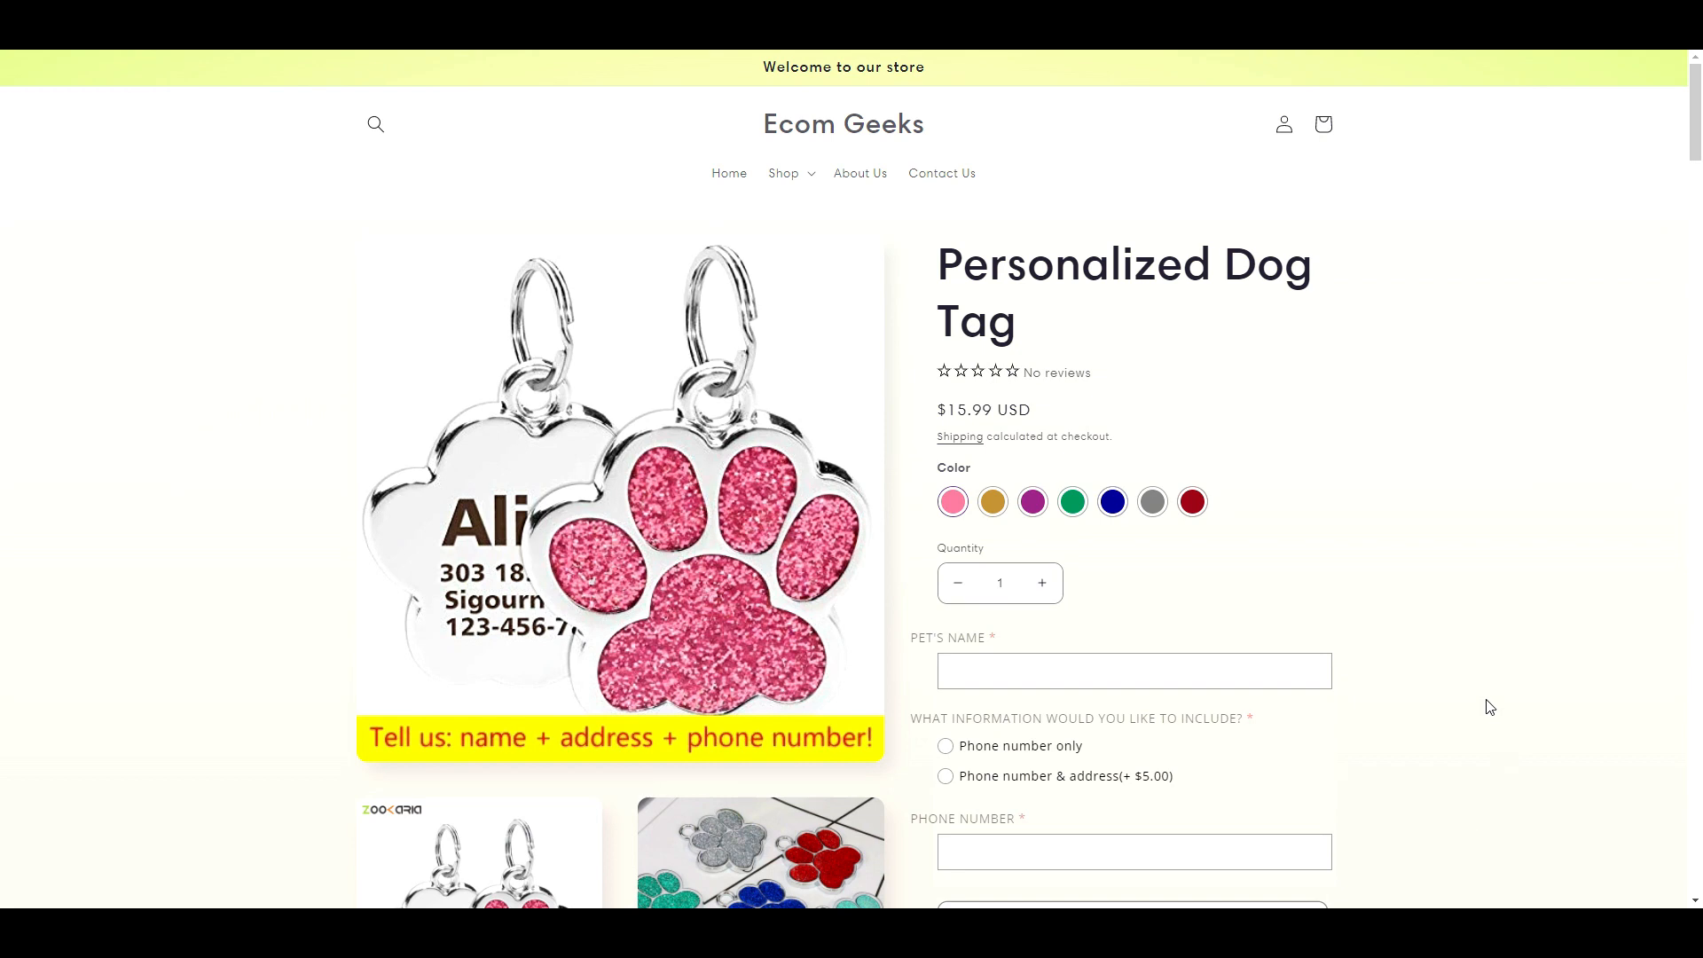
scroll(down, 3)
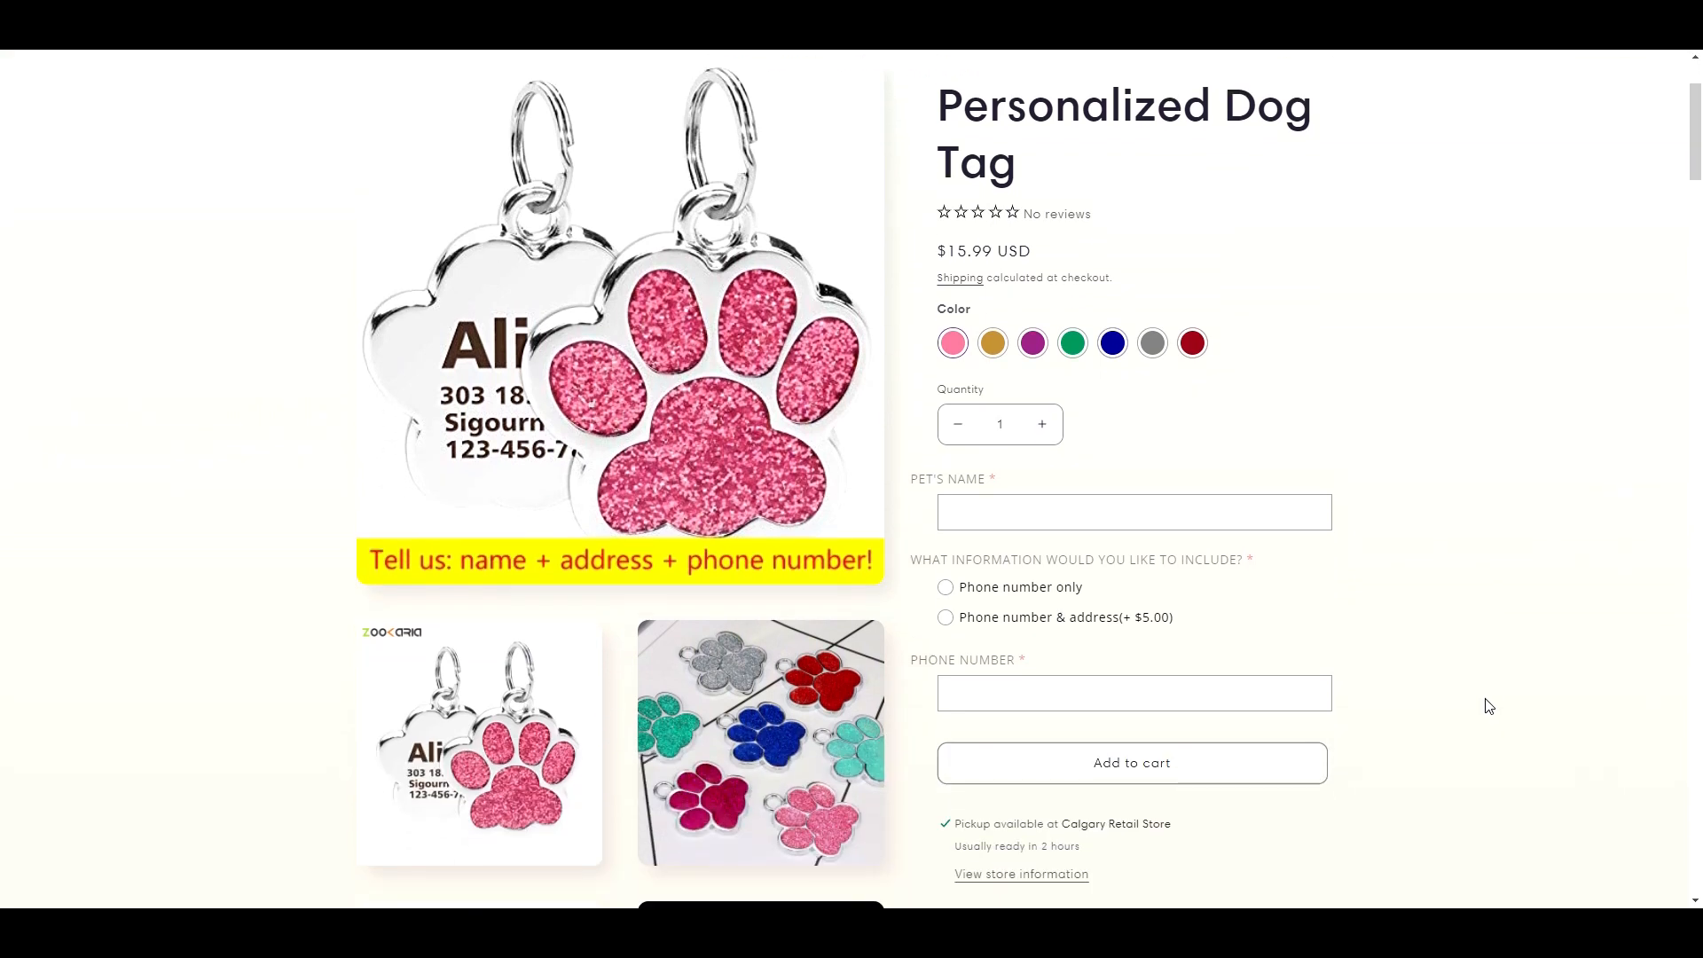
scroll(down, 3)
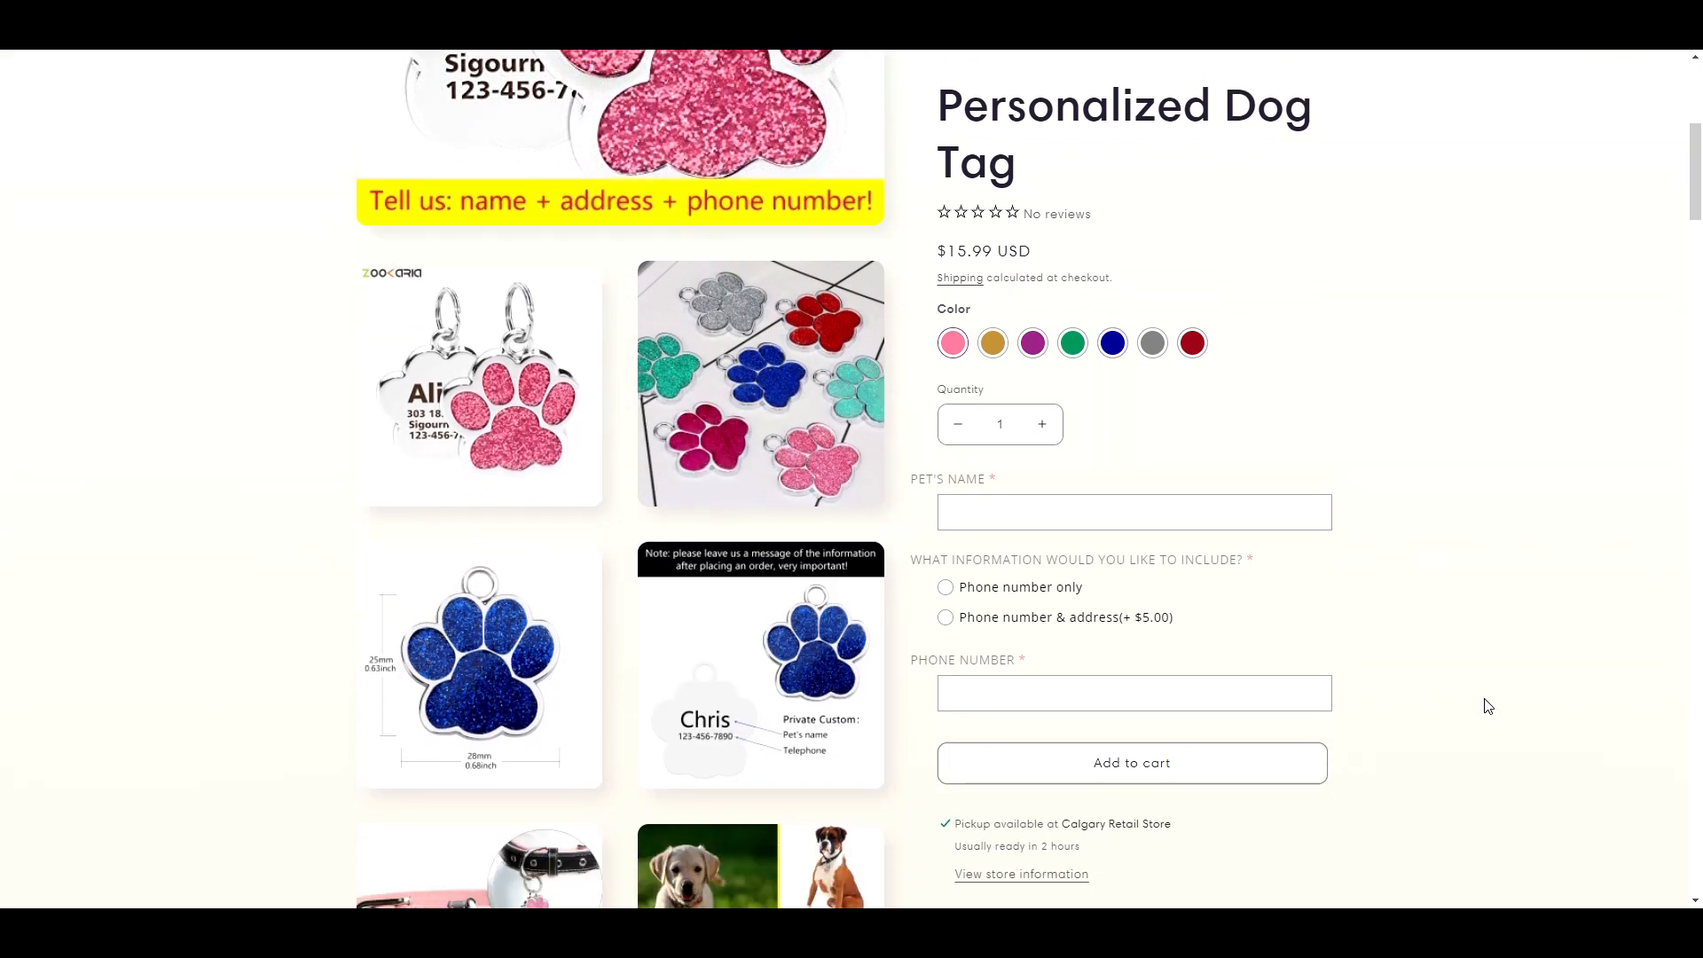
scroll(down, 3)
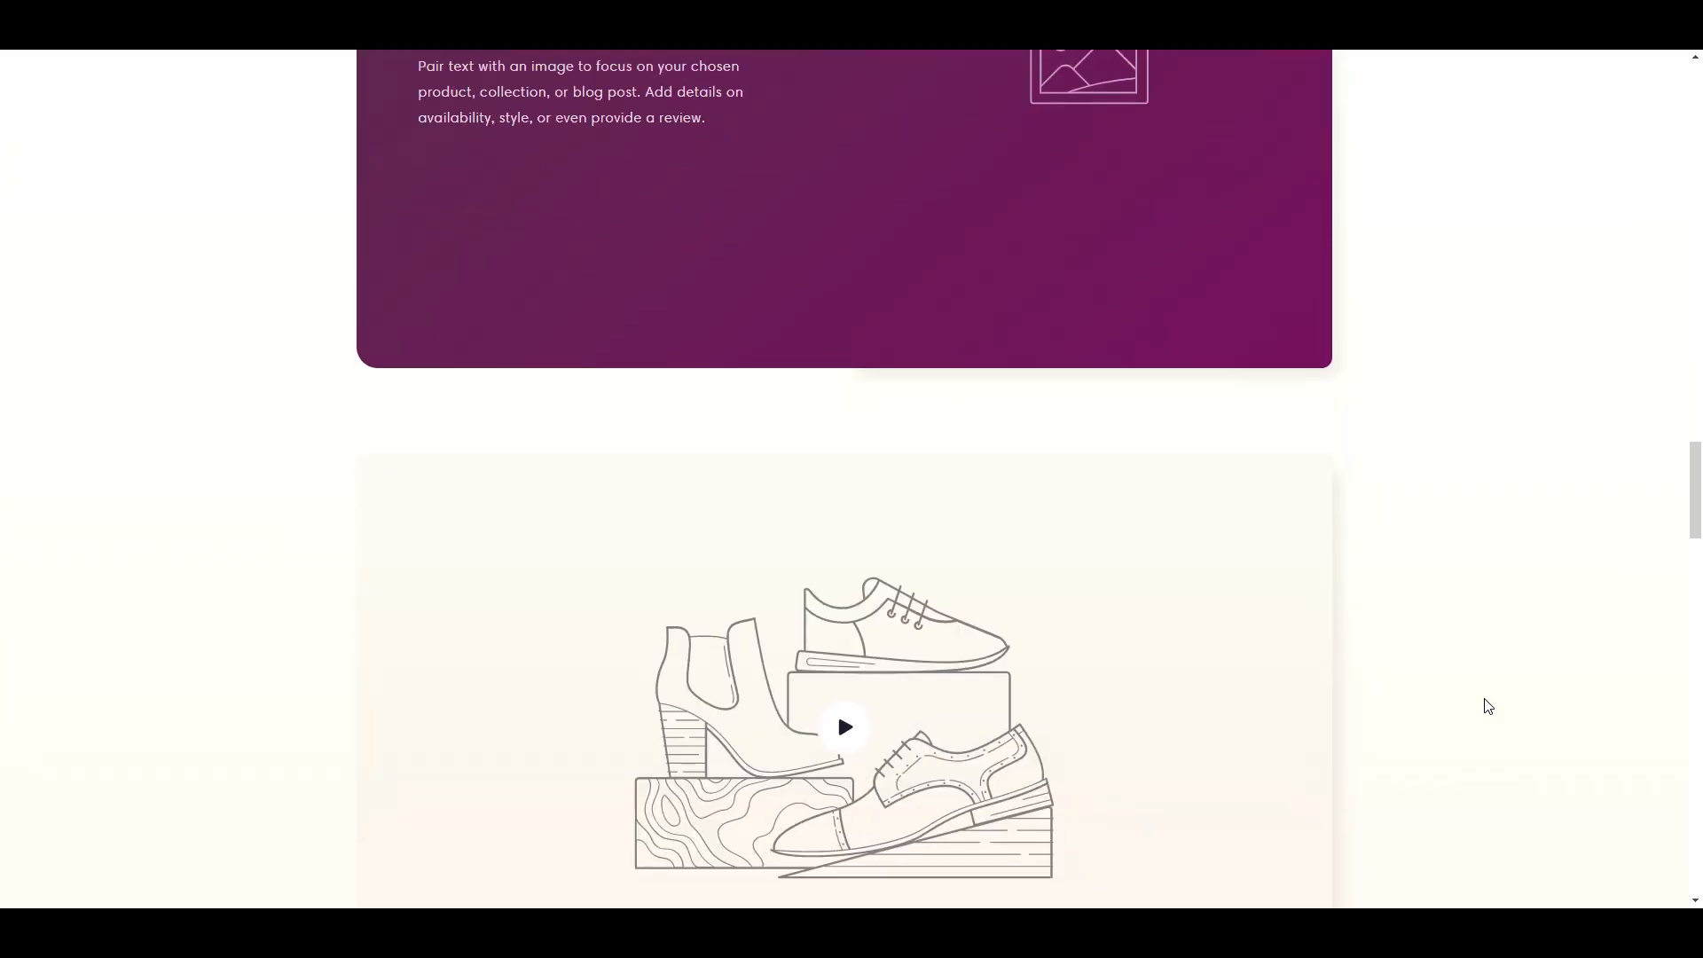
scroll(down, 3)
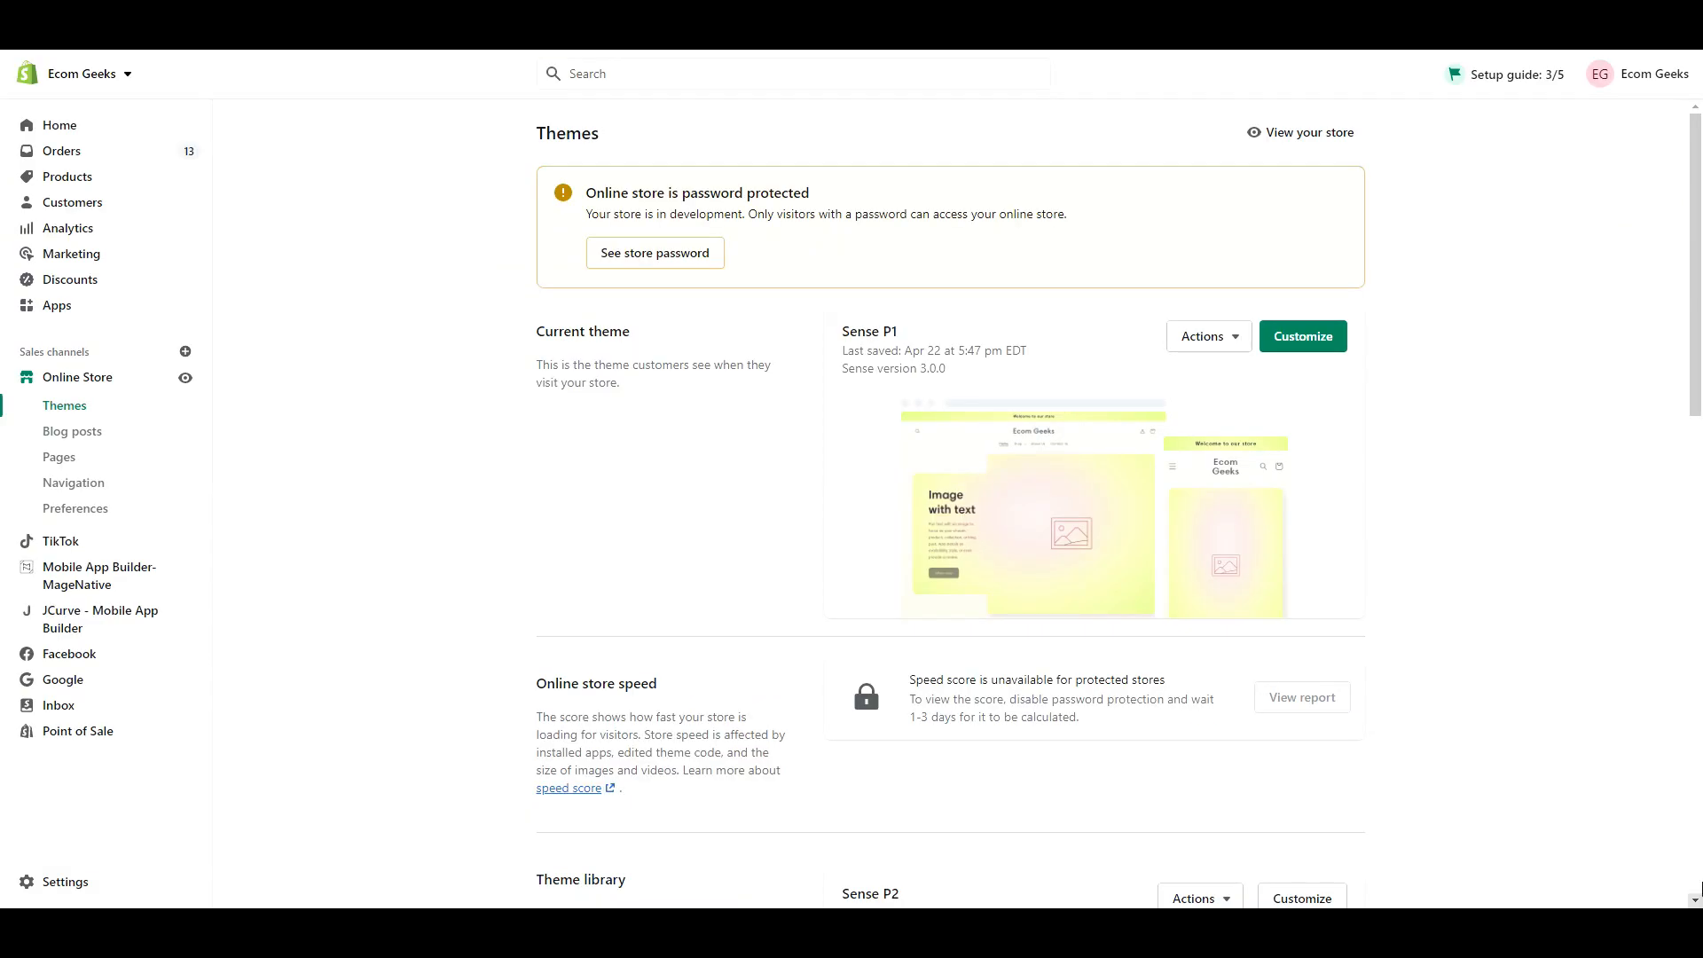
Step: In the Default product template editor, move Sarm Reviews up below the product information
click(1300, 335)
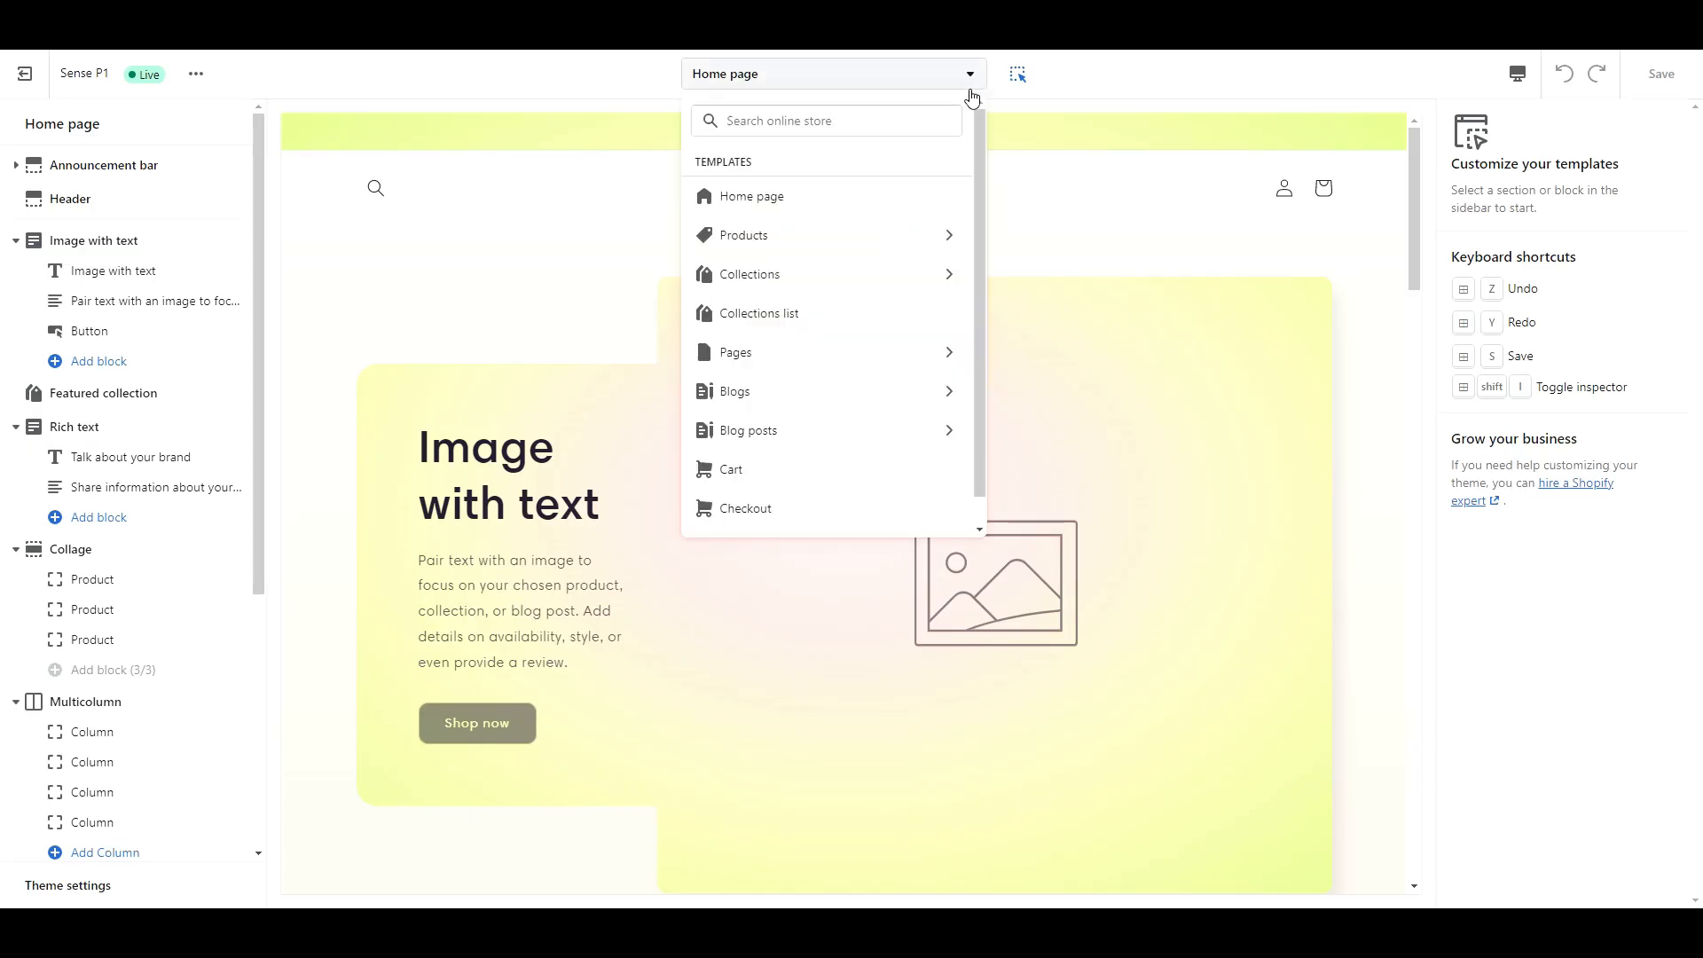
click(744, 234)
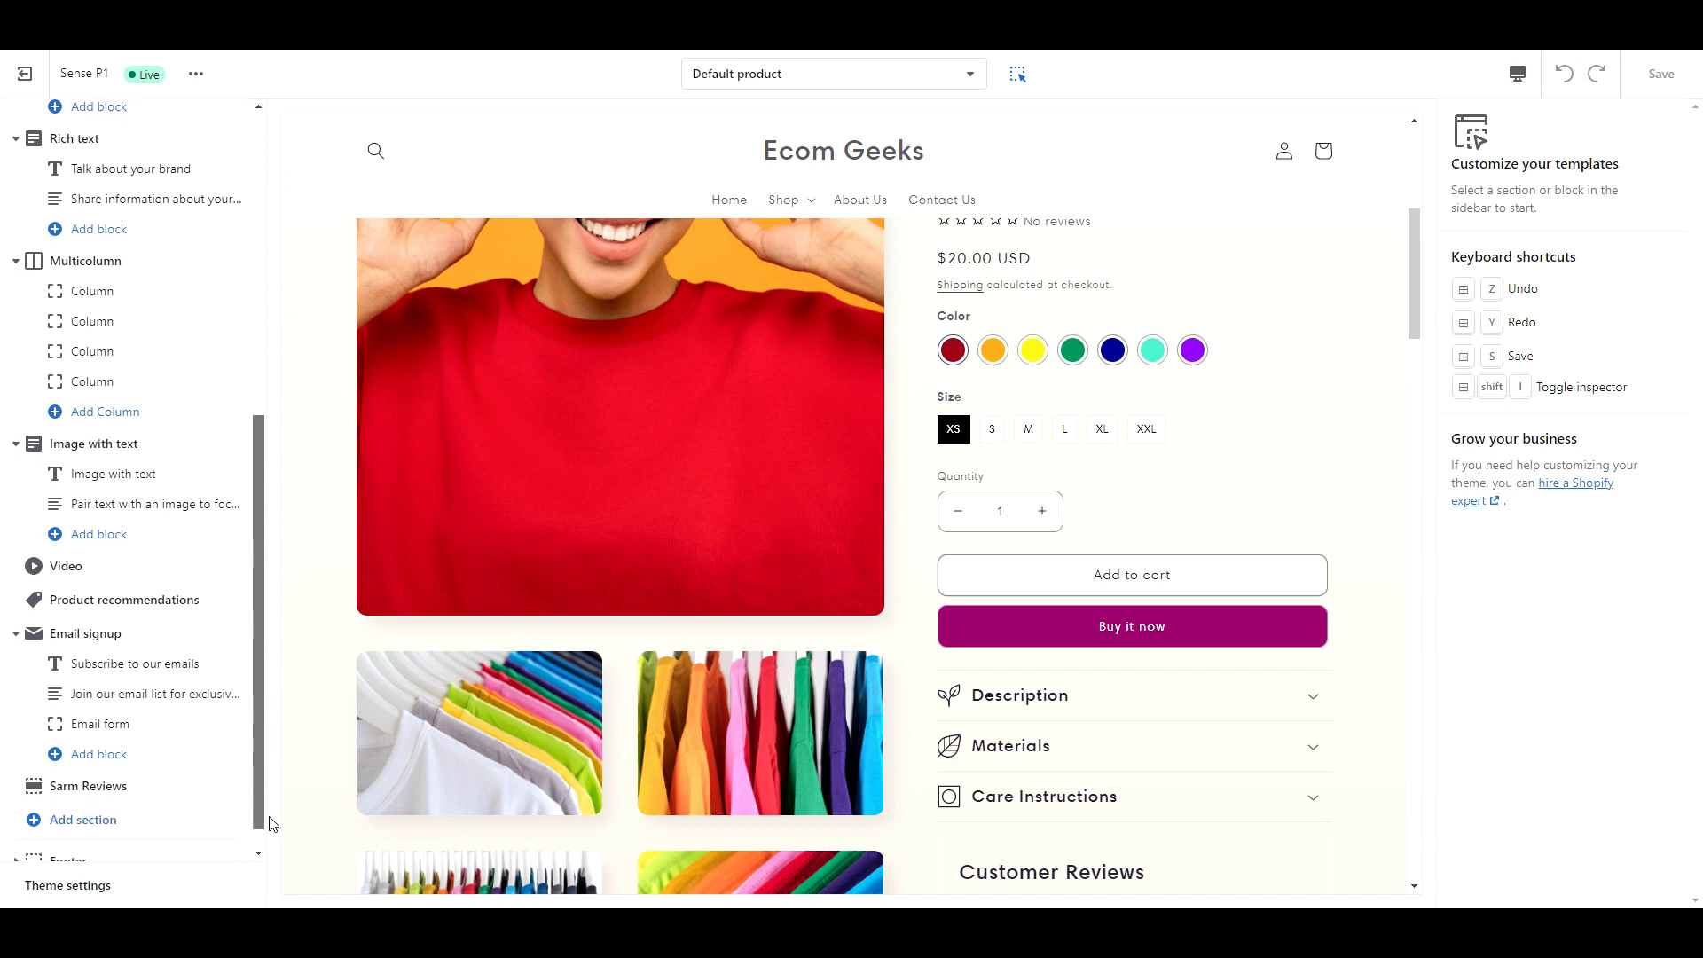
scroll(down, 3)
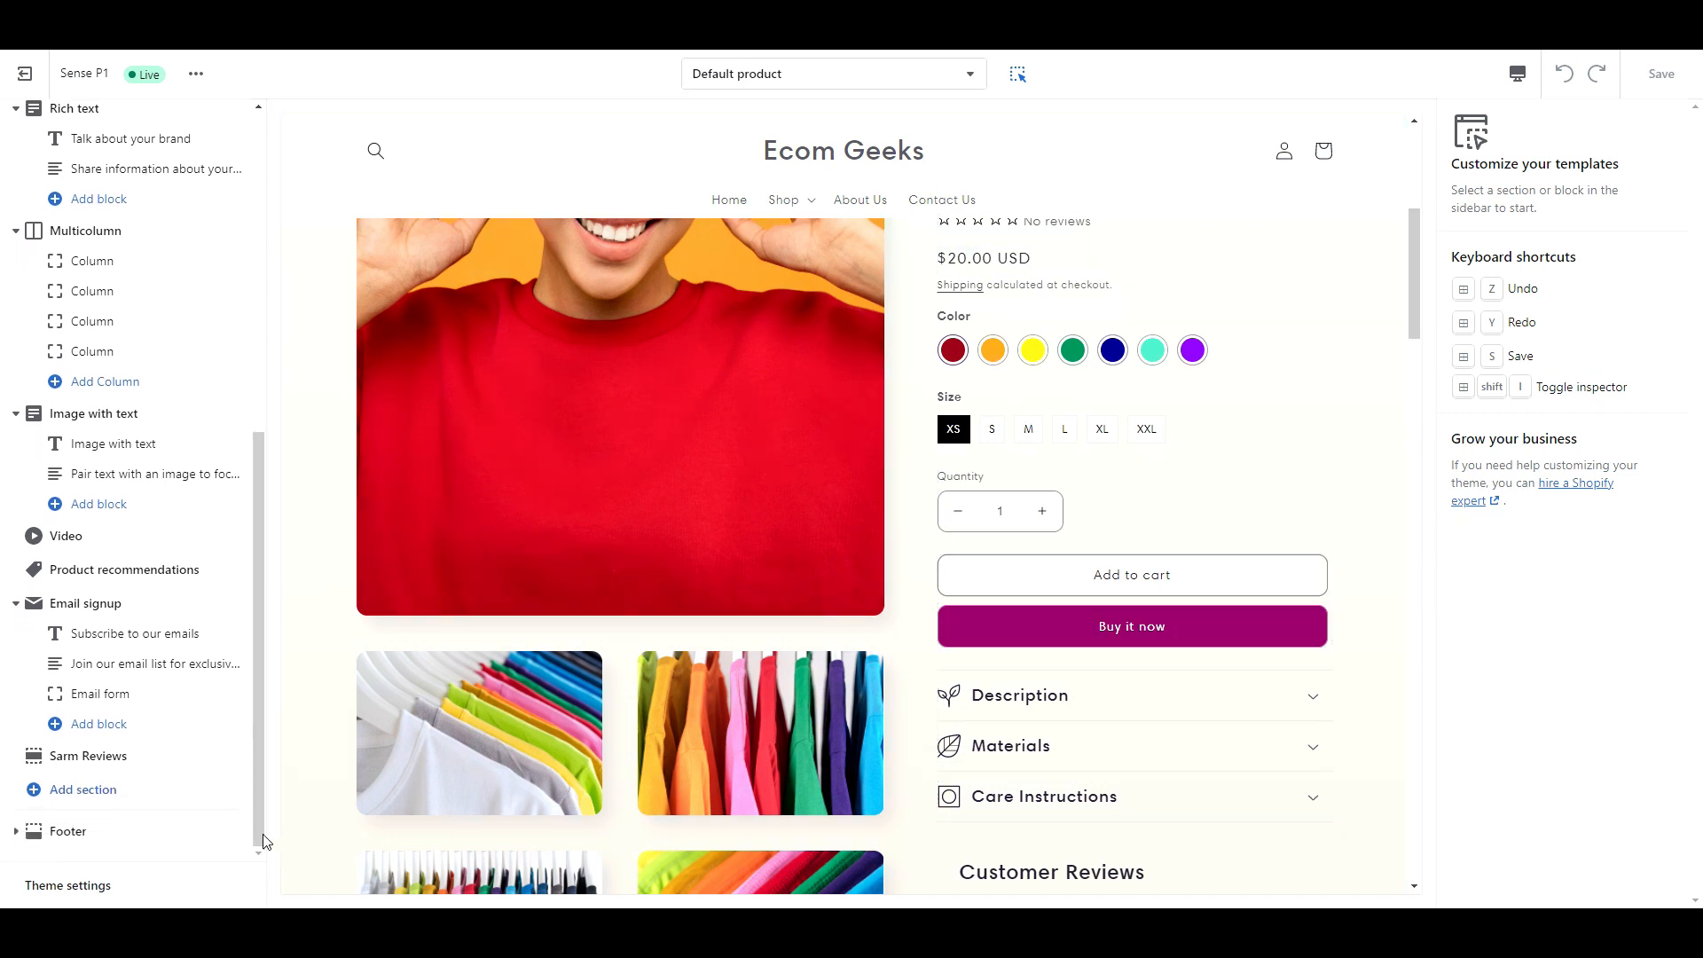
click(88, 757)
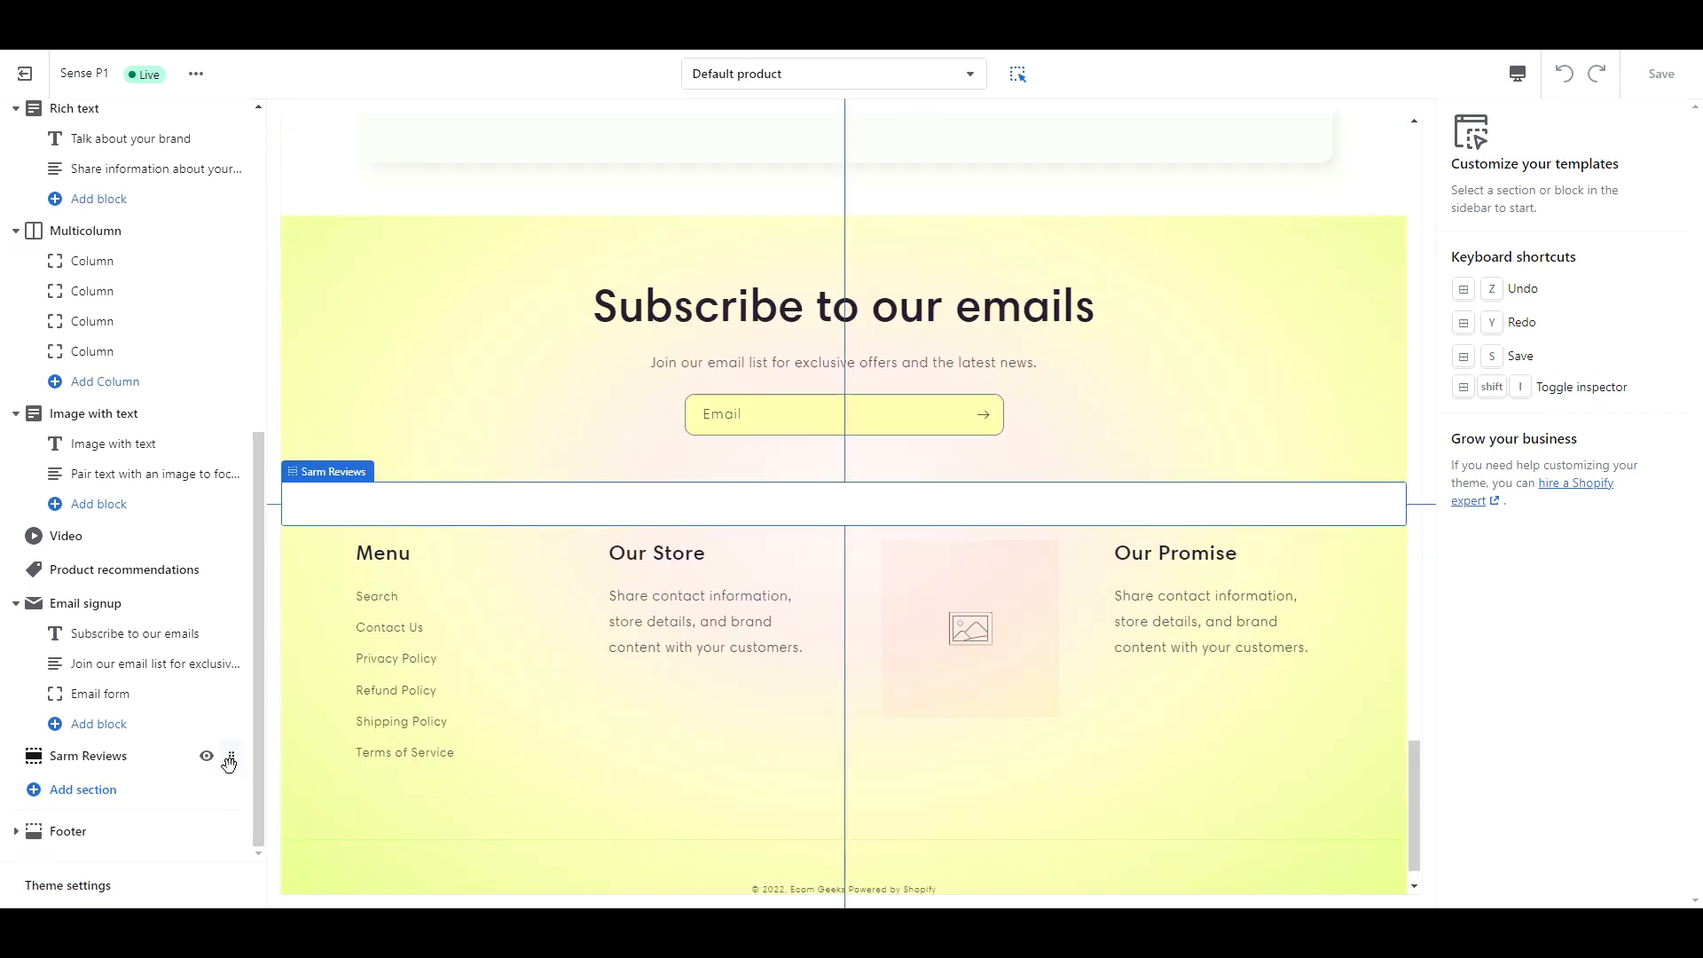
drag(86, 756, 105, 441)
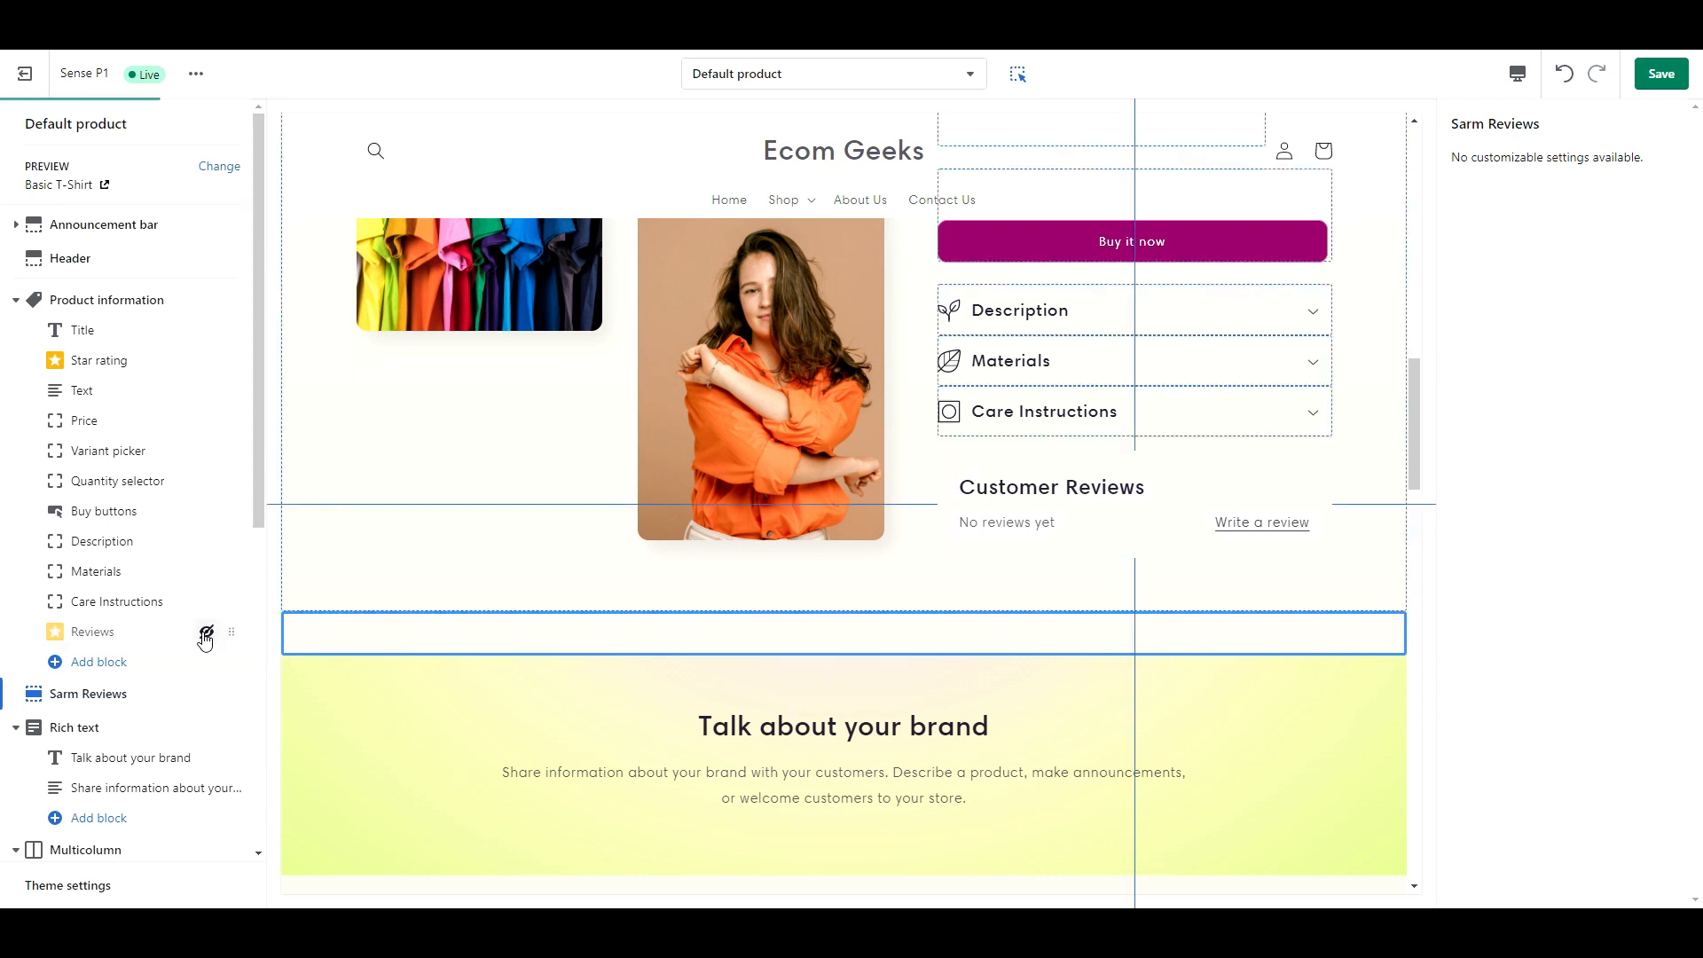
Step: Hide the old Reviews block and browse the list of blocks that can be added
click(88, 694)
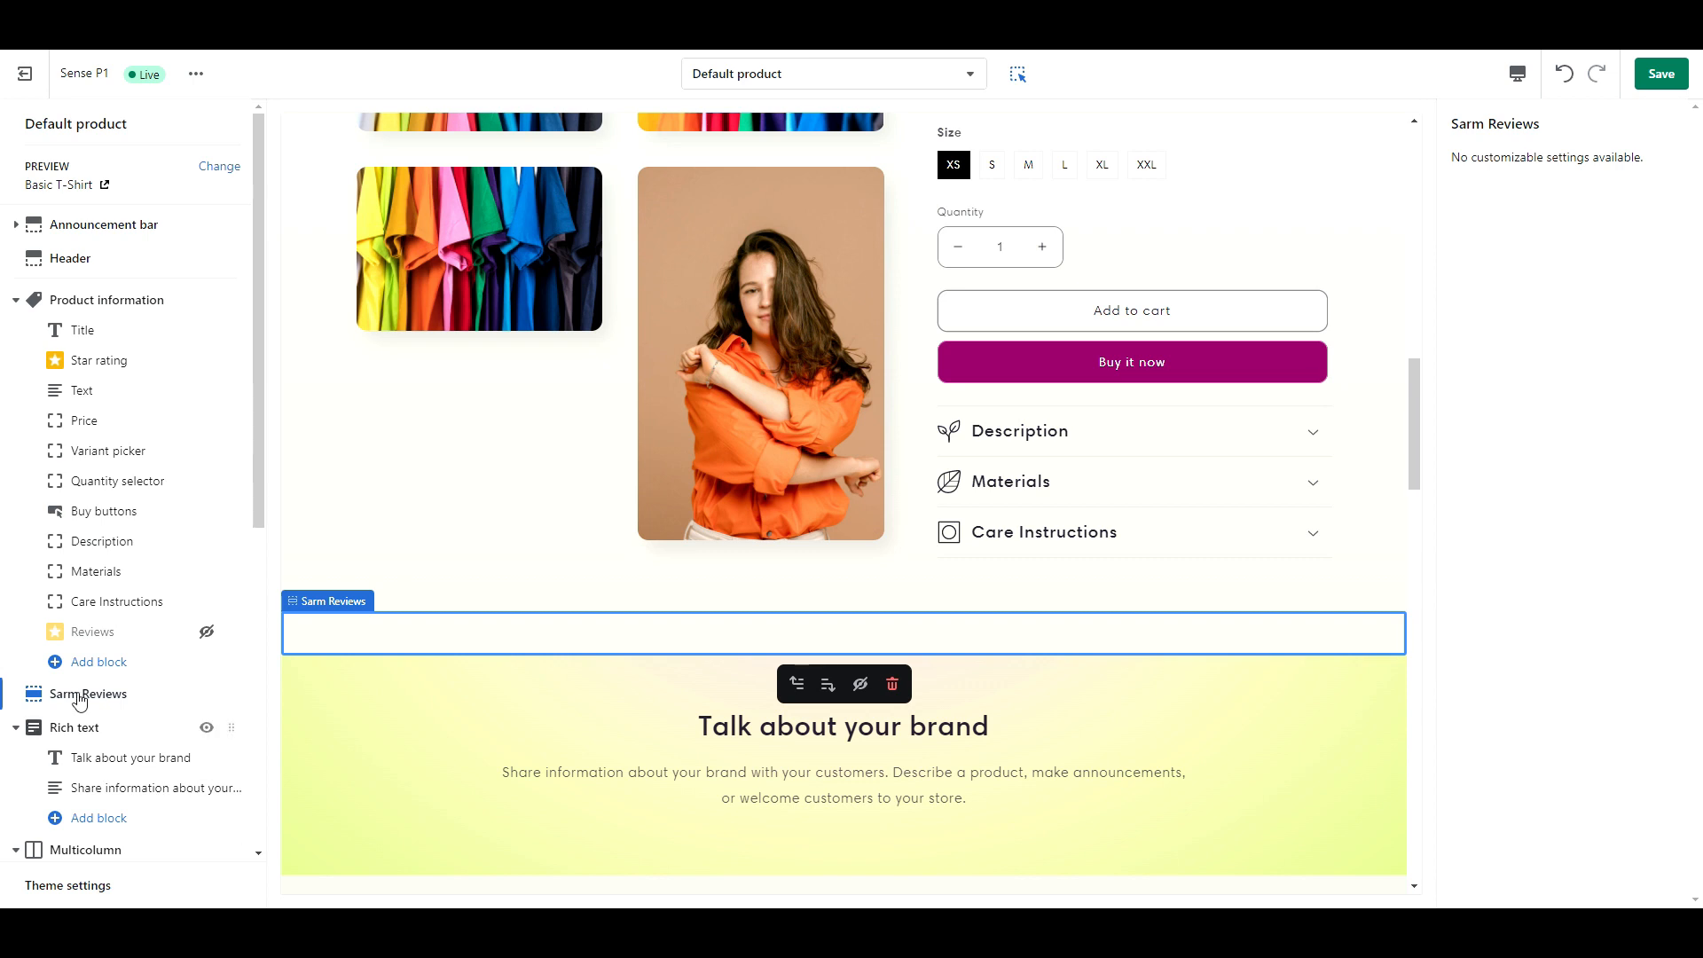
click(96, 665)
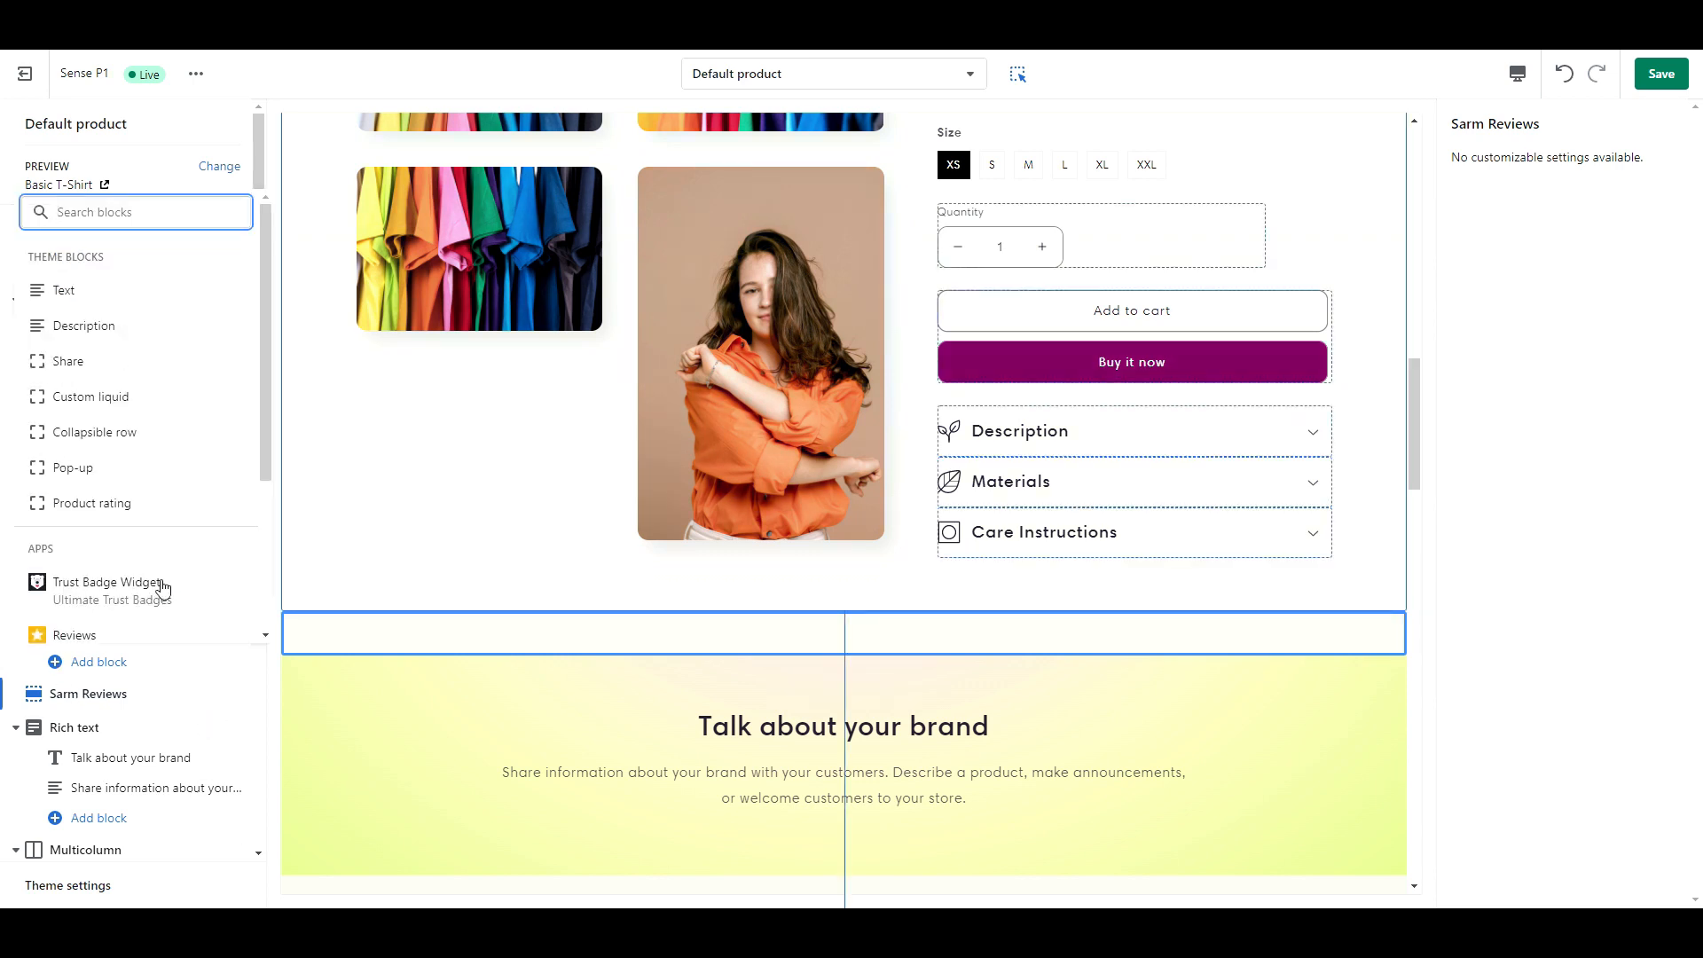
scroll(down, 3)
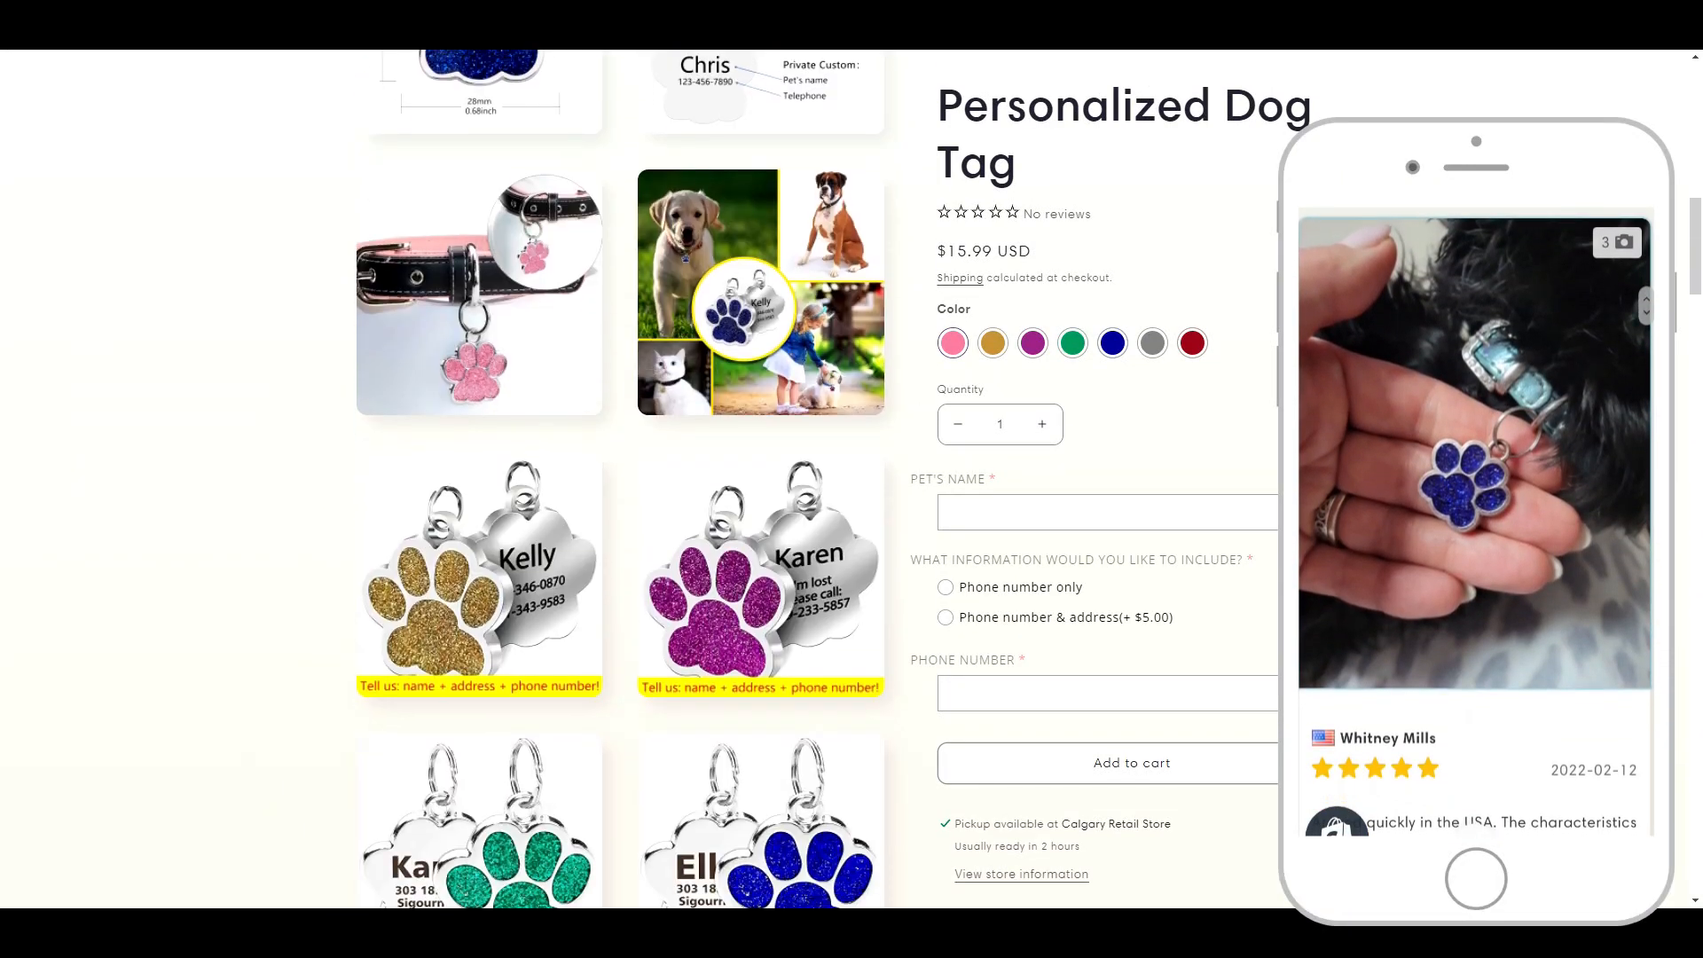
Step: Scroll the Dog Tag page to the Customer Reviews grid: 4.88 rating from 25 reviews
scroll(down, 3)
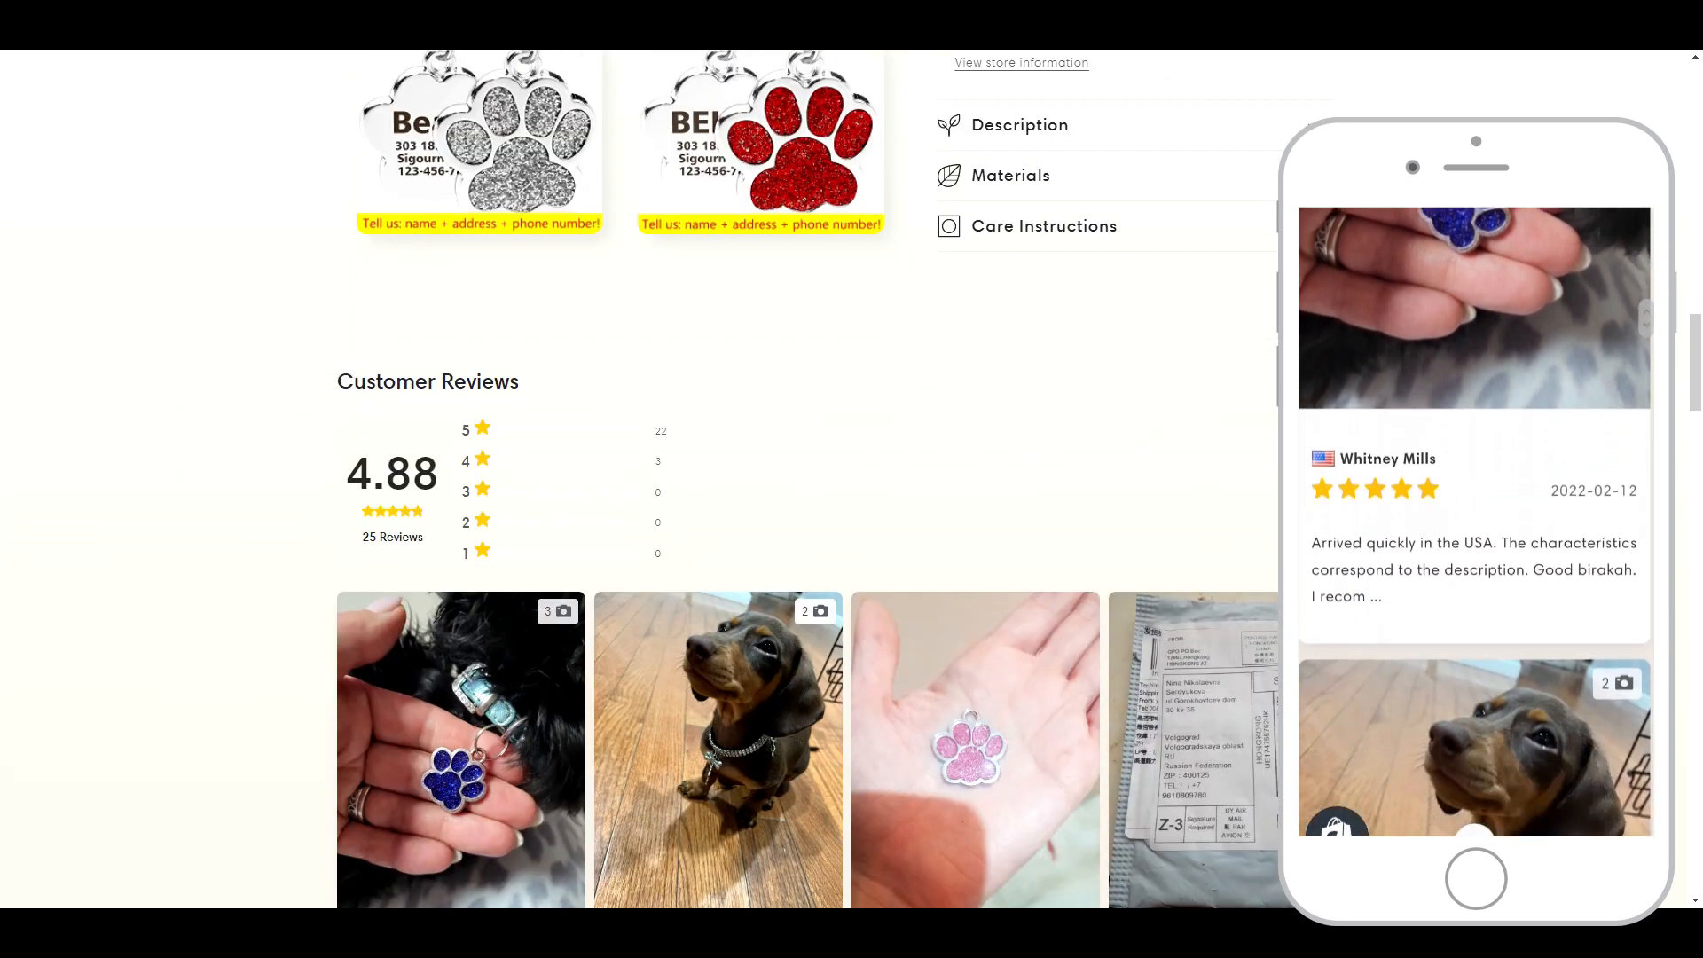
scroll(down, 3)
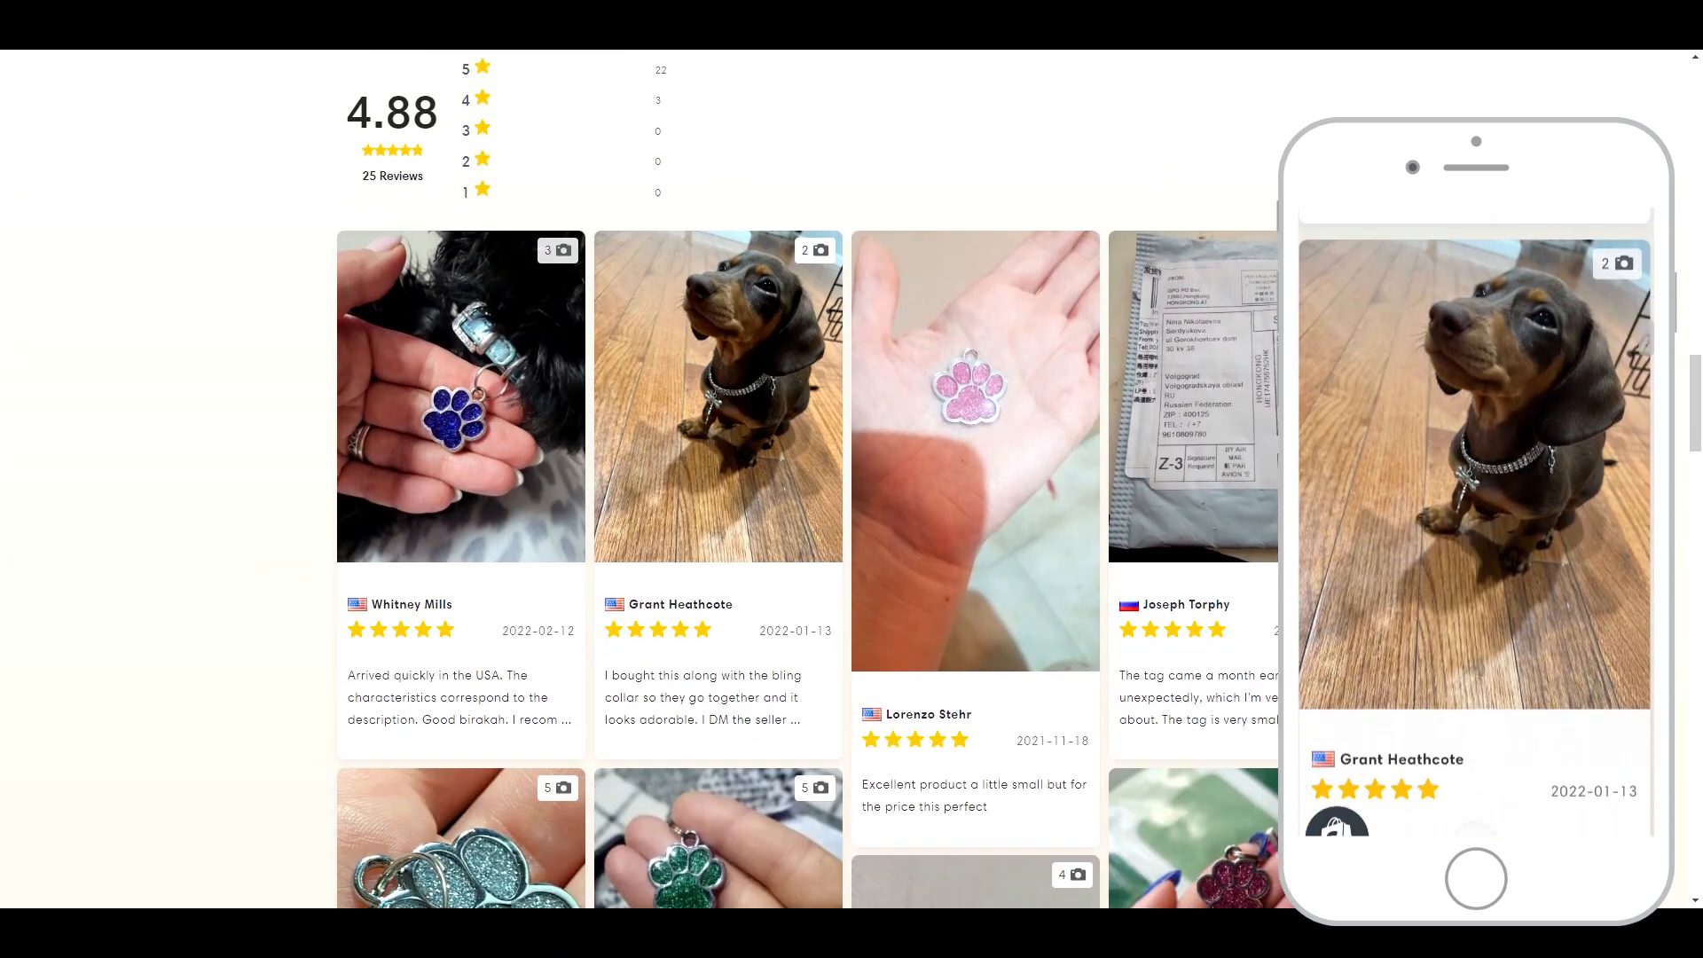
scroll(down, 3)
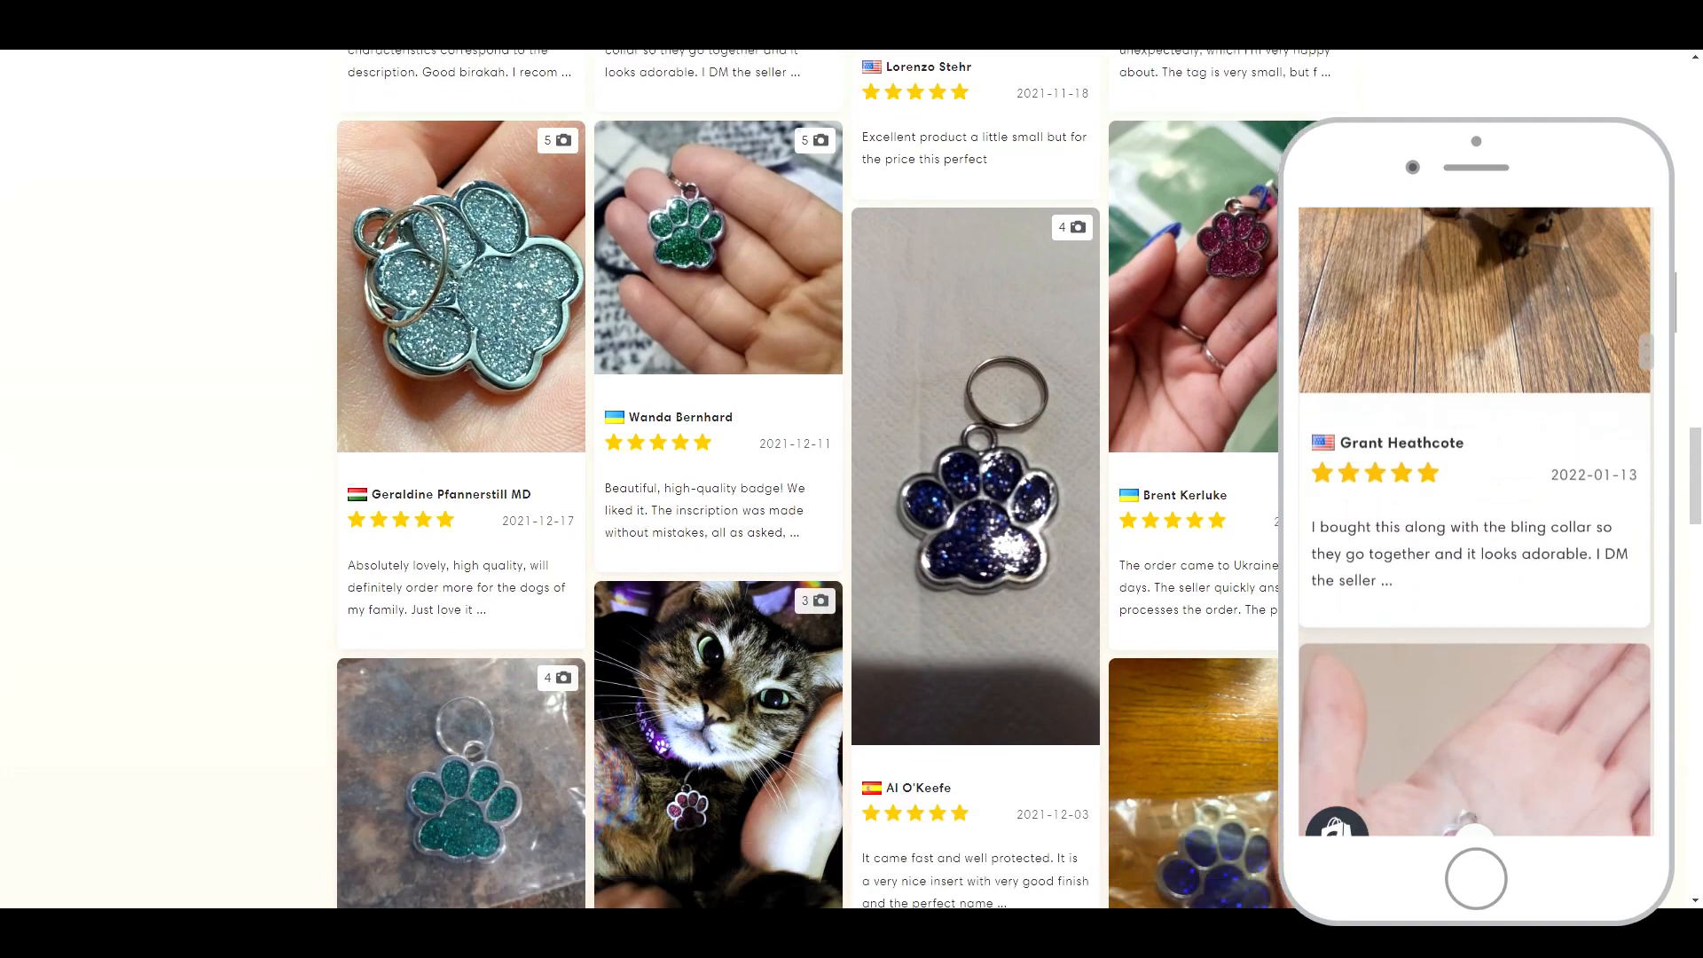